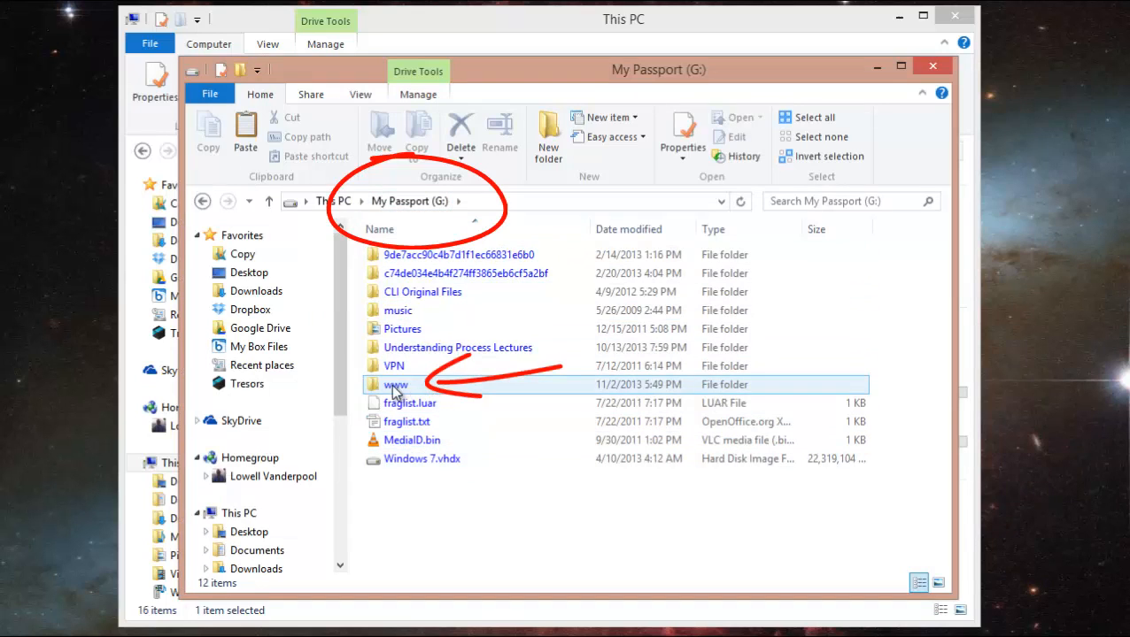
{"action": "mouse_move", "coordinate": [399, 390]}
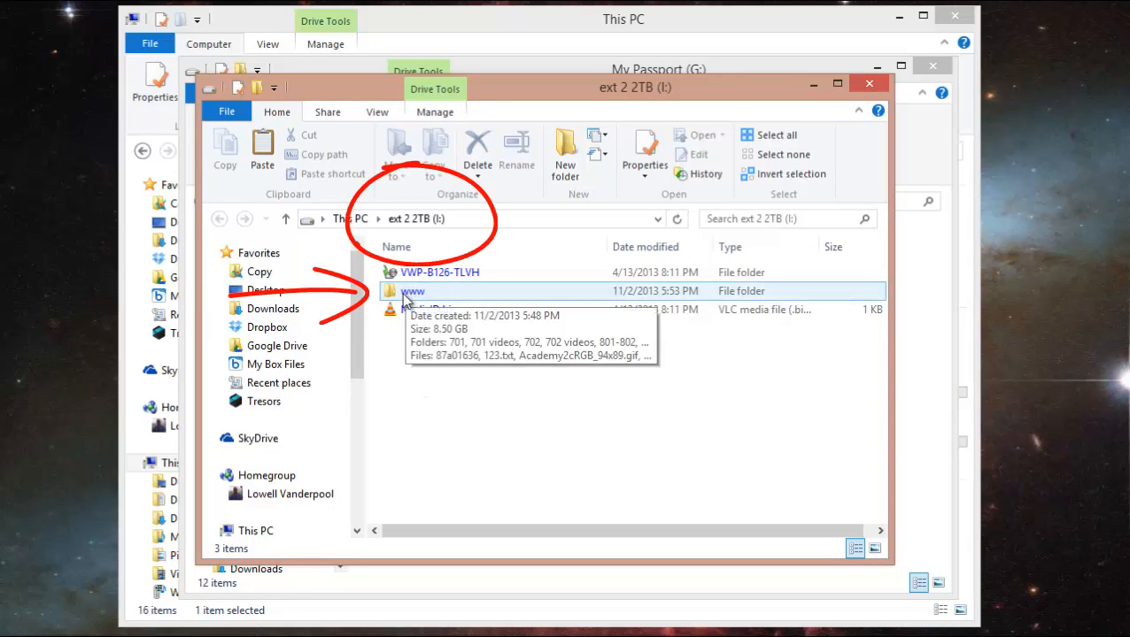
{"action": "mouse_move", "coordinate": [413, 297]}
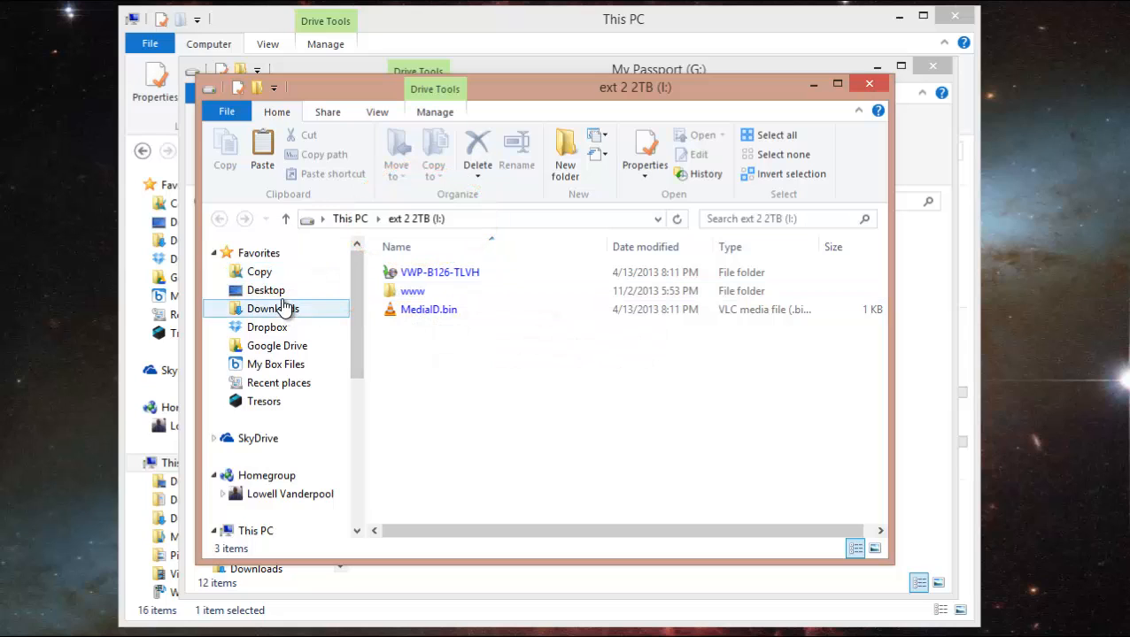
{"action": "mouse_move", "coordinate": [413, 290]}
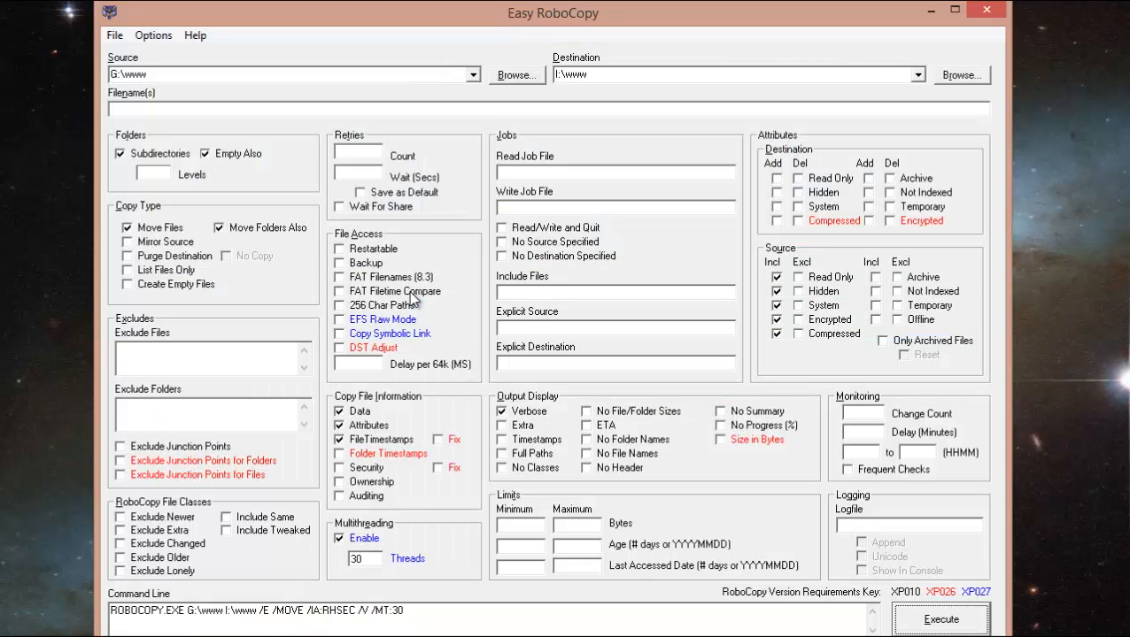
{"action": "mouse_move", "coordinate": [408, 202]}
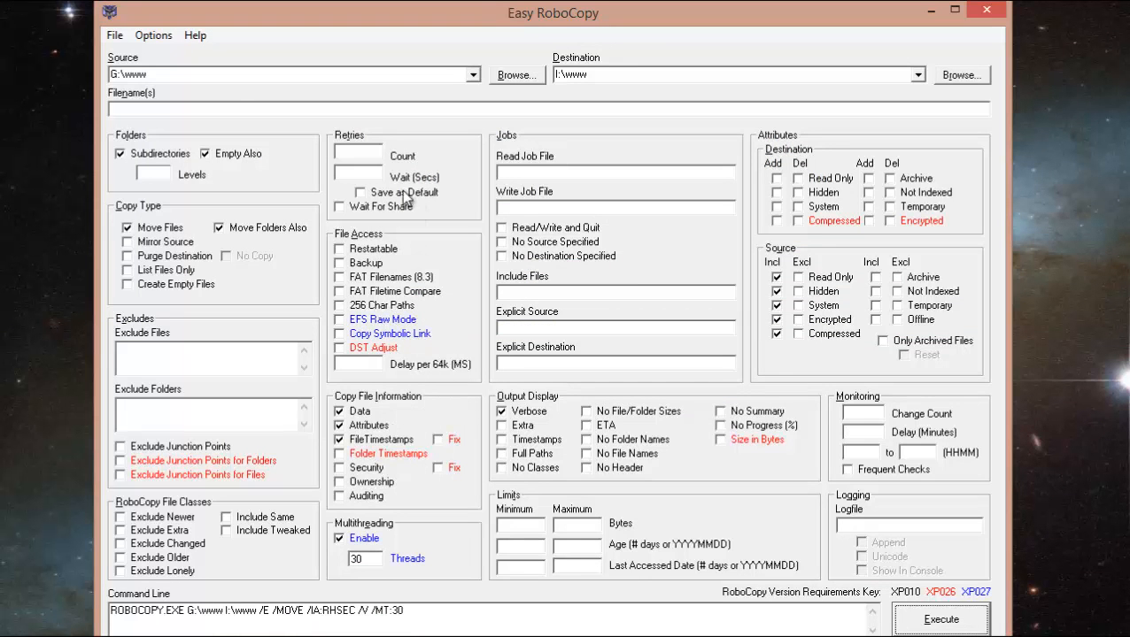
{"action": "mouse_move", "coordinate": [576, 39]}
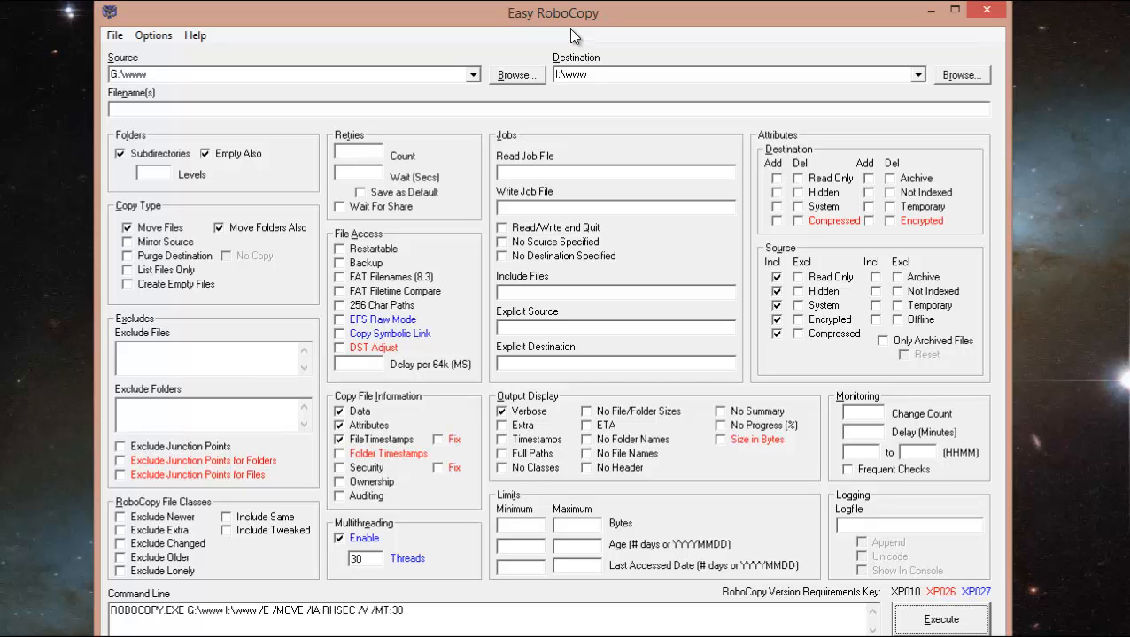
{"action": "mouse_move", "coordinate": [517, 25]}
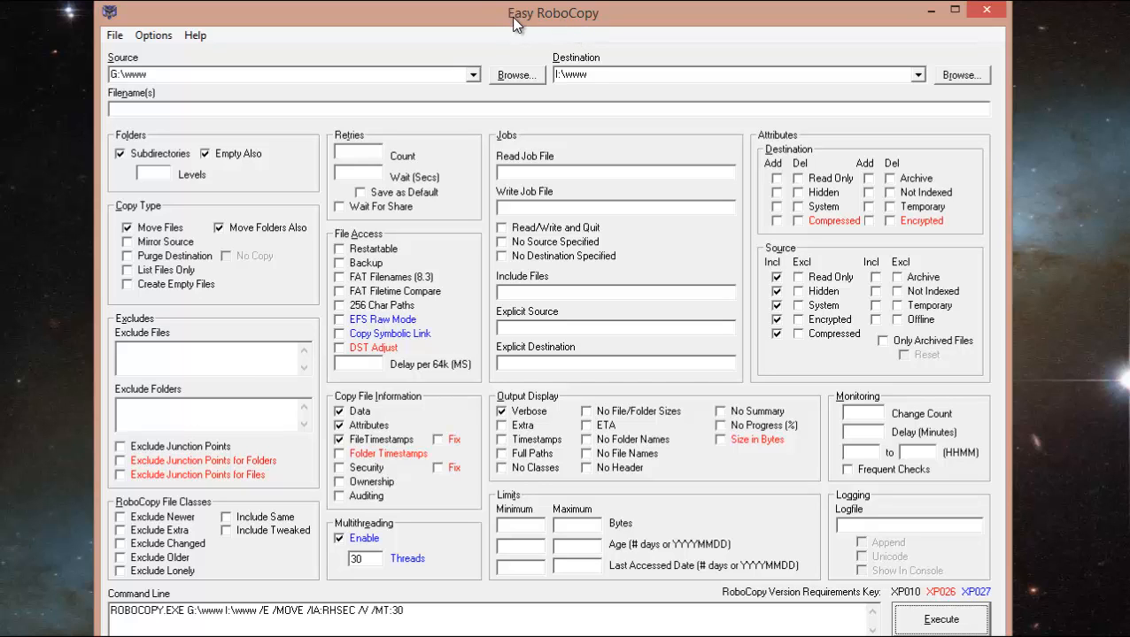
{"action": "mouse_move", "coordinate": [330, 42]}
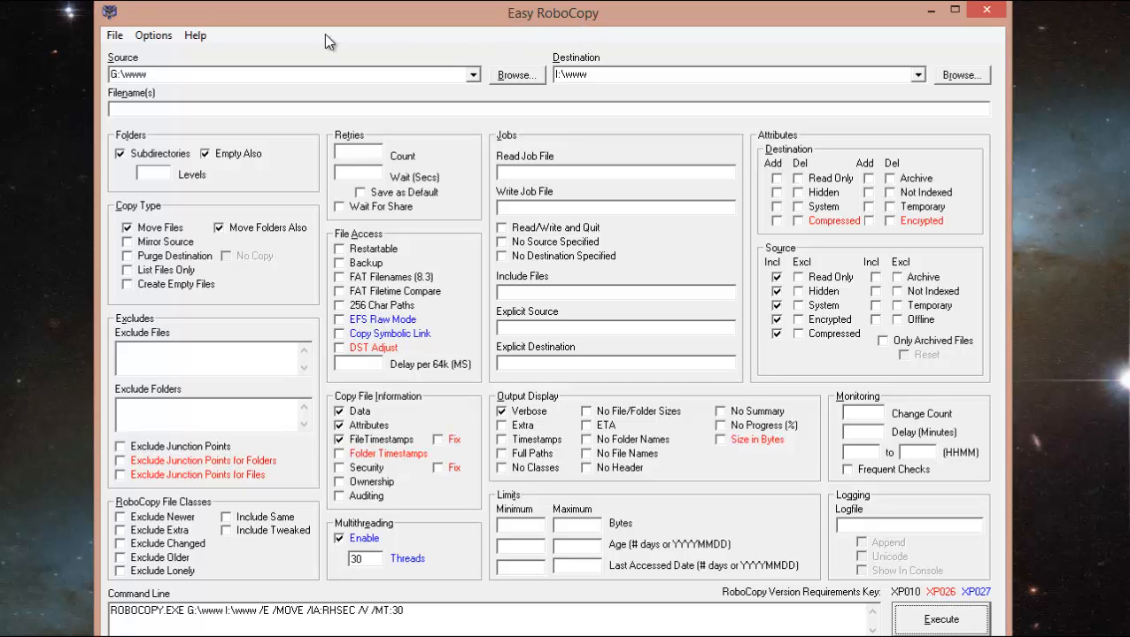
{"action": "mouse_move", "coordinate": [421, 135]}
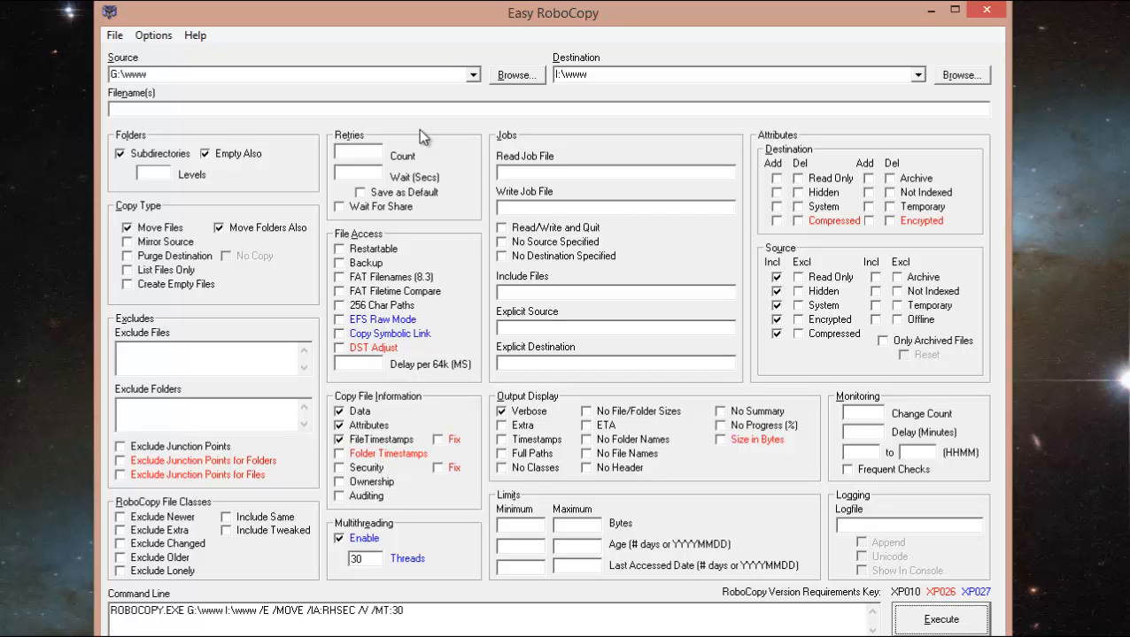
{"action": "mouse_move", "coordinate": [425, 134]}
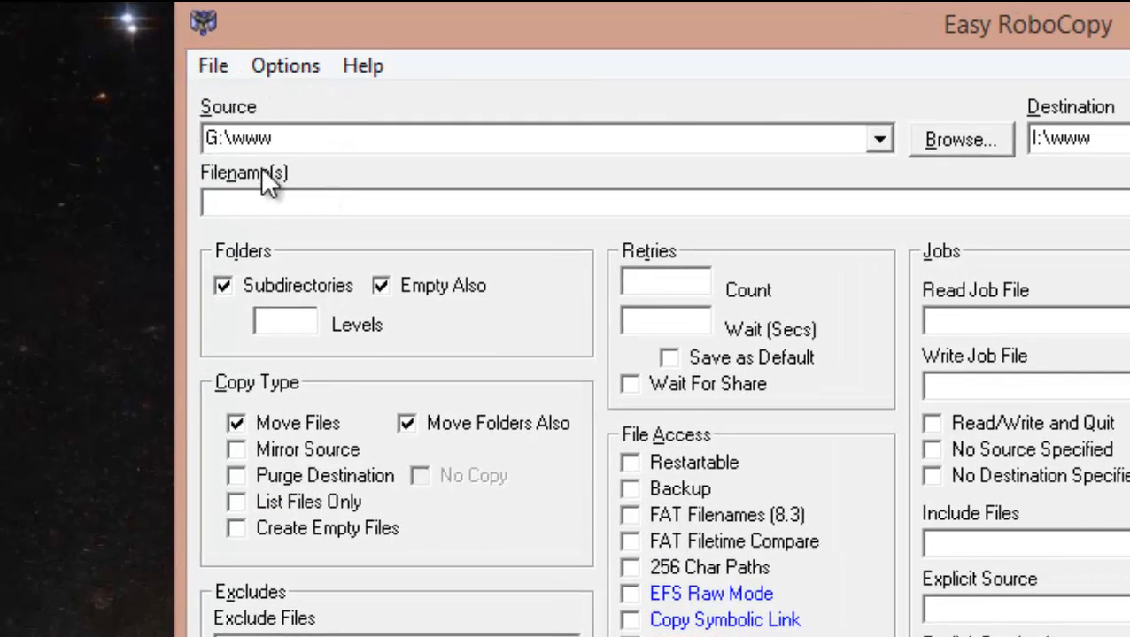
{"action": "mouse_move", "coordinate": [297, 128]}
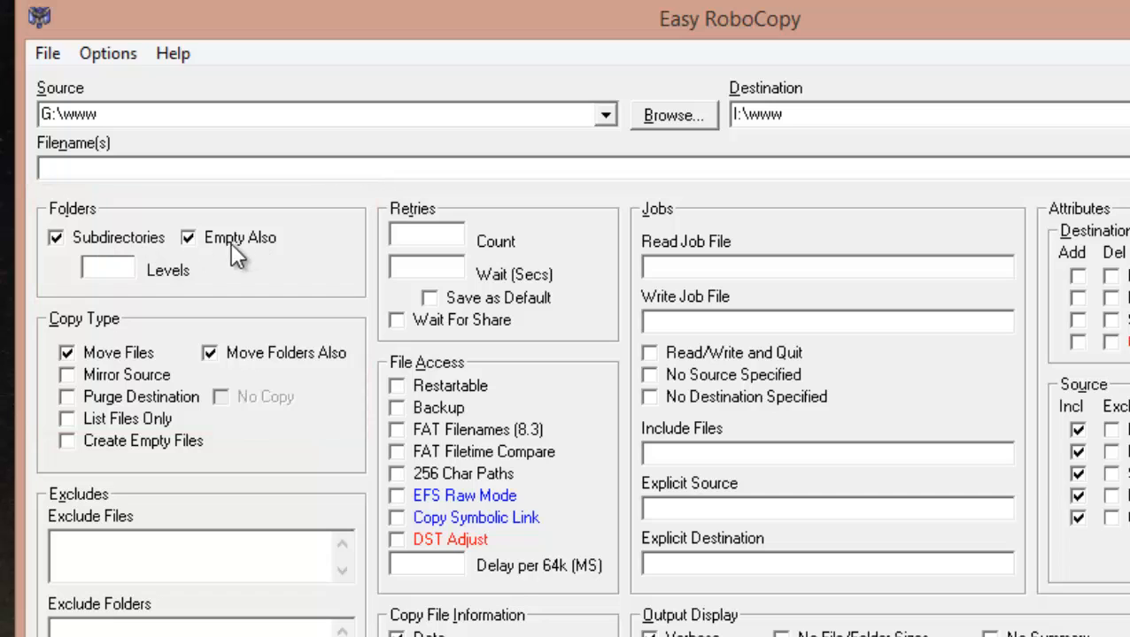
{"action": "mouse_move", "coordinate": [71, 149]}
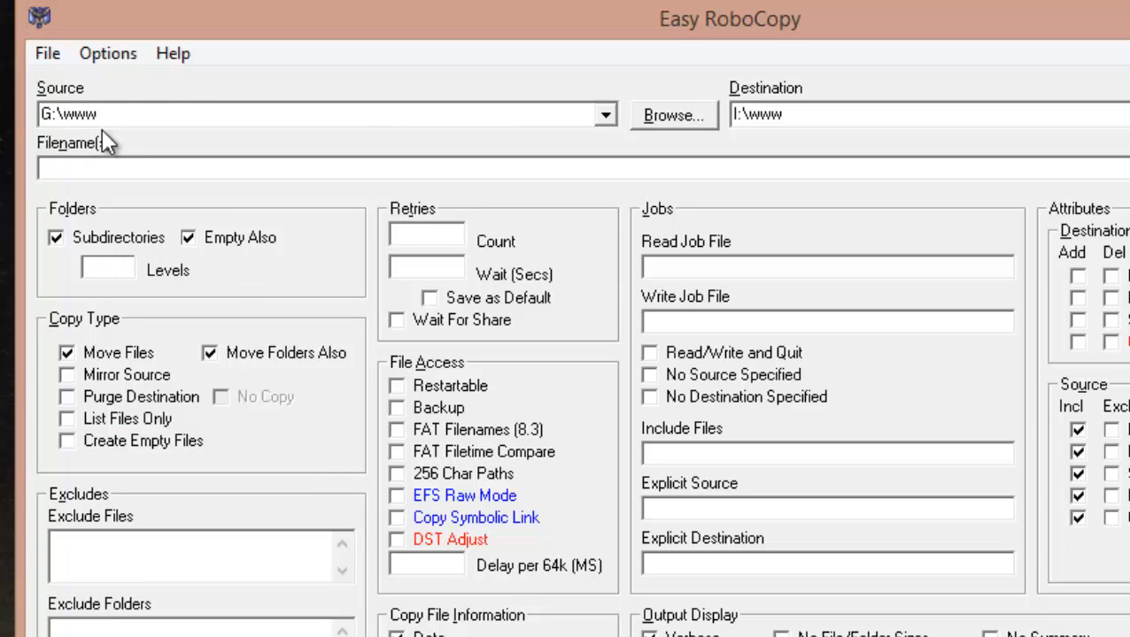
{"action": "mouse_move", "coordinate": [761, 92]}
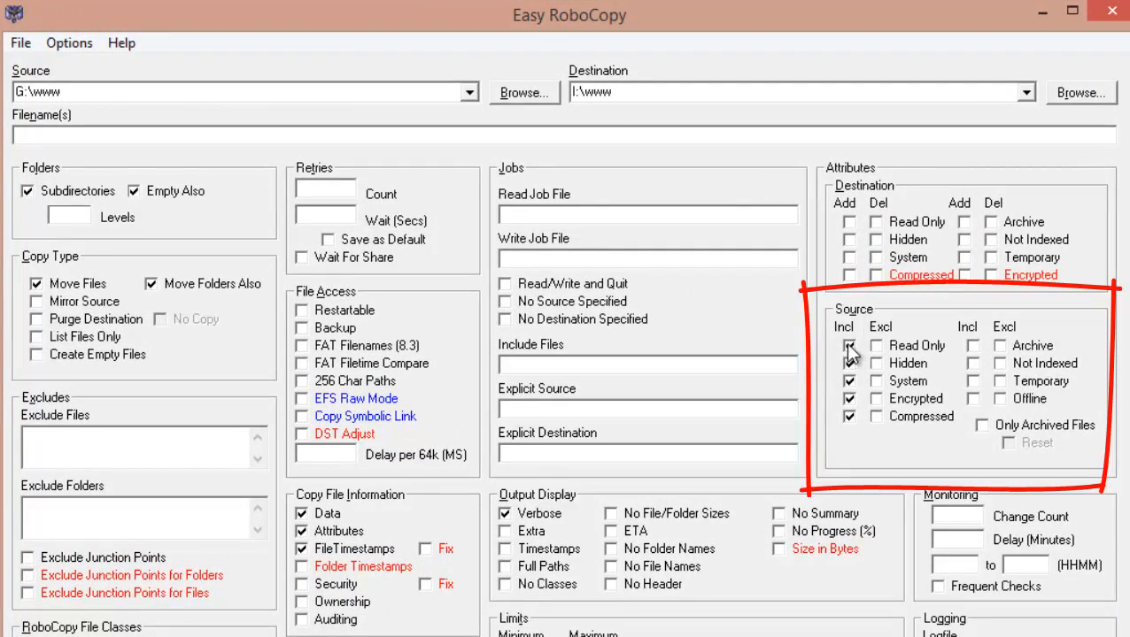
{"action": "left_click", "coordinate": [848, 345]}
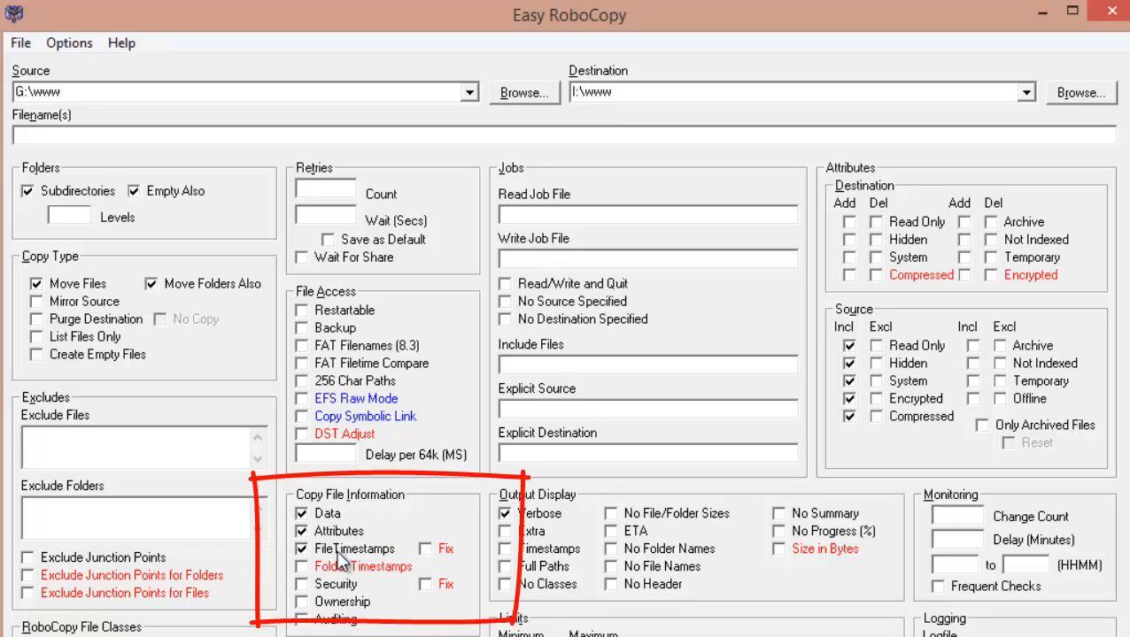
{"action": "mouse_move", "coordinate": [354, 548]}
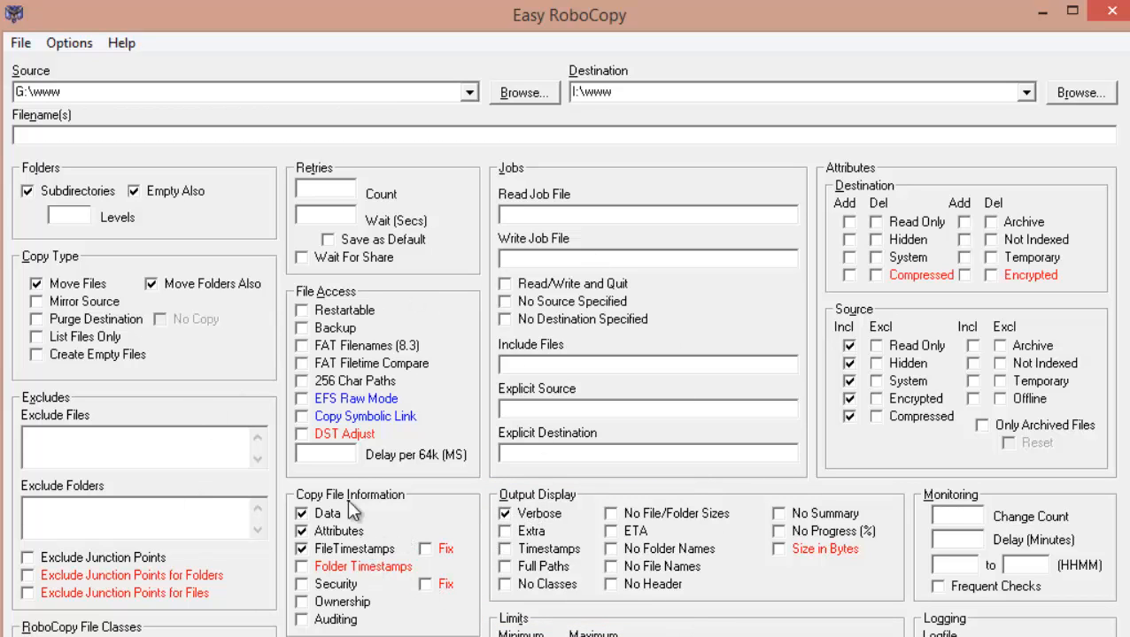
- Change the Multithreading thread count from 30 to 4 so the command ends with /MT:4
{"action": "scroll", "scroll_direction": "down", "scroll_amount": 3}
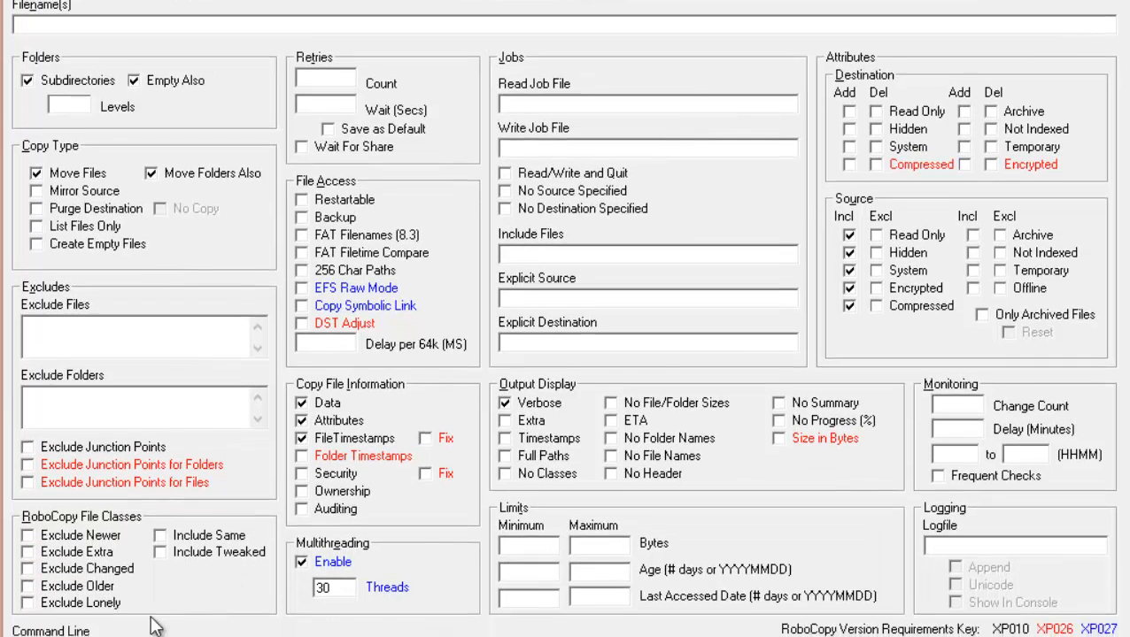
{"action": "scroll", "scroll_direction": "down", "scroll_amount": 3}
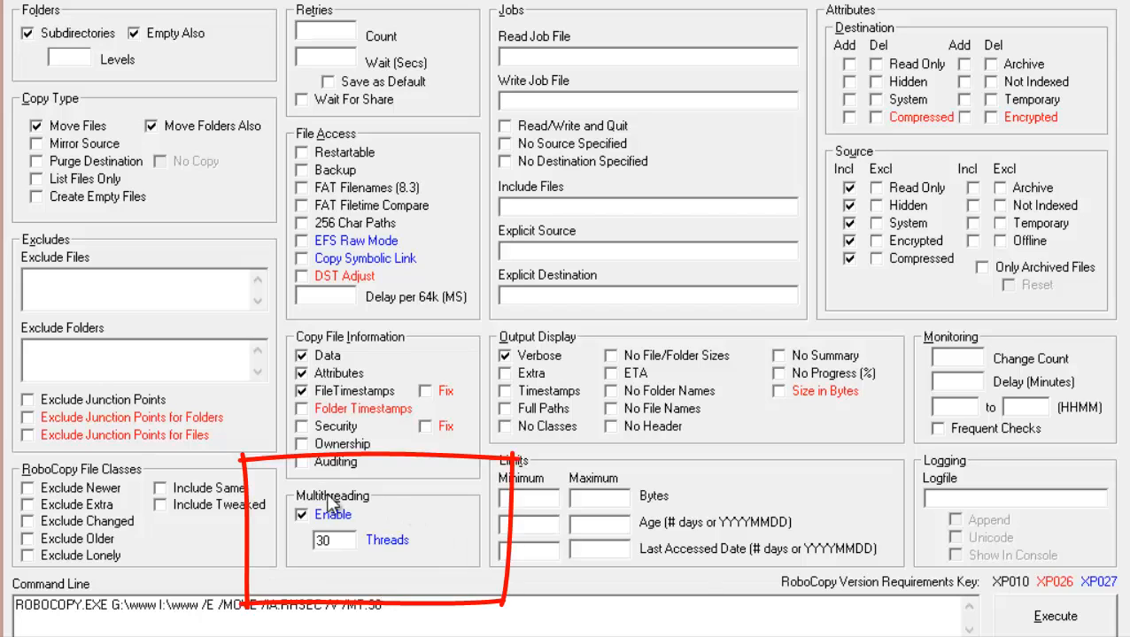
{"action": "mouse_move", "coordinate": [335, 510]}
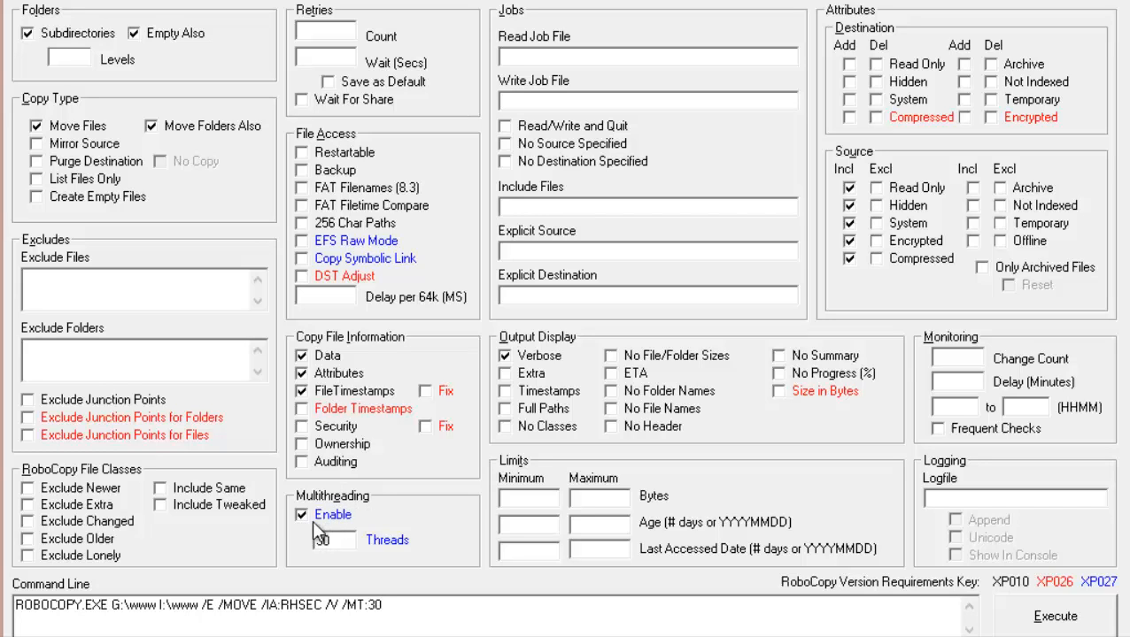
{"action": "left_click", "coordinate": [333, 540]}
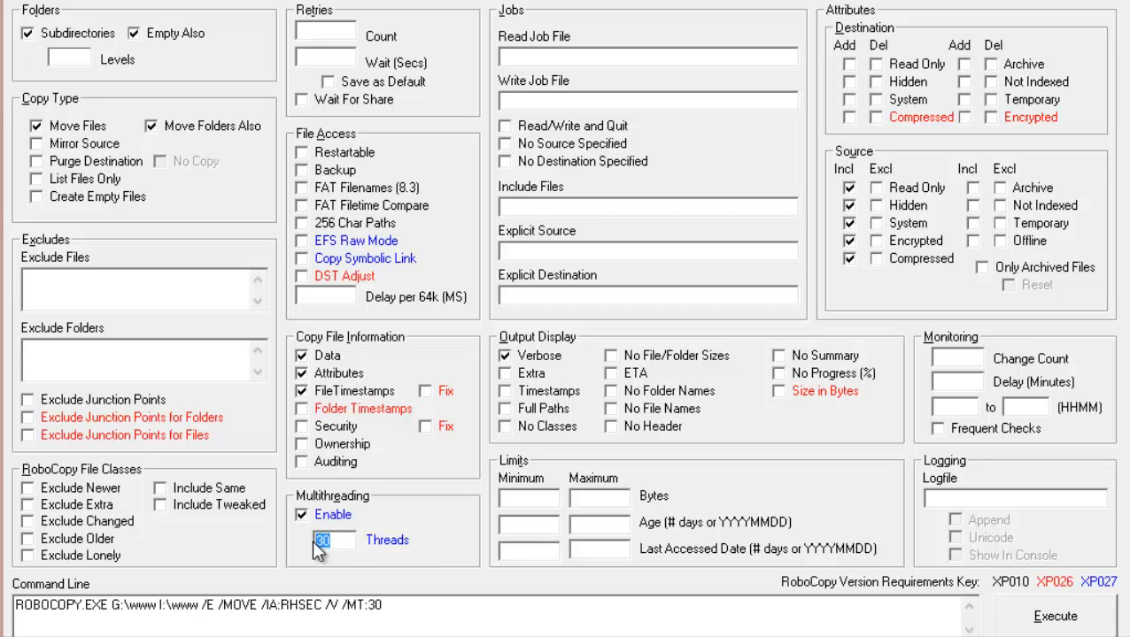
{"action": "type", "text": "4"}
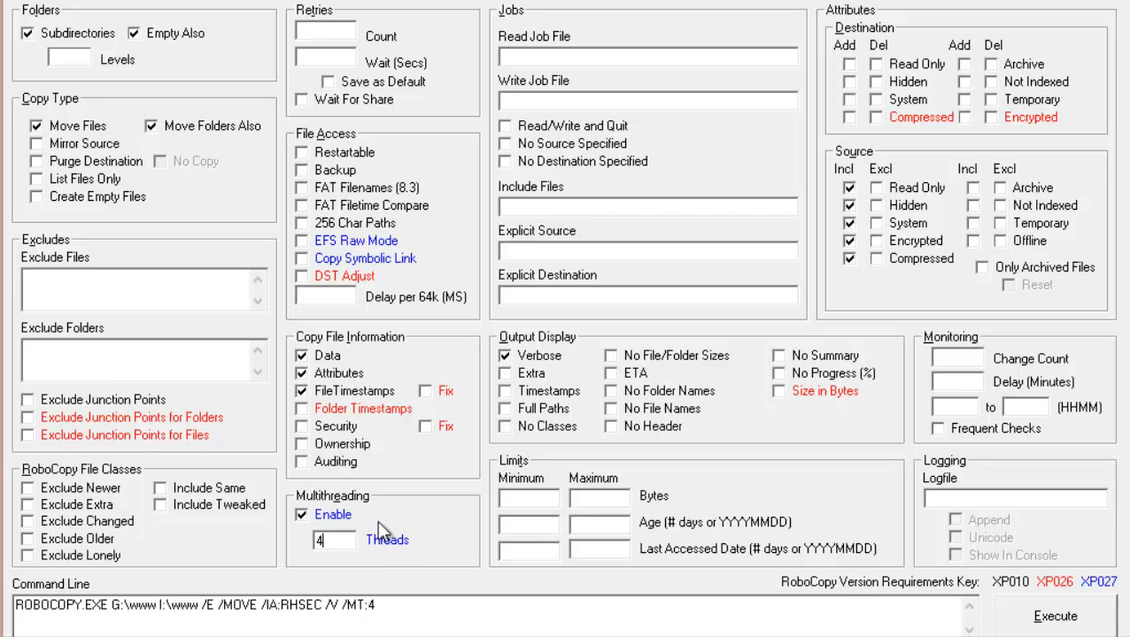
{"action": "mouse_move", "coordinate": [408, 542]}
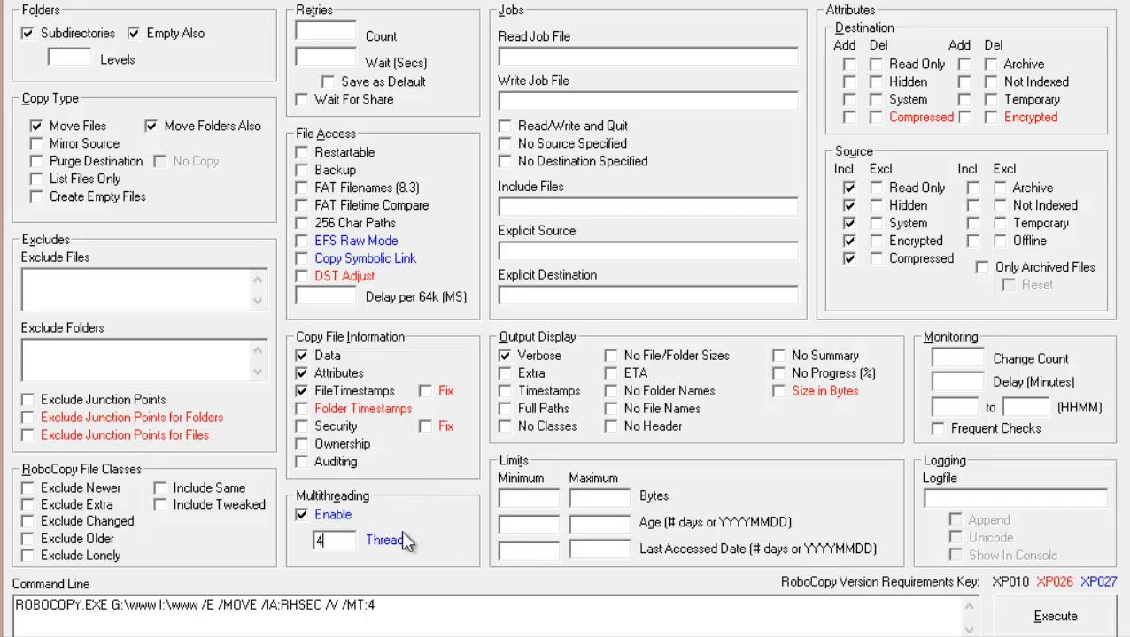
{"action": "mouse_move", "coordinate": [386, 552]}
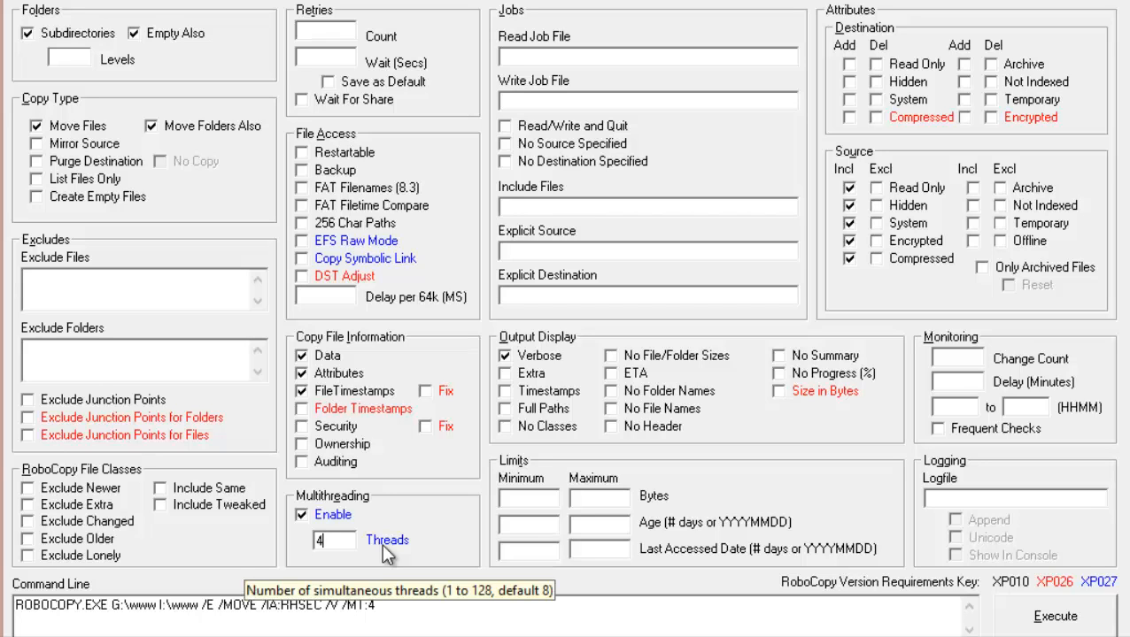
{"action": "mouse_move", "coordinate": [351, 574]}
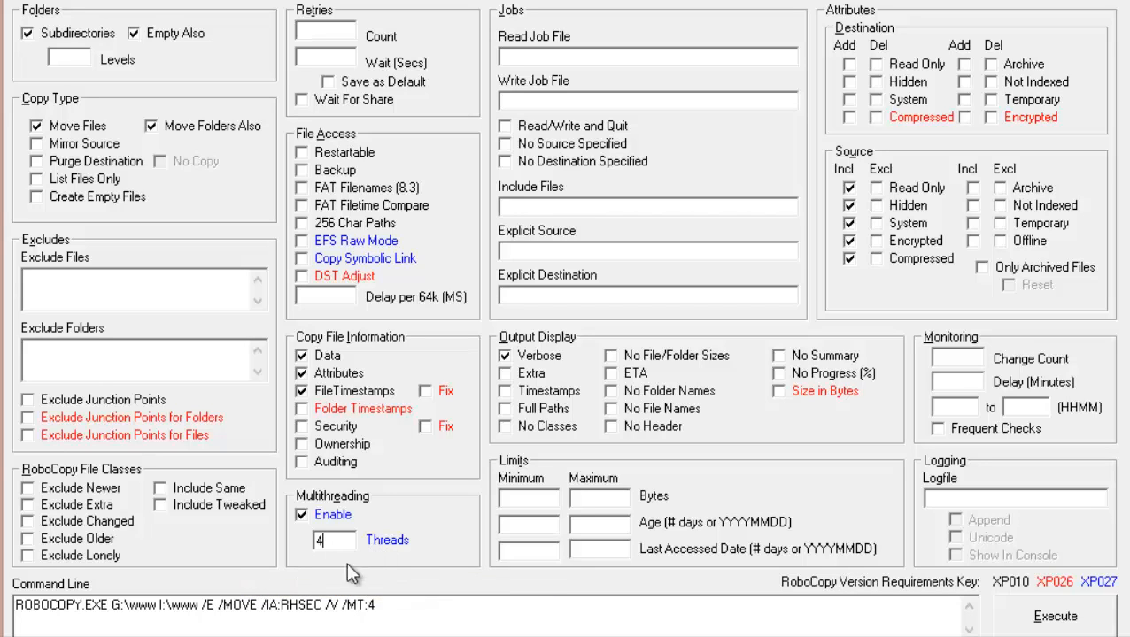
{"action": "mouse_move", "coordinate": [335, 232]}
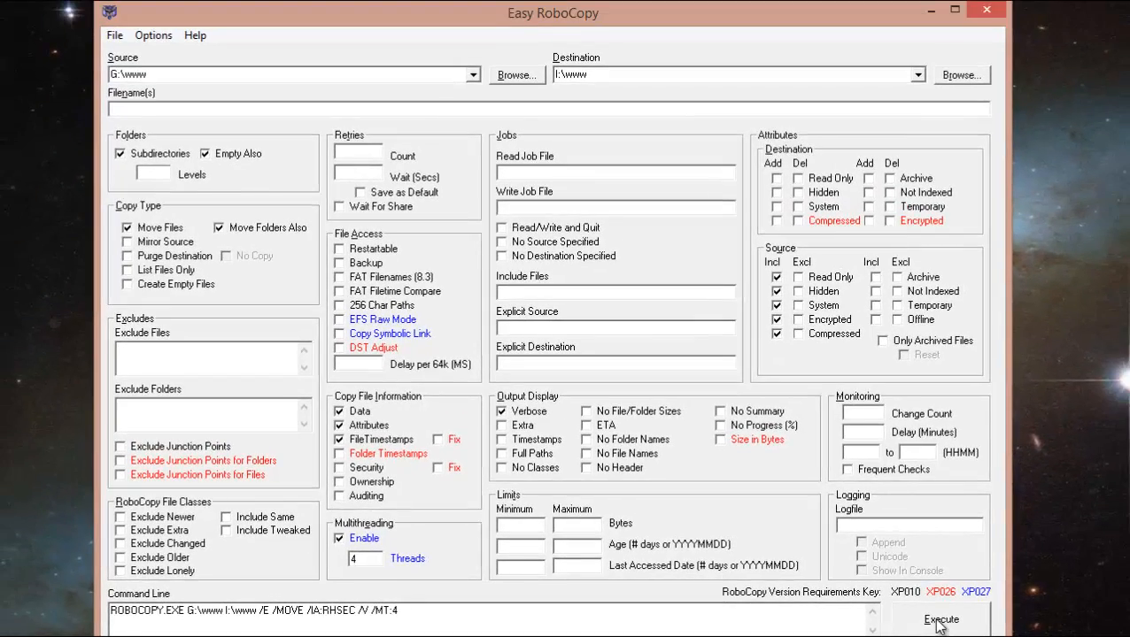
- Execute the 4-thread move of G:\www to I:\www in a command window
{"action": "left_click", "coordinate": [940, 620]}
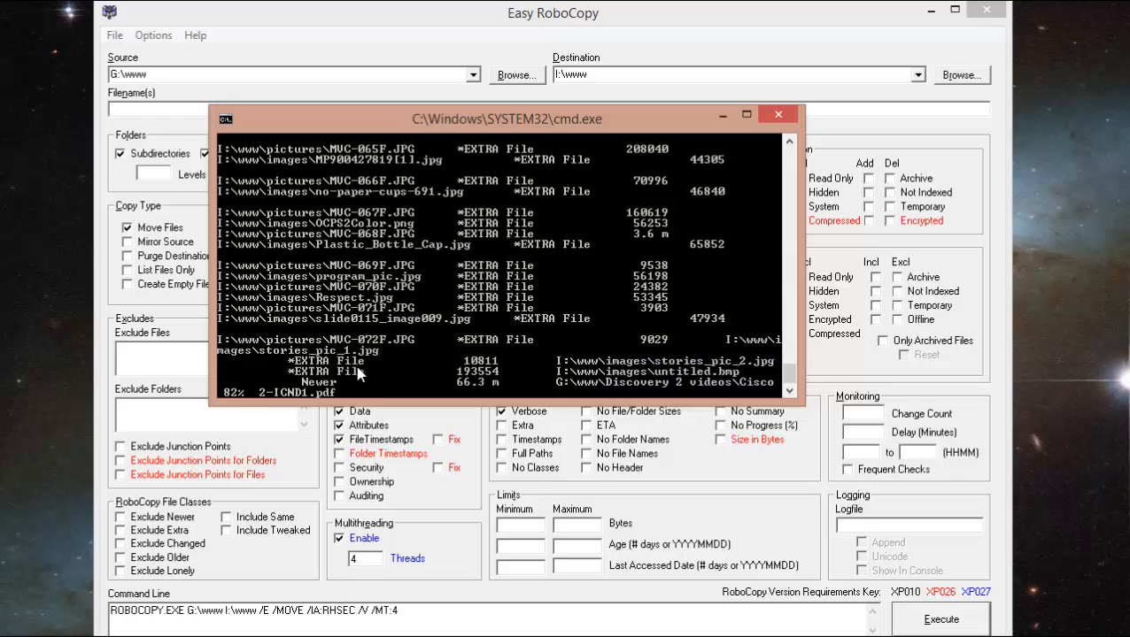
{"action": "mouse_move", "coordinate": [552, 249]}
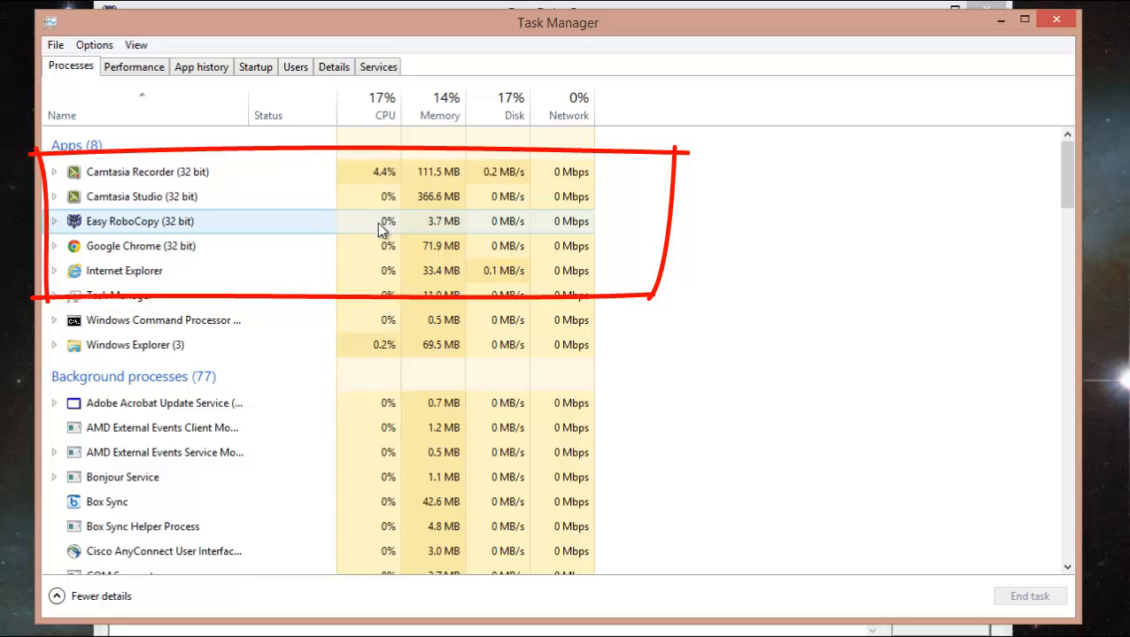
{"action": "mouse_move", "coordinate": [370, 227]}
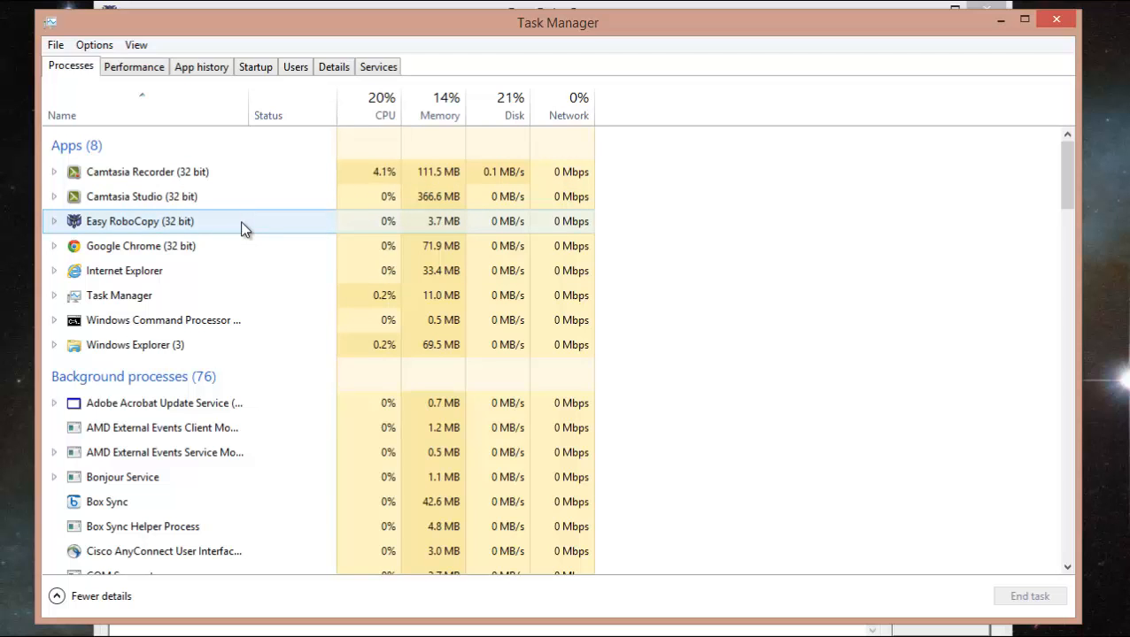
- View the Performance CPU and Disk graphs in Task Manager and launch Resource Monitor
{"action": "left_click", "coordinate": [135, 65]}
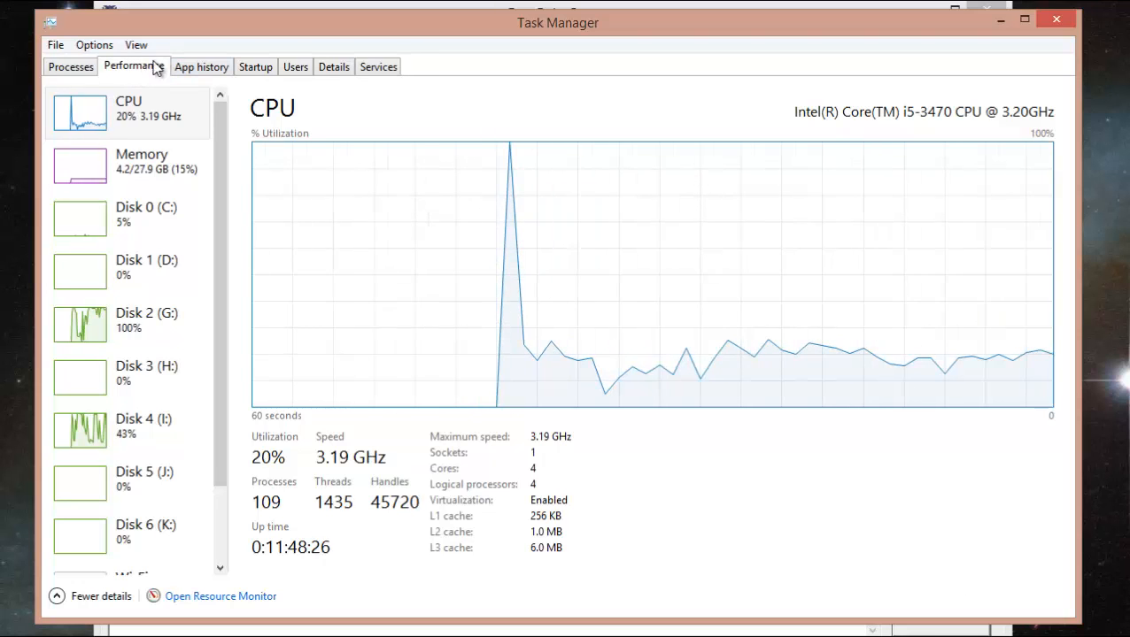
{"action": "mouse_move", "coordinate": [135, 319]}
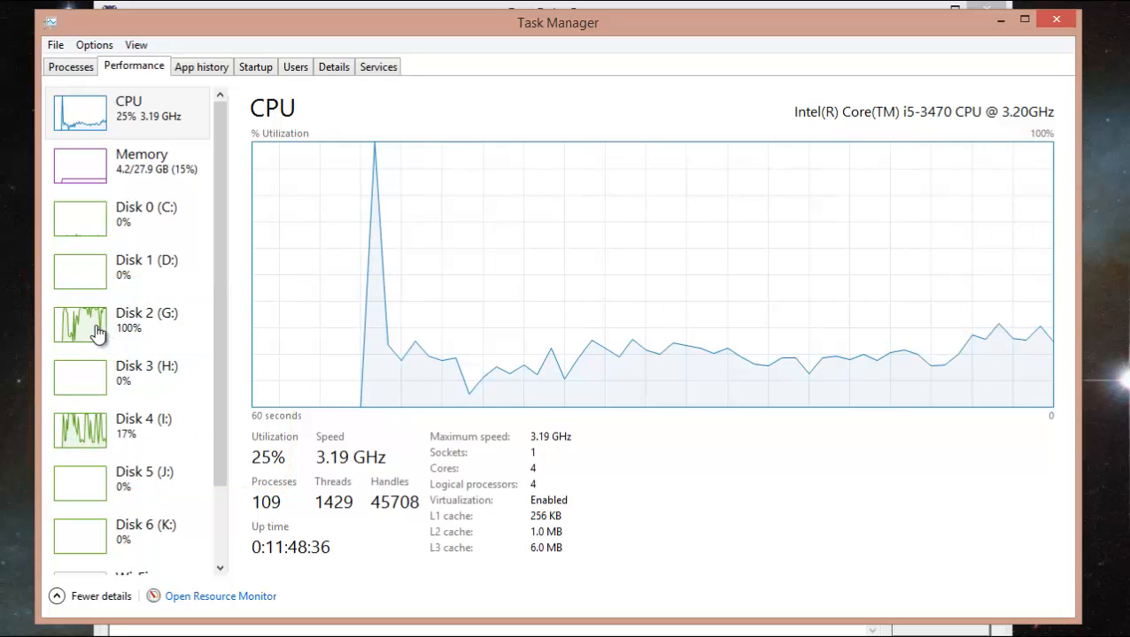
{"action": "left_click", "coordinate": [124, 267]}
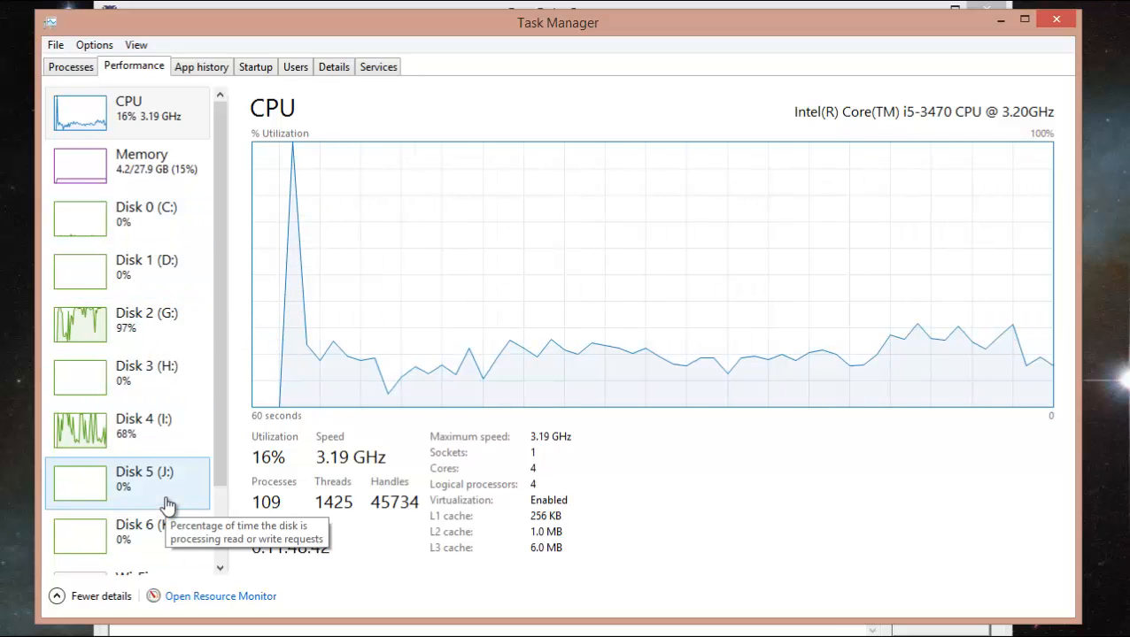
{"action": "left_click", "coordinate": [219, 595]}
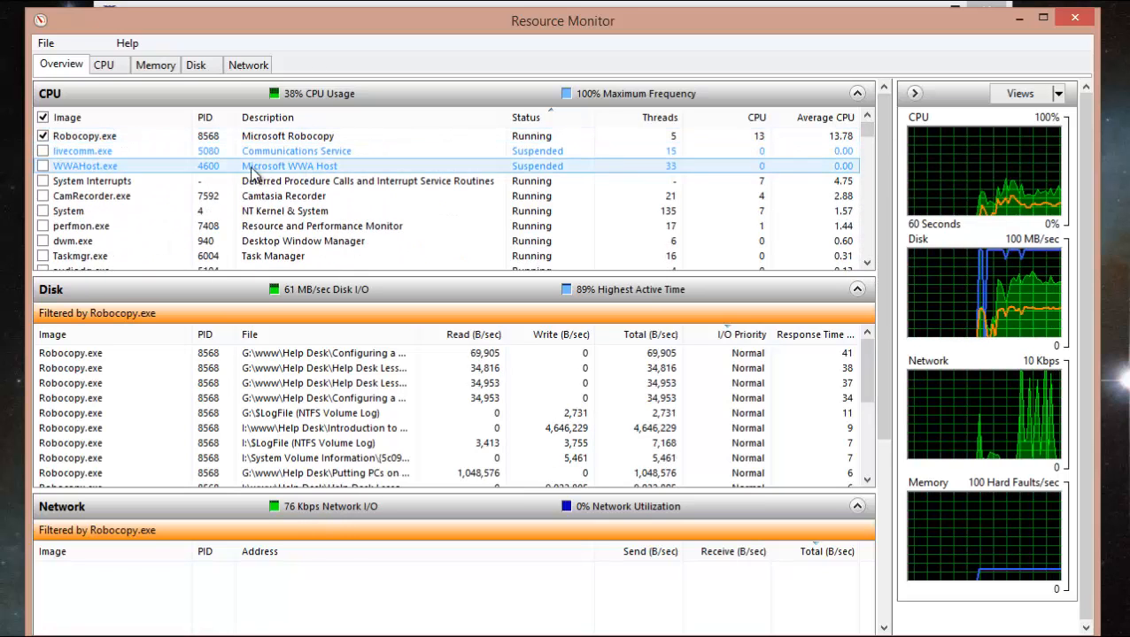
- Filter the disk and network panels to Robocopy.exe and System processes
{"action": "left_click", "coordinate": [43, 150]}
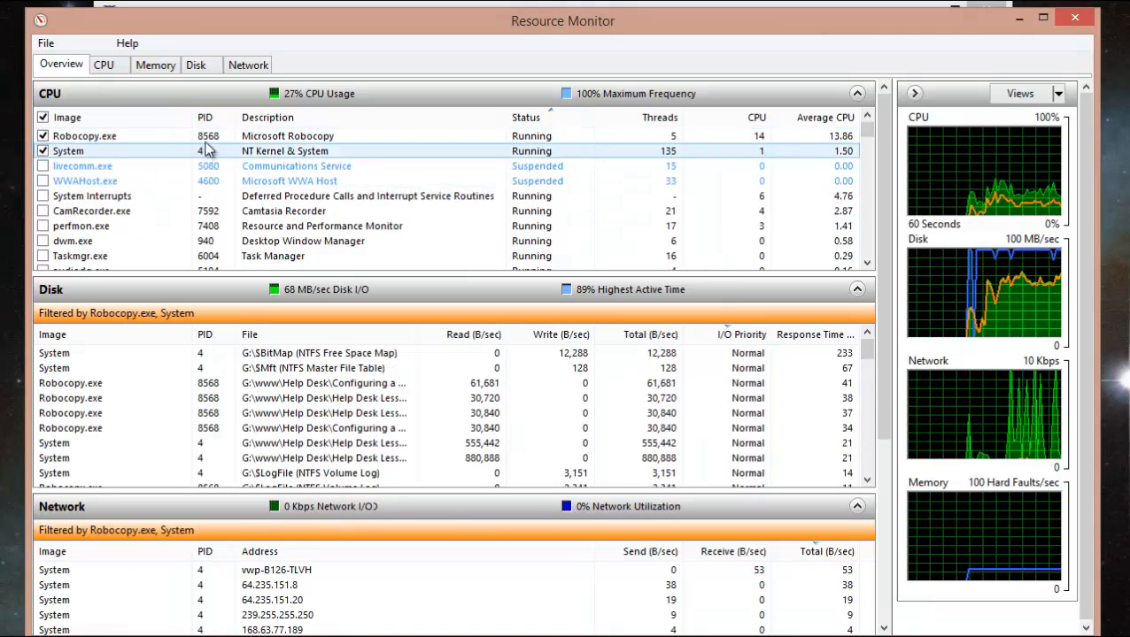
{"action": "left_click", "coordinate": [85, 135]}
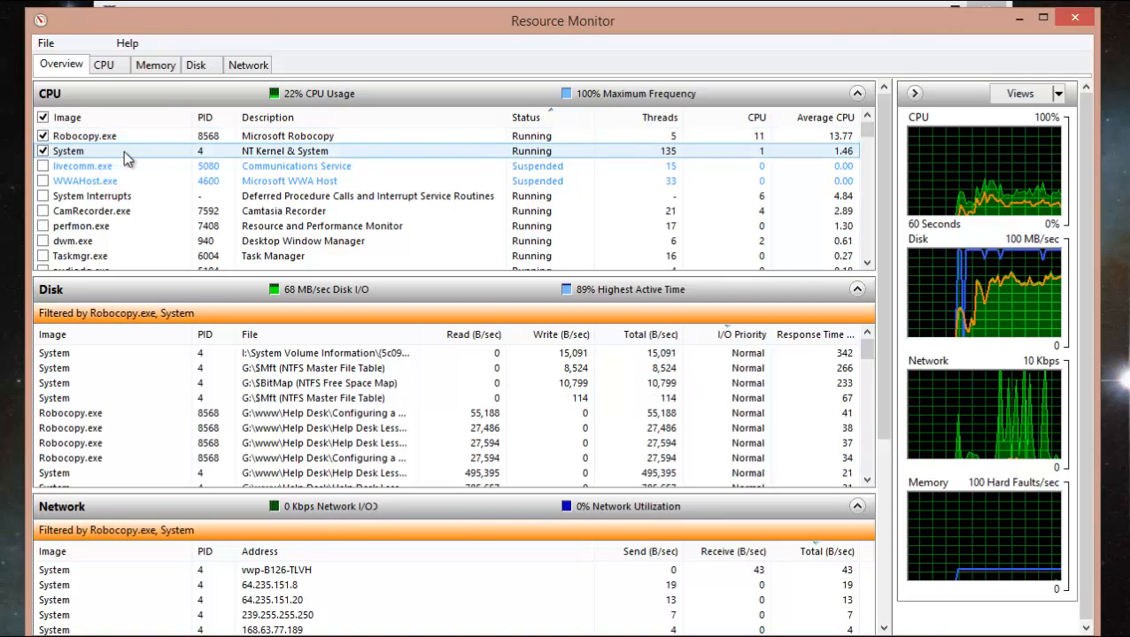
{"action": "left_click", "coordinate": [85, 135]}
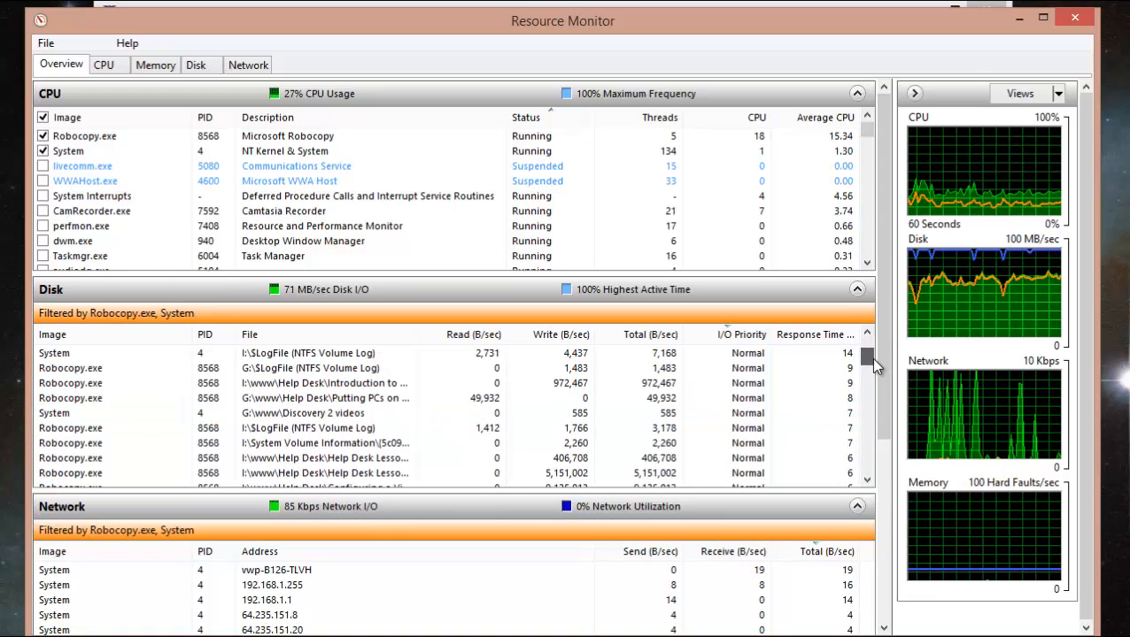
{"action": "left_click", "coordinate": [323, 383]}
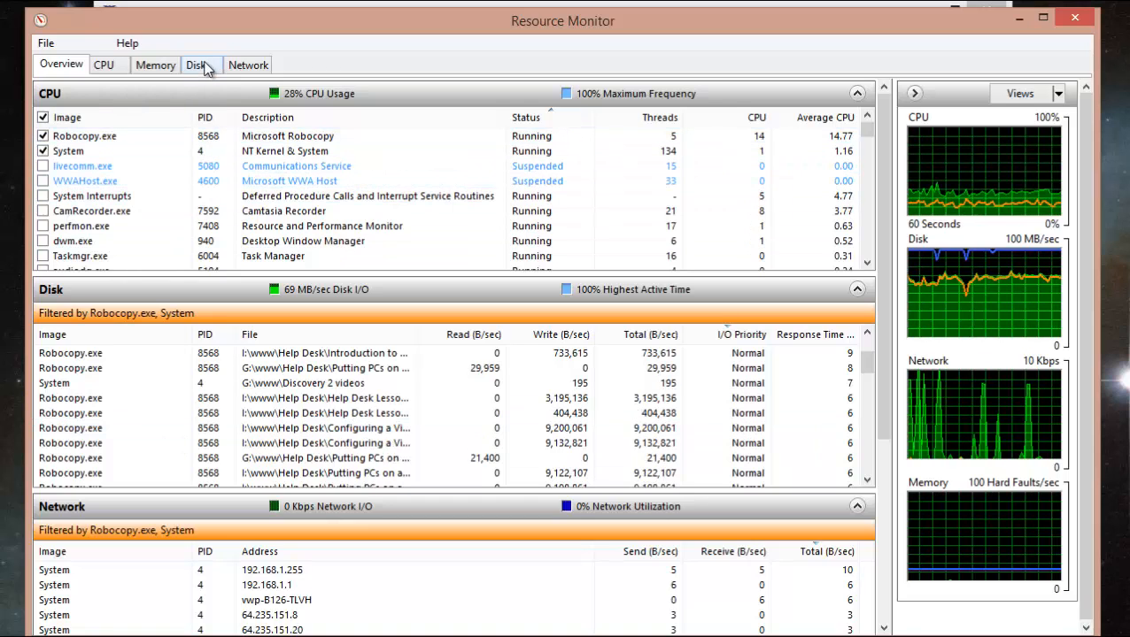
- Review Robocopy.exe's per-file transfer rates and disk queue lengths on the Disk tab
{"action": "left_click", "coordinate": [197, 64]}
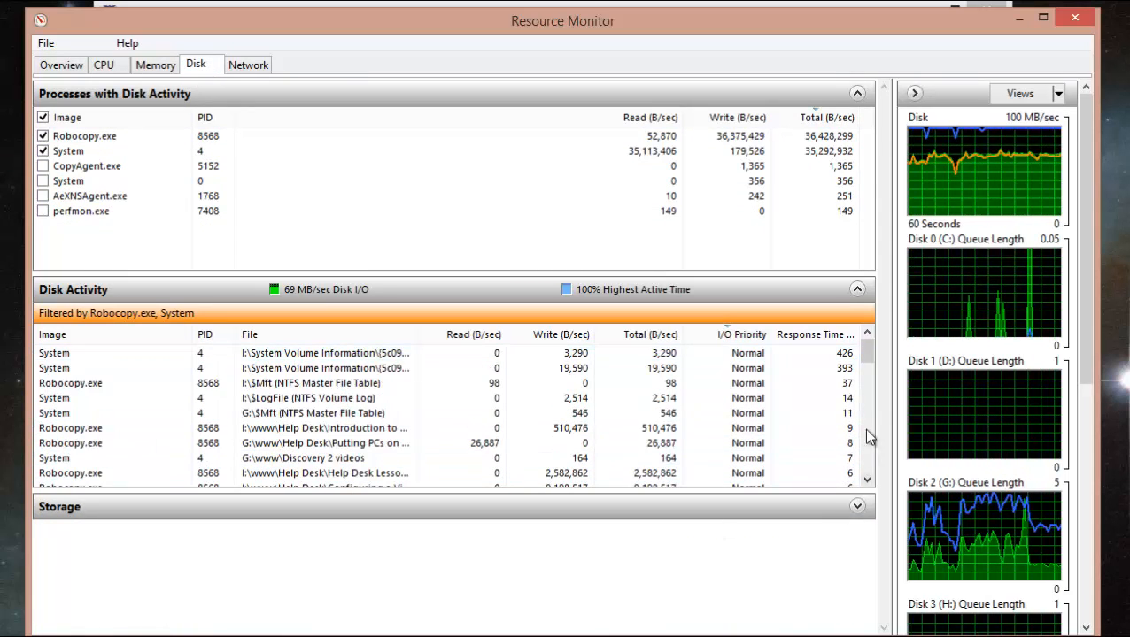
{"action": "left_click", "coordinate": [85, 135]}
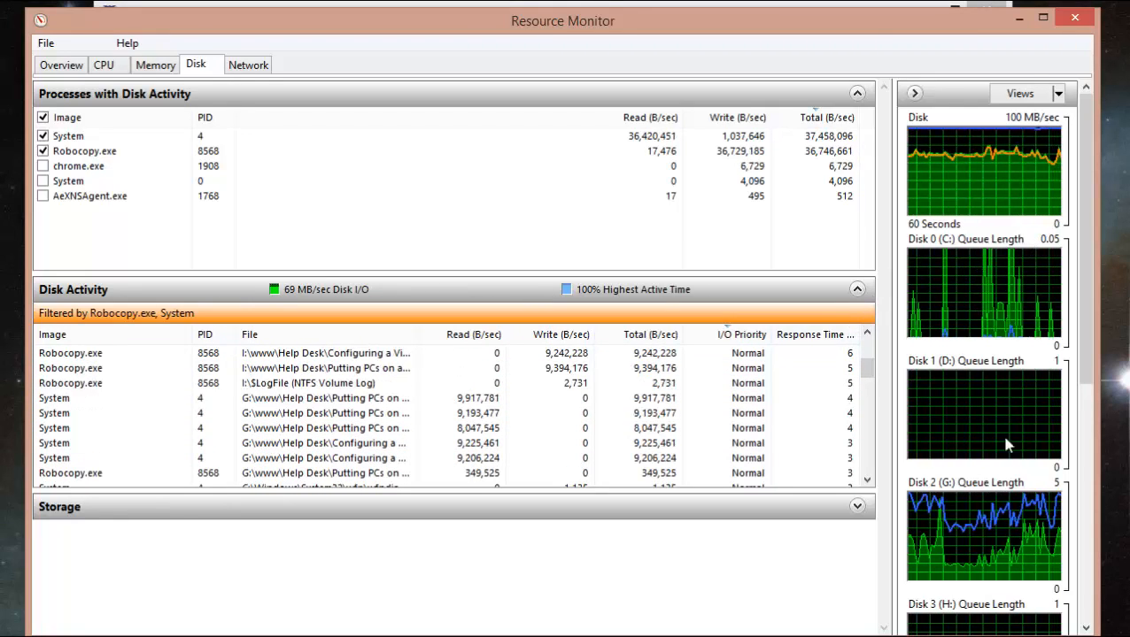
{"action": "scroll", "scroll_direction": "down", "scroll_amount": 3}
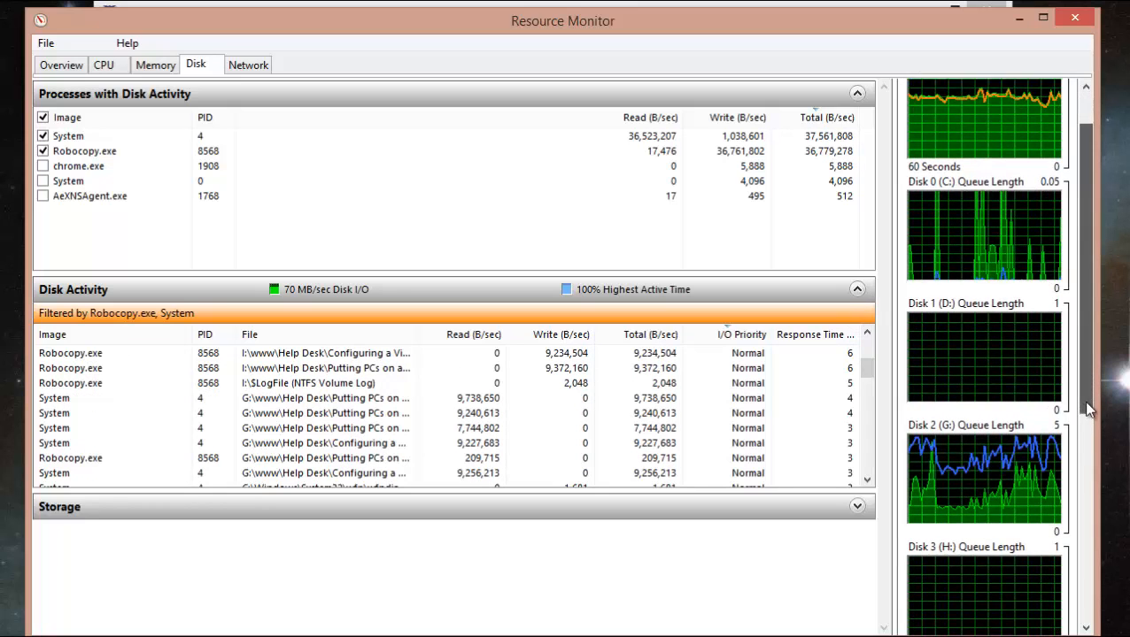
{"action": "scroll", "scroll_direction": "down", "scroll_amount": 3}
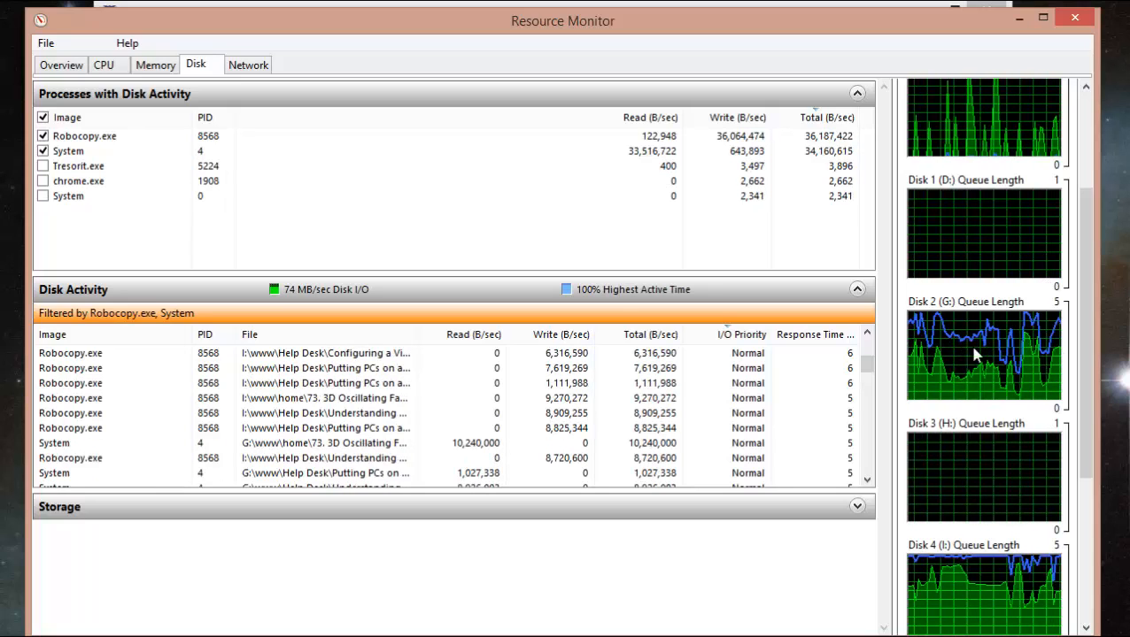
{"action": "scroll", "scroll_direction": "down", "scroll_amount": 3}
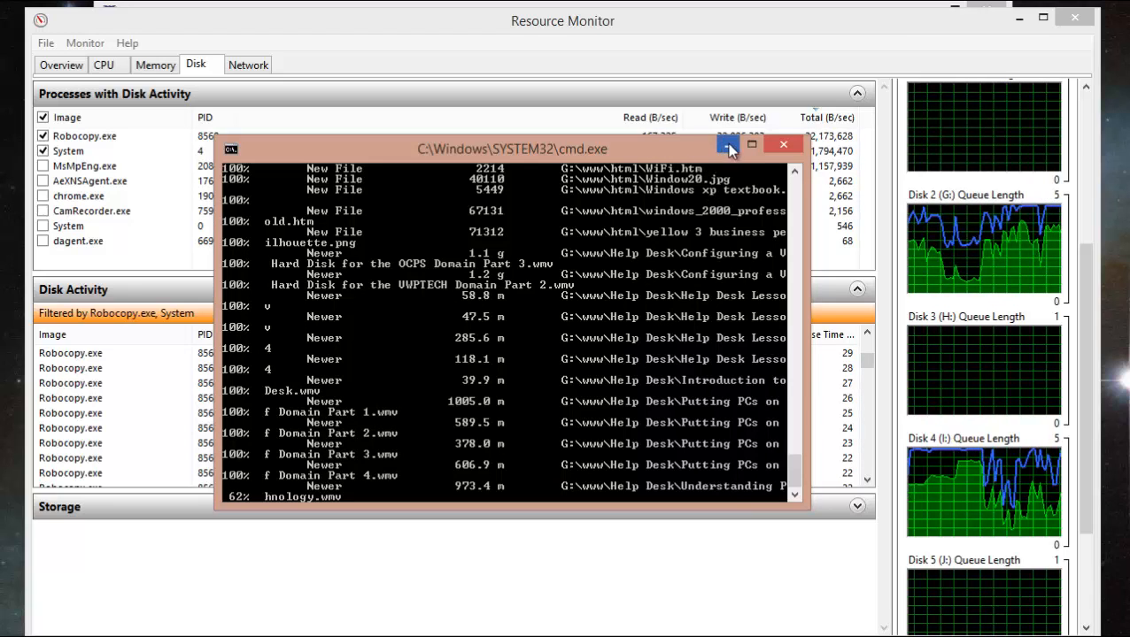
- Minimize the Robocopy console and return to the Overview tab
{"action": "left_click", "coordinate": [726, 145]}
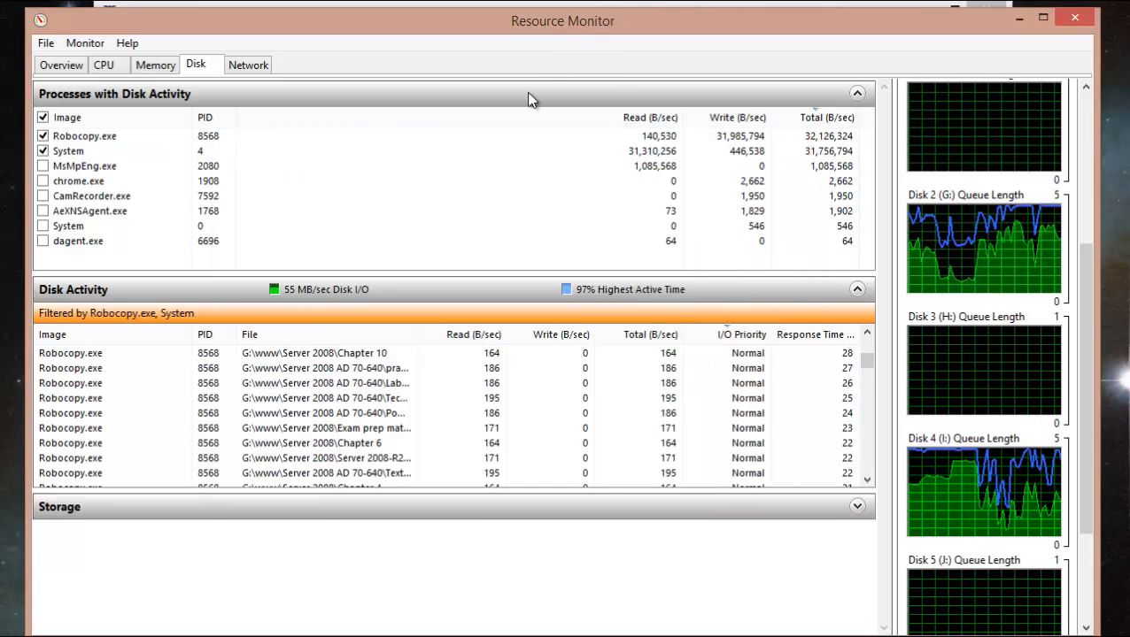
{"action": "left_click", "coordinate": [60, 63]}
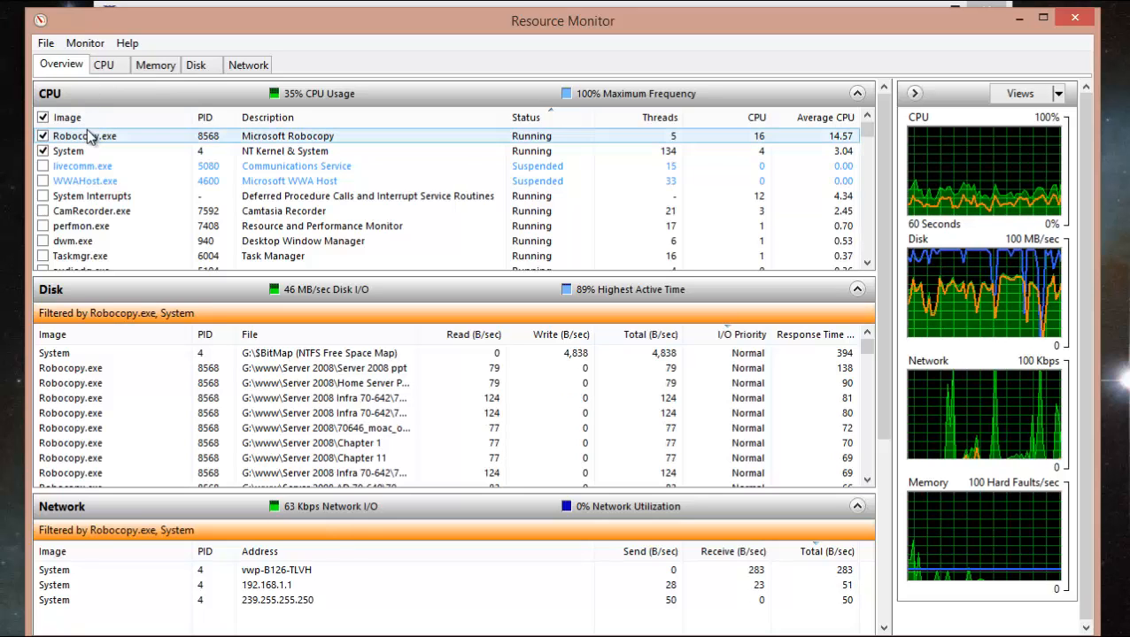
- End the Robocopy.exe process and confirm so it shows as Terminated
{"action": "right_click", "coordinate": [85, 134]}
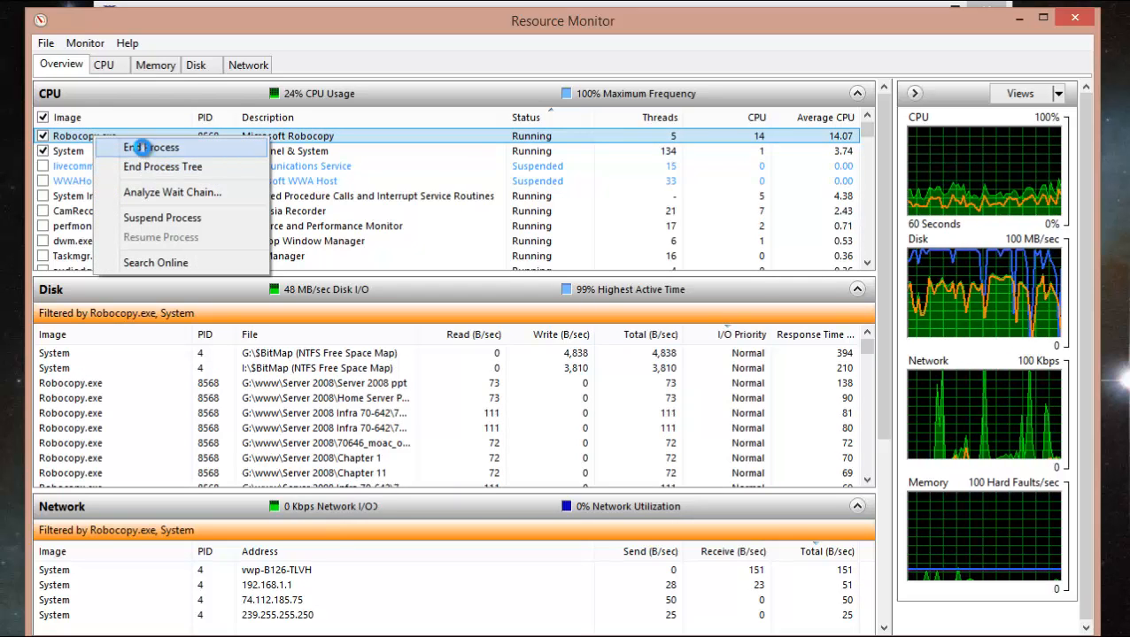
{"action": "left_click", "coordinate": [151, 147]}
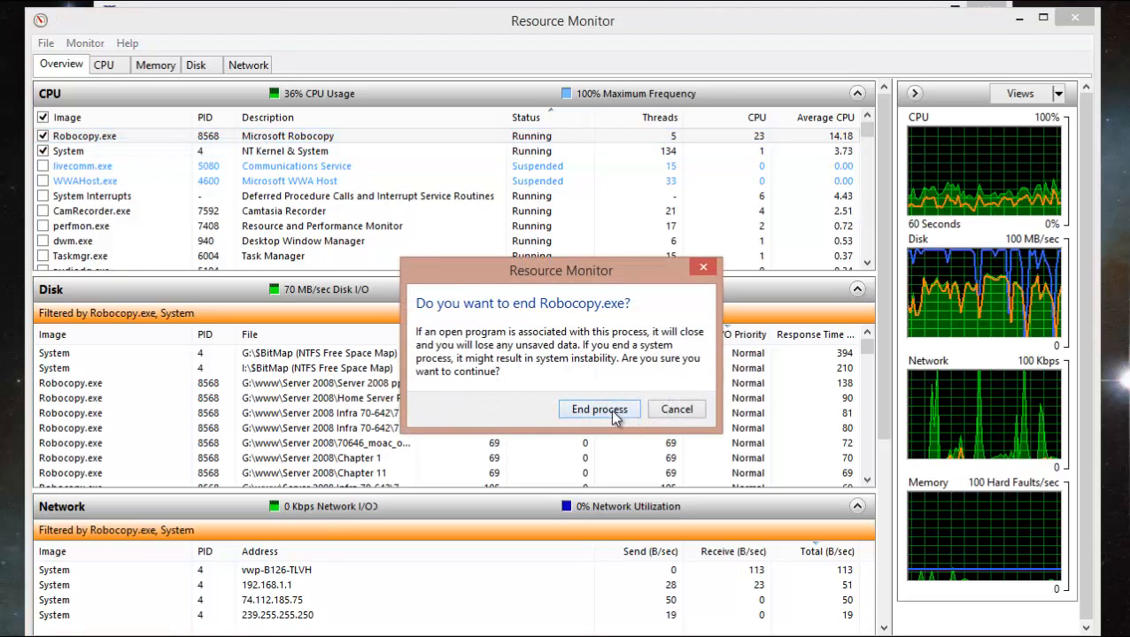
{"action": "left_click", "coordinate": [677, 409]}
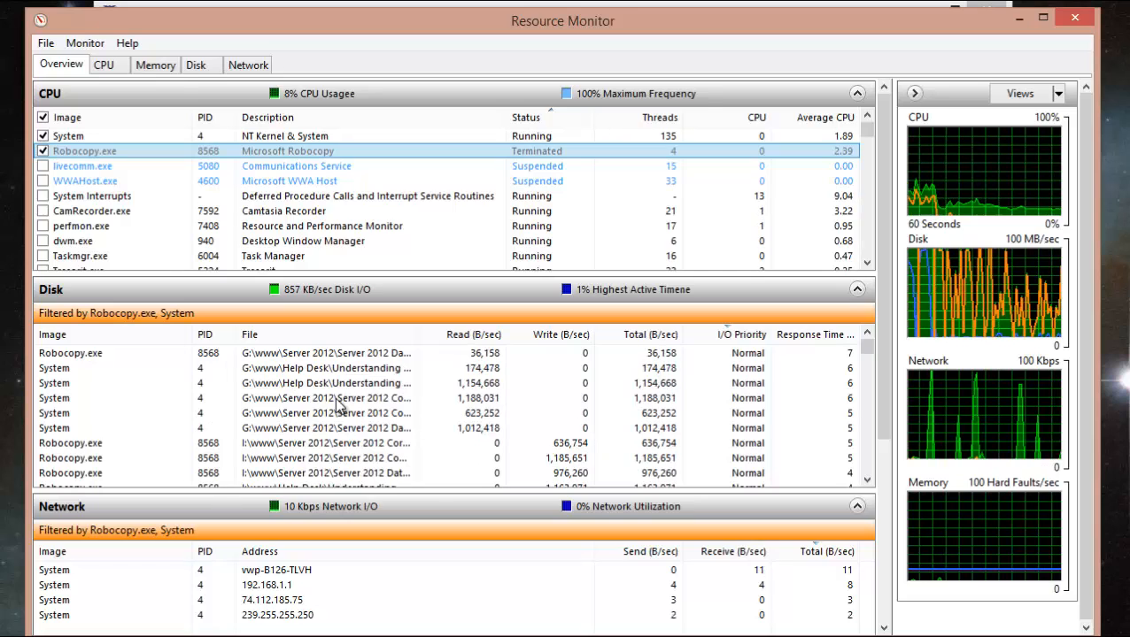
{"action": "left_click", "coordinate": [202, 64]}
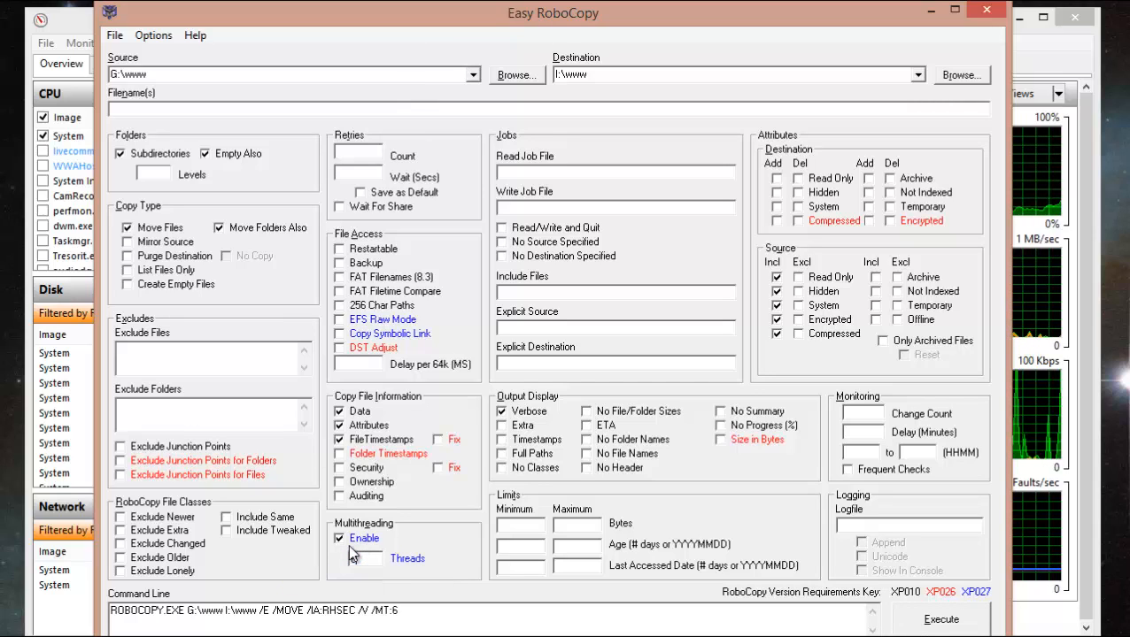
- Set Threads to 60 (/MT:60) and execute the G:\www to I:\www move again
{"action": "type", "text": "60"}
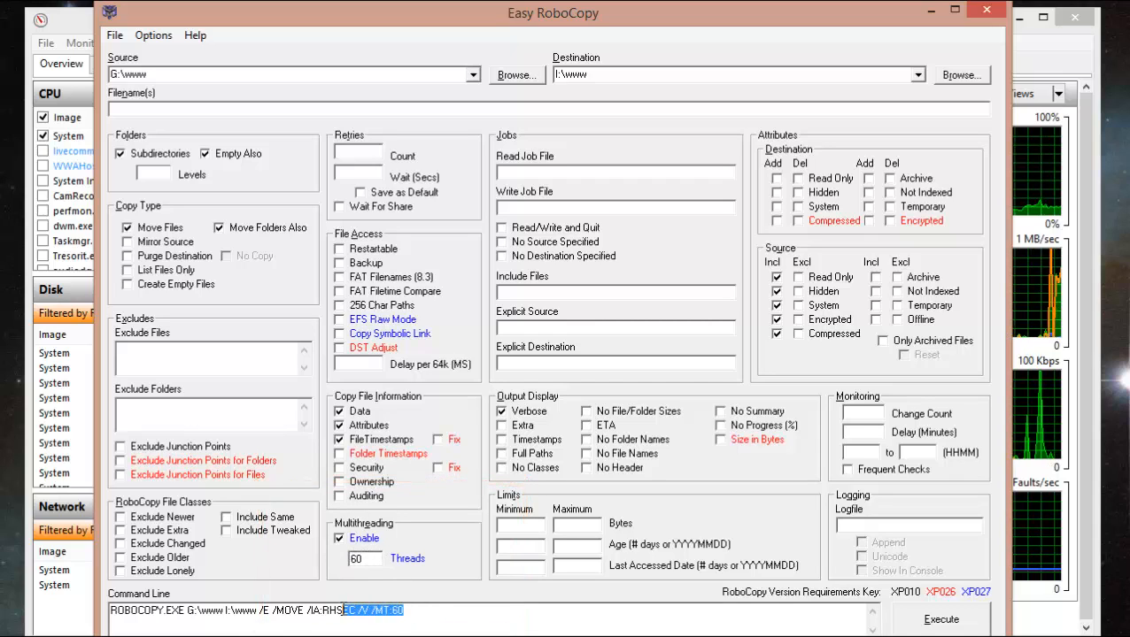
{"action": "mouse_move", "coordinate": [575, 443]}
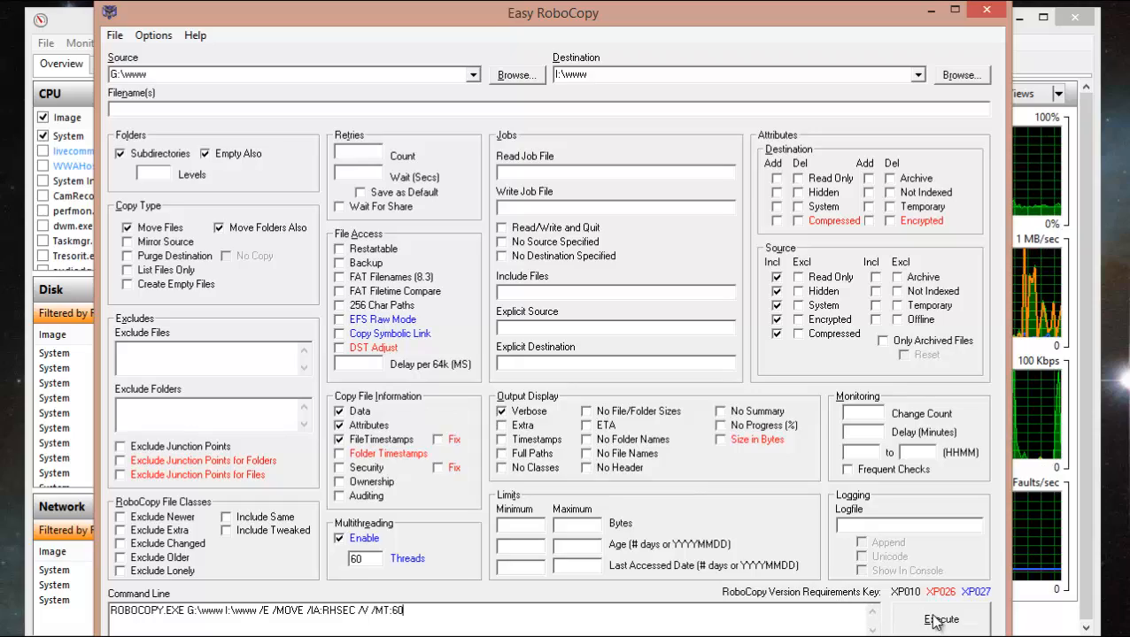
{"action": "left_click", "coordinate": [940, 619]}
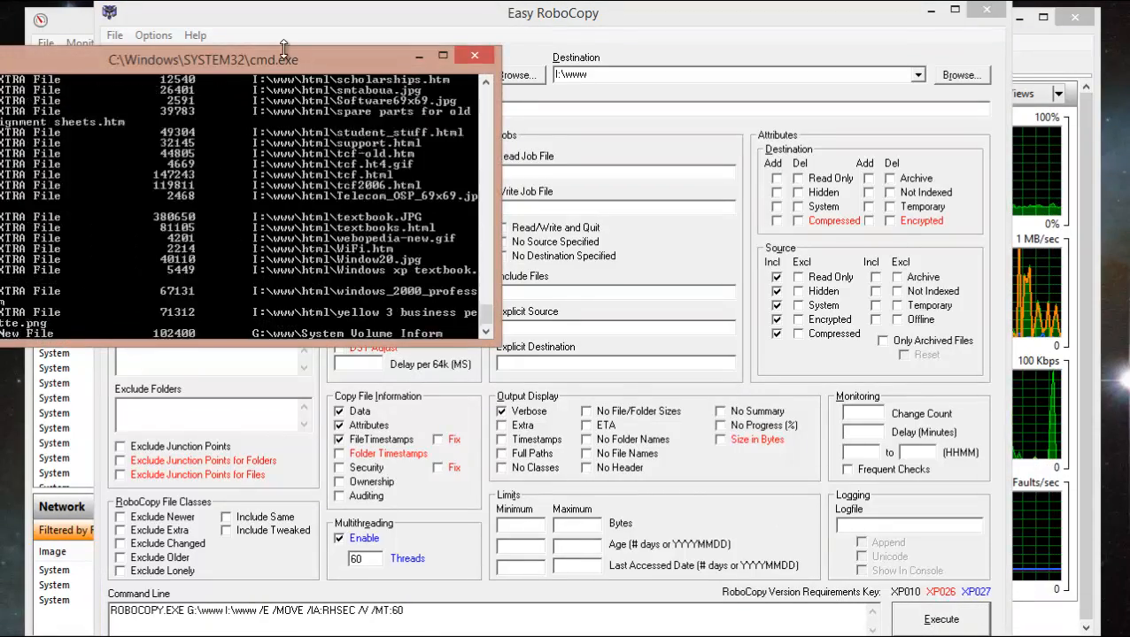
- Filter the Overview's disk and network activity to the restarted Robocopy.exe and System
{"action": "left_click_drag", "start_coordinate": [201, 60], "coordinate": [365, 68]}
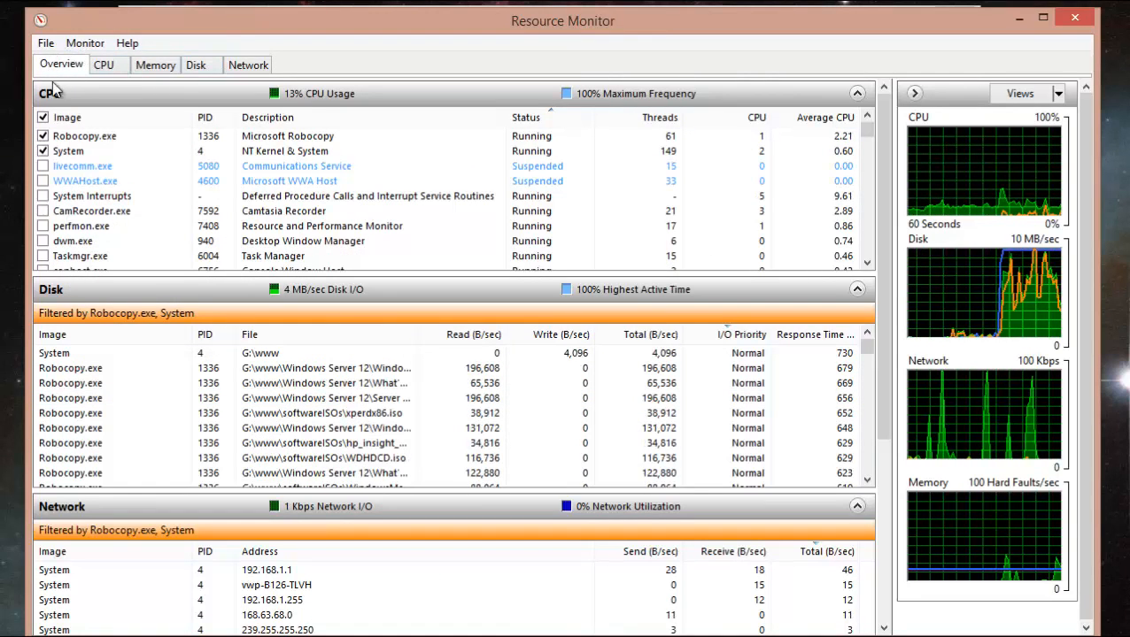
{"action": "left_click", "coordinate": [68, 151]}
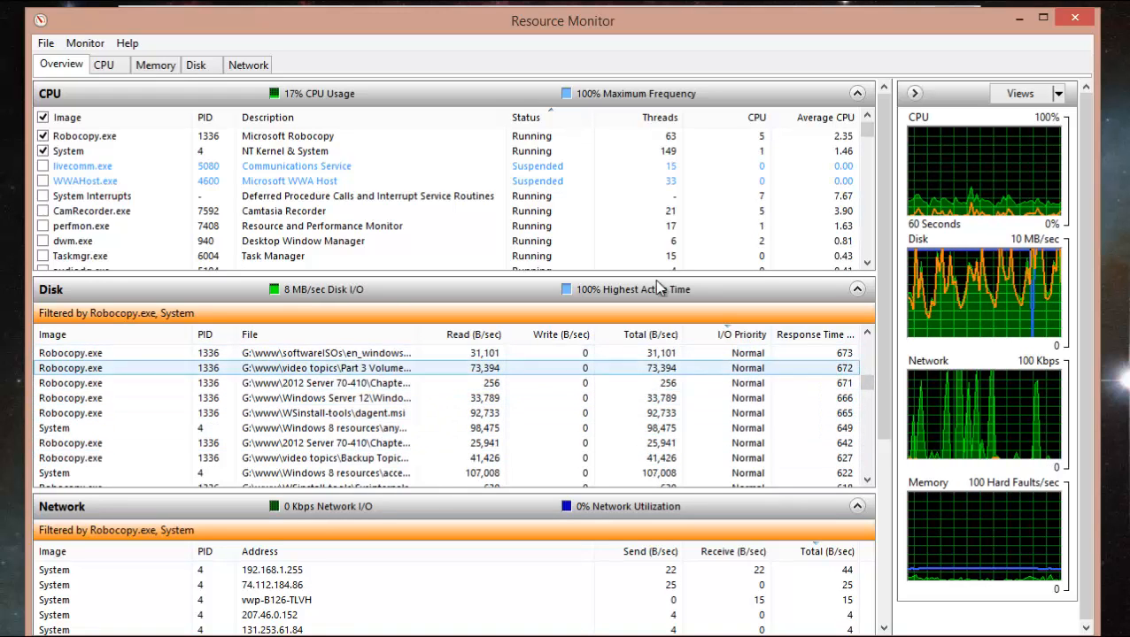
- Show Robocopy.exe's file reads and writes on the Disk tab
{"action": "left_click", "coordinate": [194, 64]}
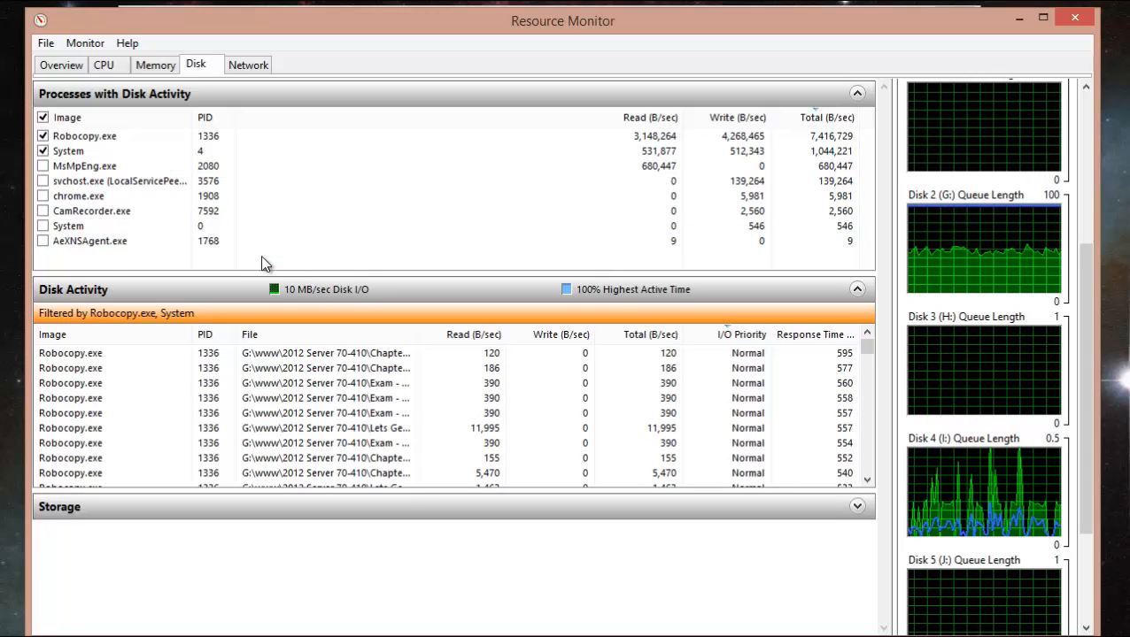
{"action": "left_click", "coordinate": [85, 134]}
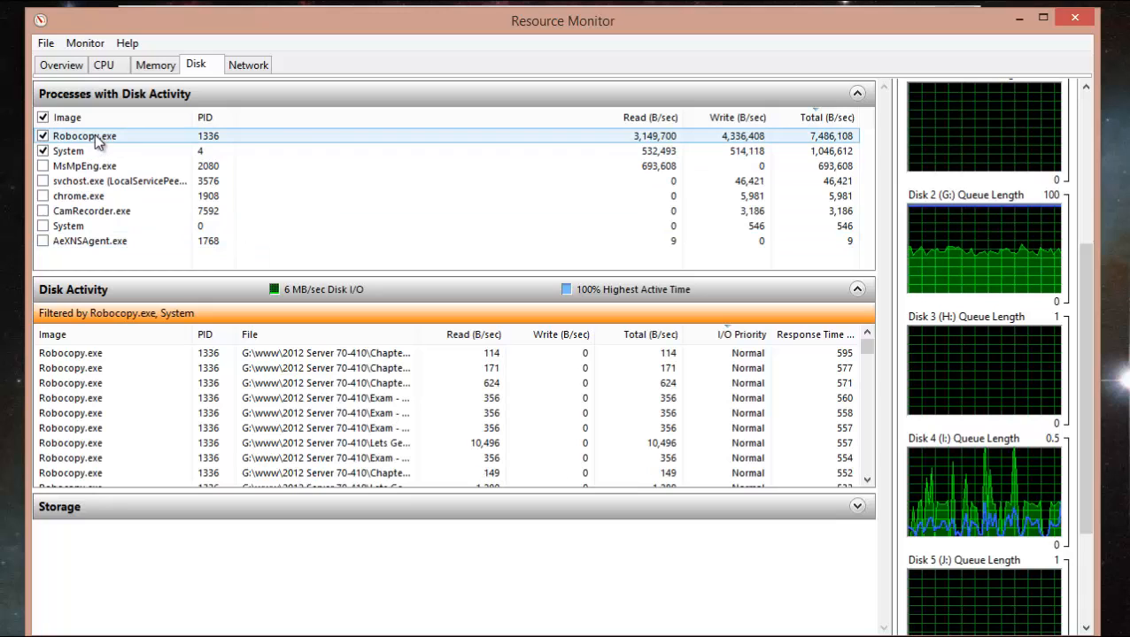
- End Robocopy.exe from the Disk tab and confirm, dropping disk I/O to 0 MB/sec
{"action": "right_click", "coordinate": [85, 134]}
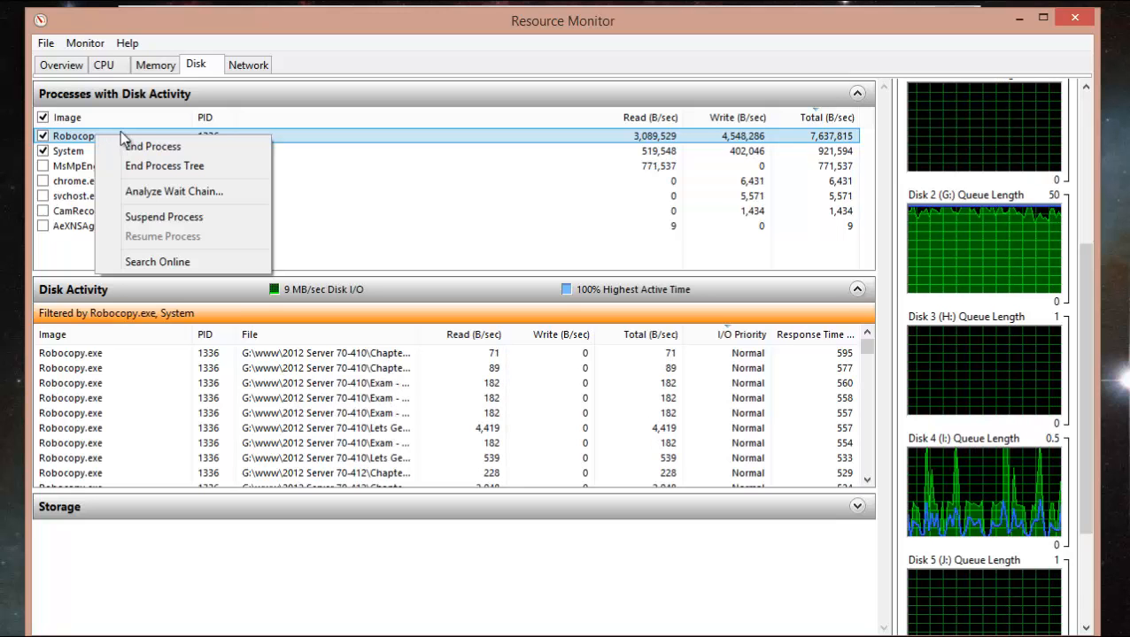
{"action": "left_click", "coordinate": [152, 145]}
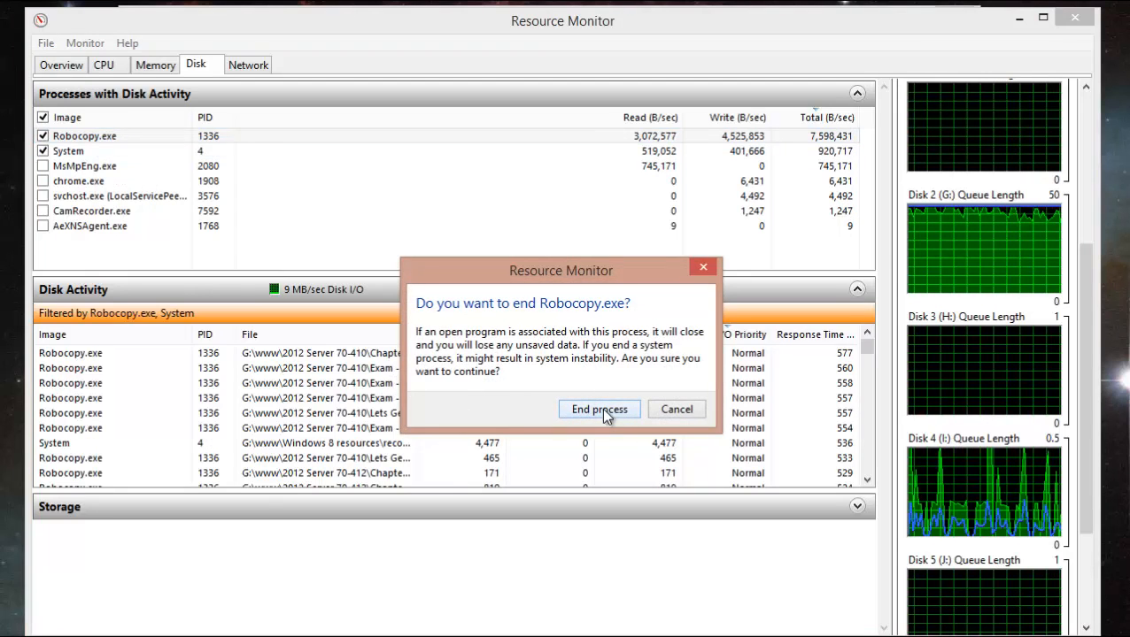
{"action": "left_click", "coordinate": [676, 409]}
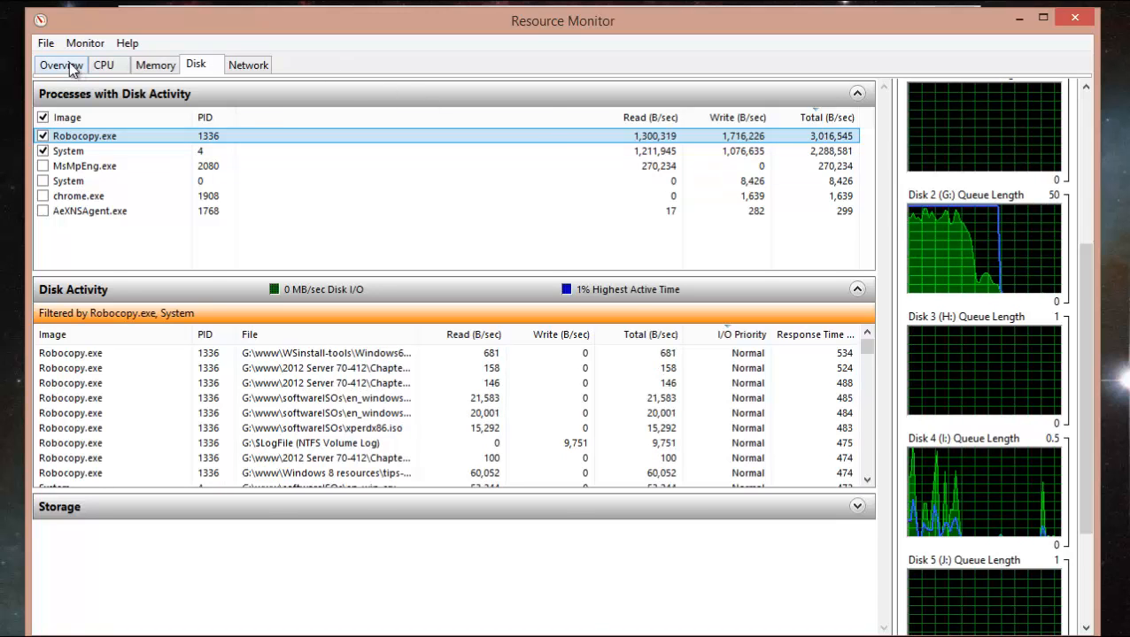
{"action": "left_click", "coordinate": [61, 63]}
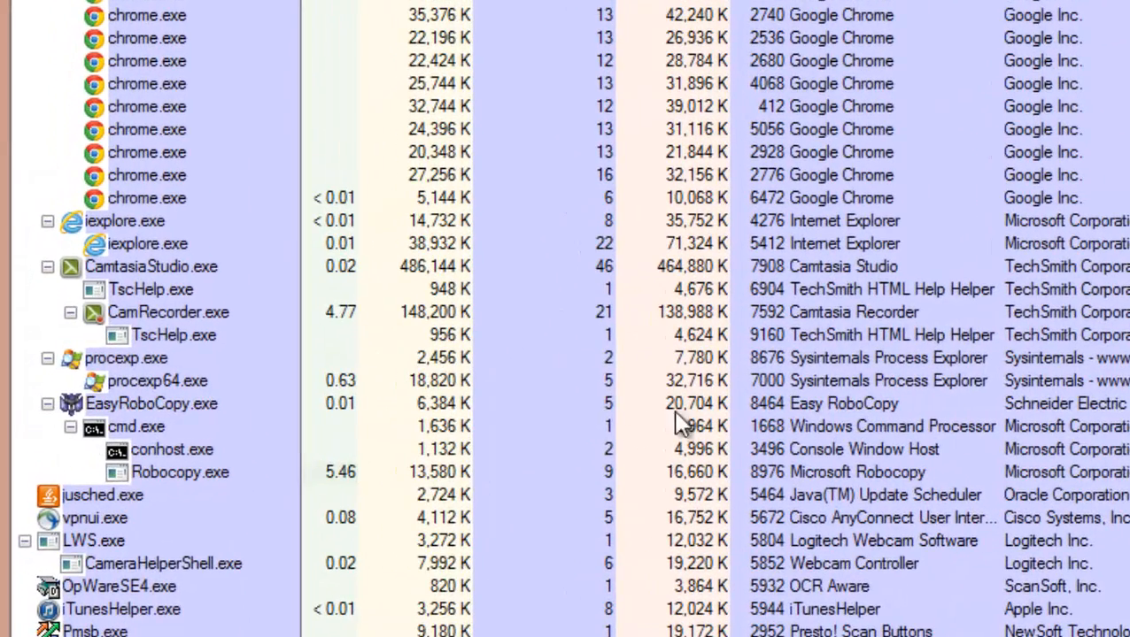
{"action": "left_click", "coordinate": [150, 403]}
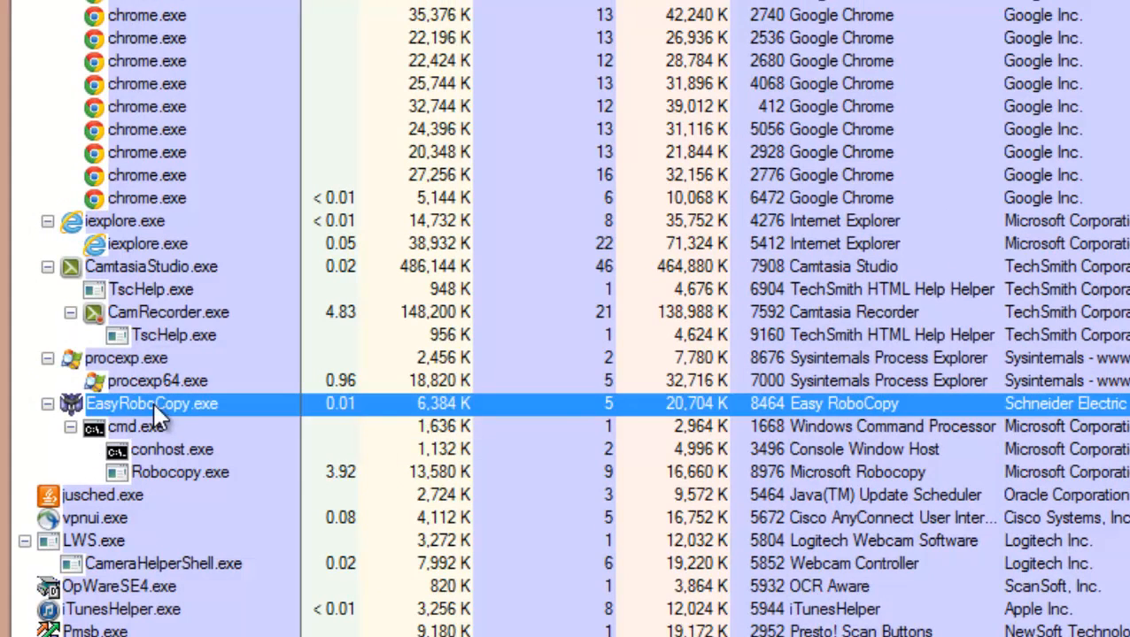
{"action": "left_click", "coordinate": [138, 427]}
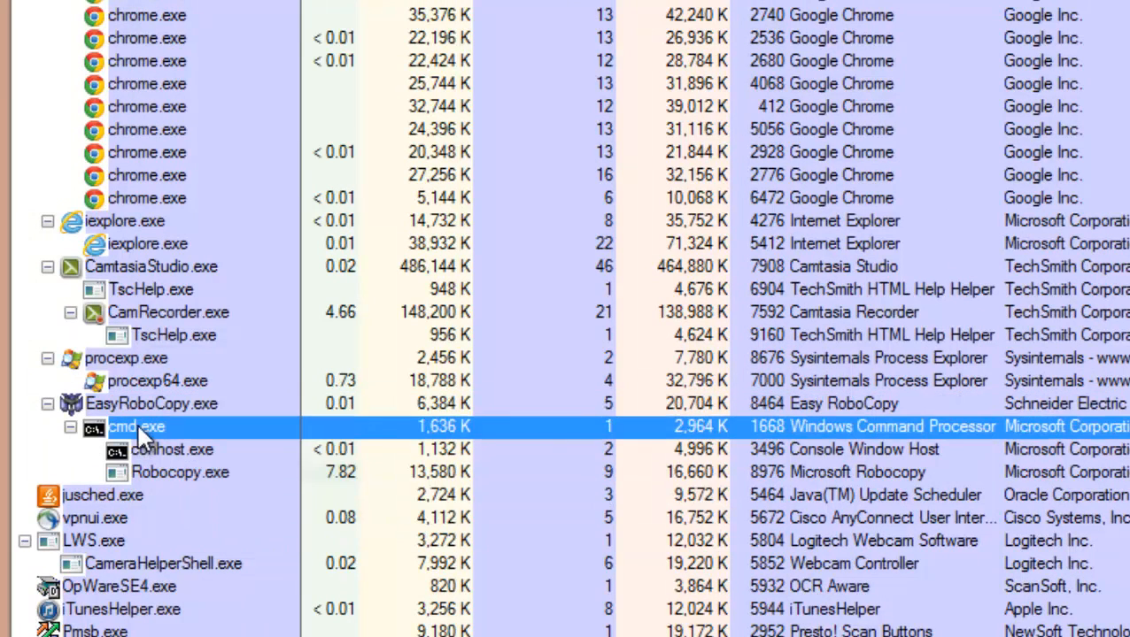
{"action": "mouse_move", "coordinate": [124, 409]}
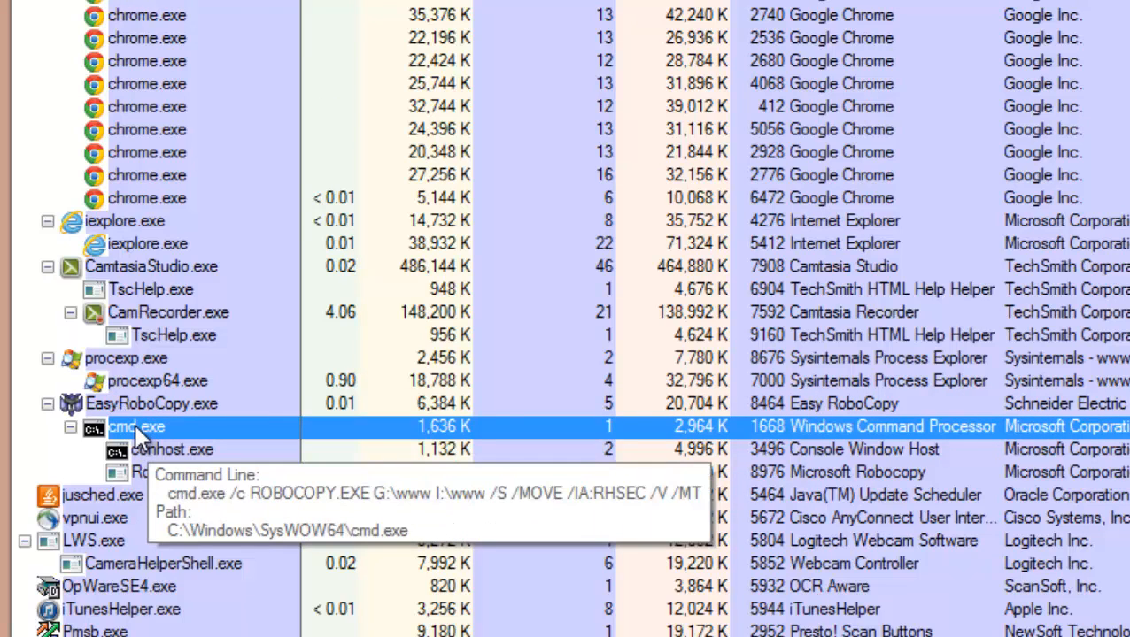
{"action": "mouse_move", "coordinate": [171, 449]}
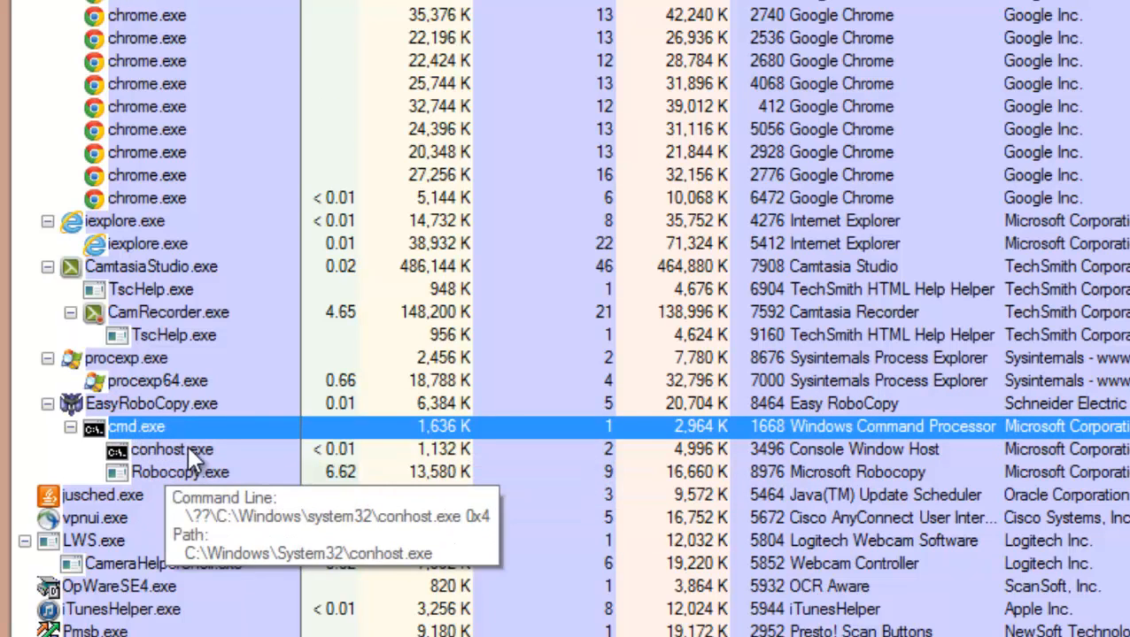
{"action": "left_click", "coordinate": [171, 449]}
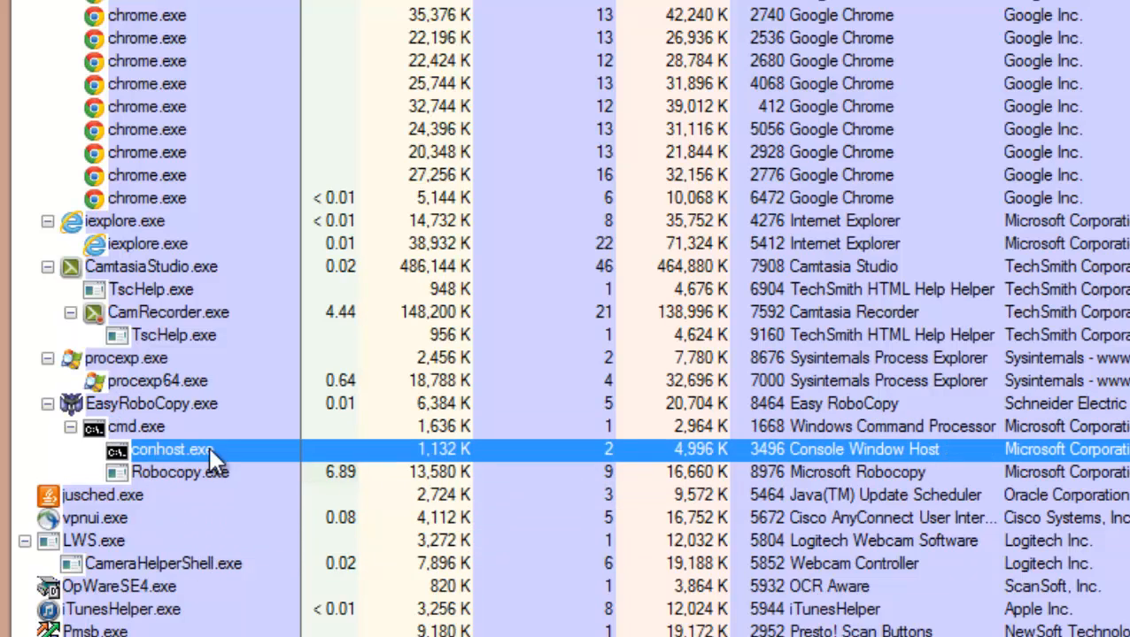
{"action": "mouse_move", "coordinate": [173, 485]}
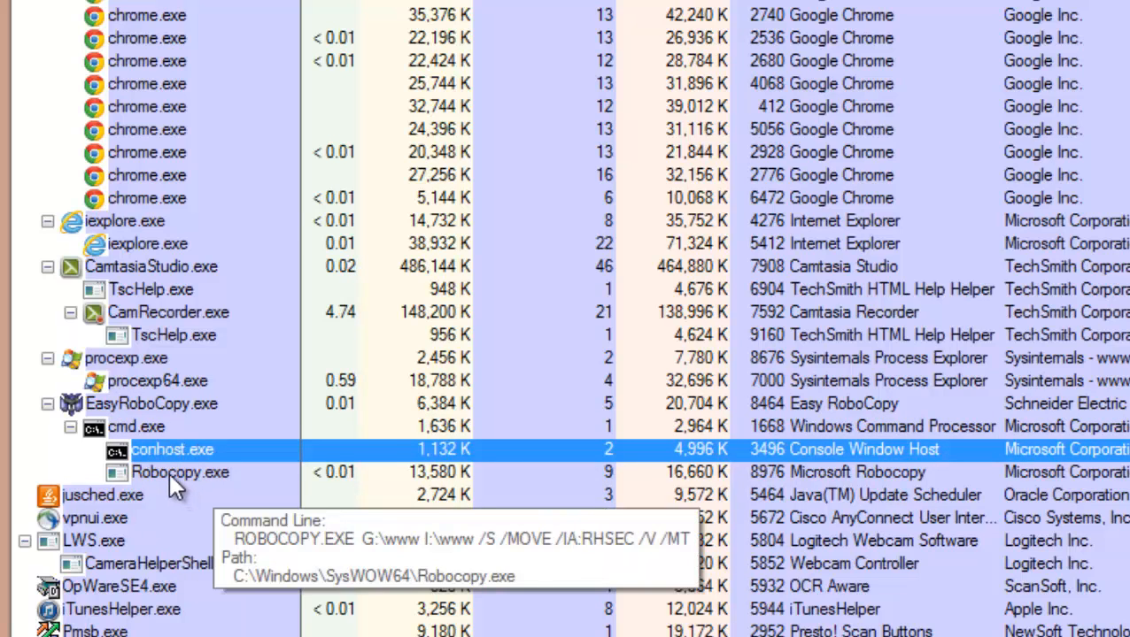
{"action": "left_click", "coordinate": [181, 471]}
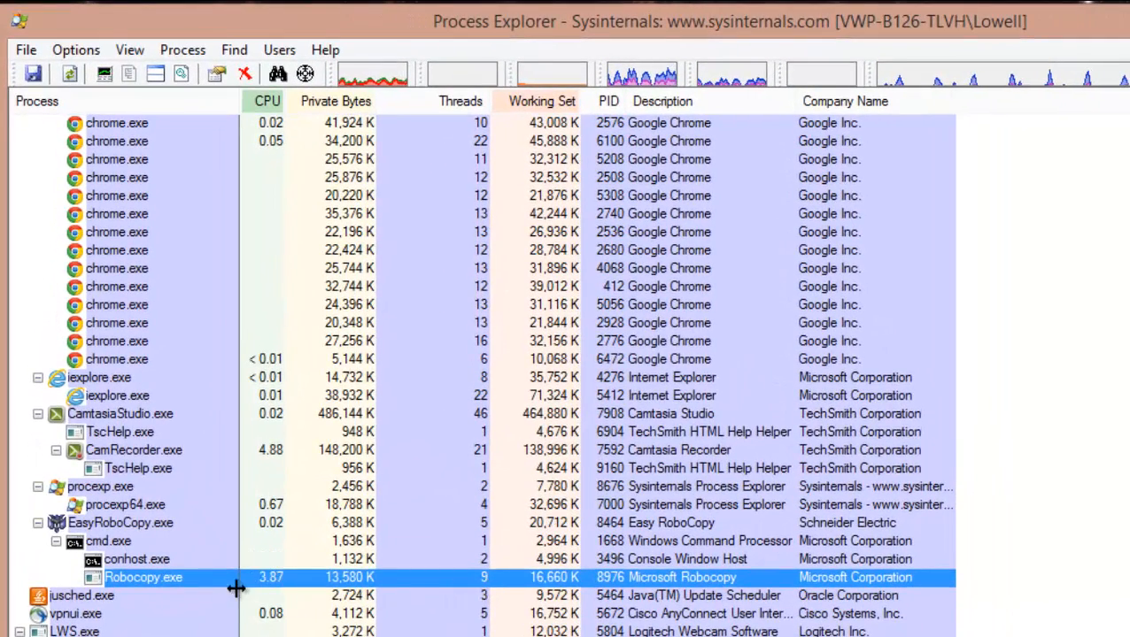
{"action": "mouse_move", "coordinate": [204, 582]}
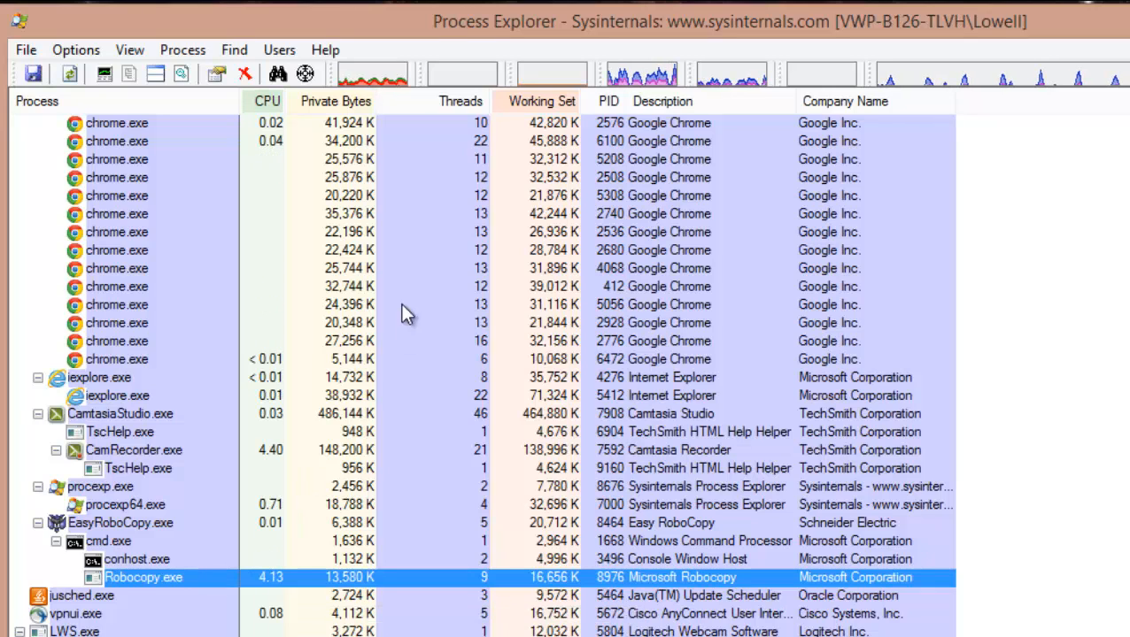
{"action": "mouse_move", "coordinate": [643, 80]}
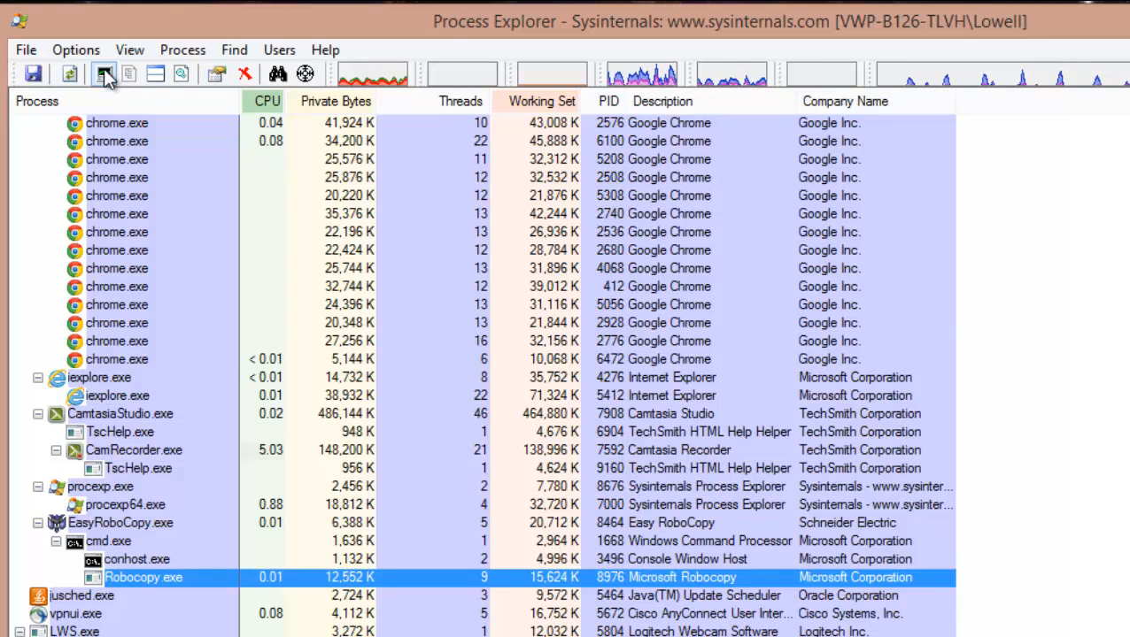
{"action": "left_click", "coordinate": [104, 75]}
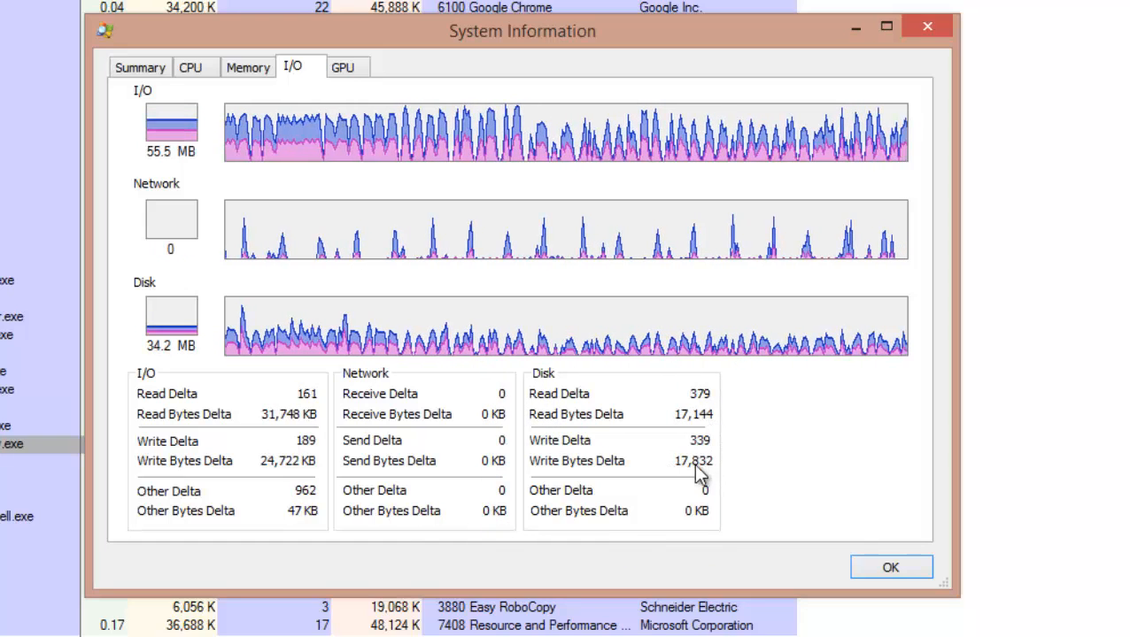
{"action": "mouse_move", "coordinate": [724, 441]}
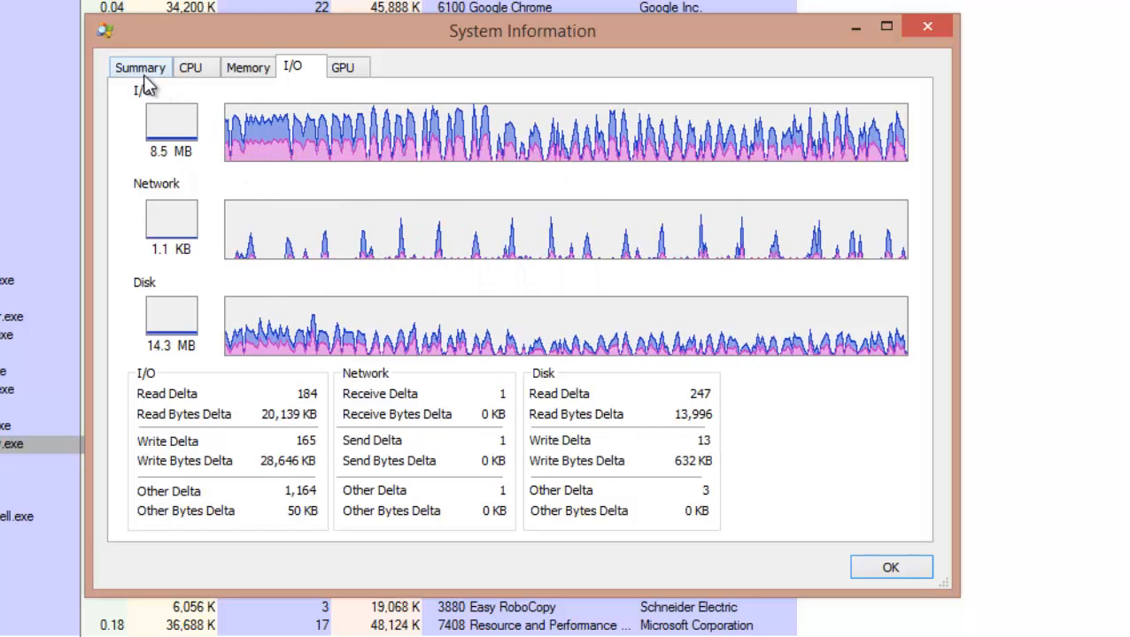
{"action": "left_click", "coordinate": [138, 67]}
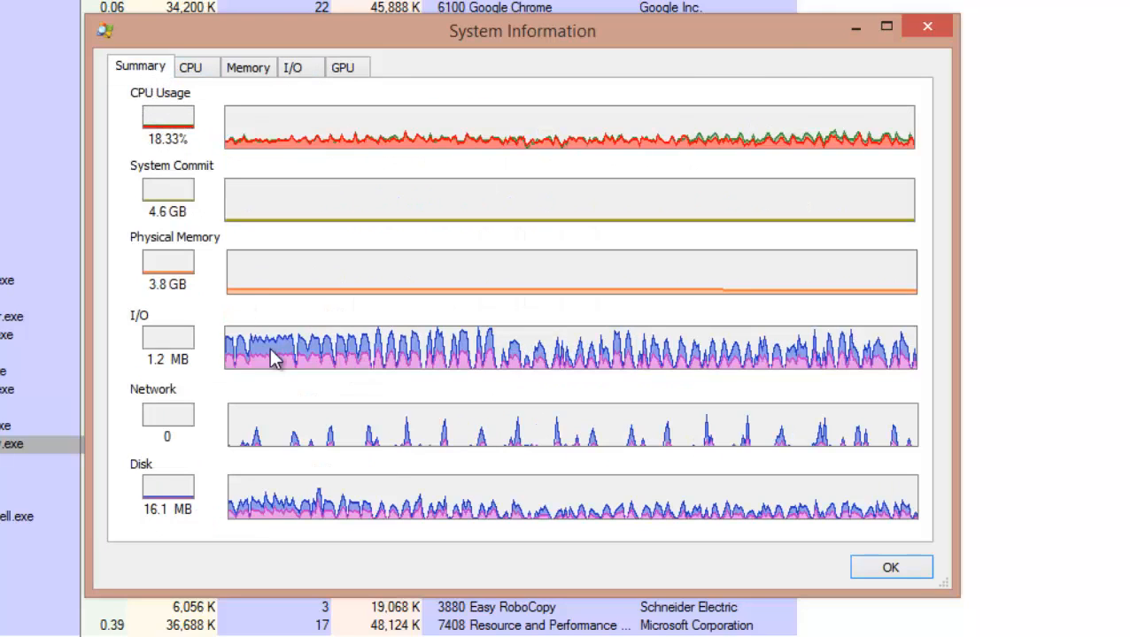
{"action": "mouse_move", "coordinate": [316, 365]}
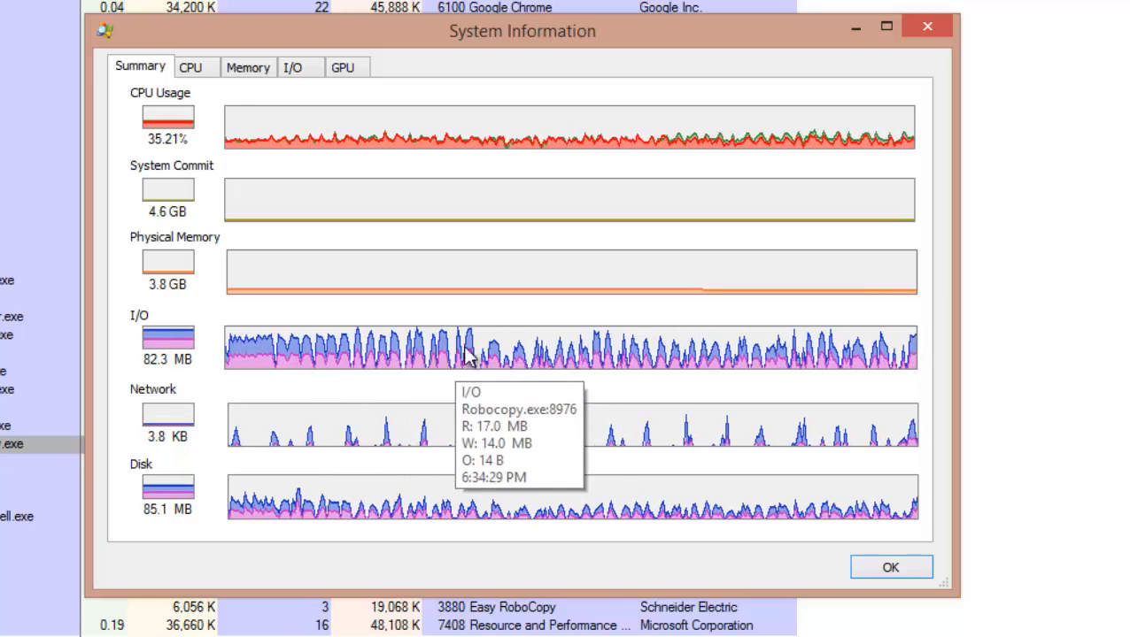
{"action": "mouse_move", "coordinate": [336, 514]}
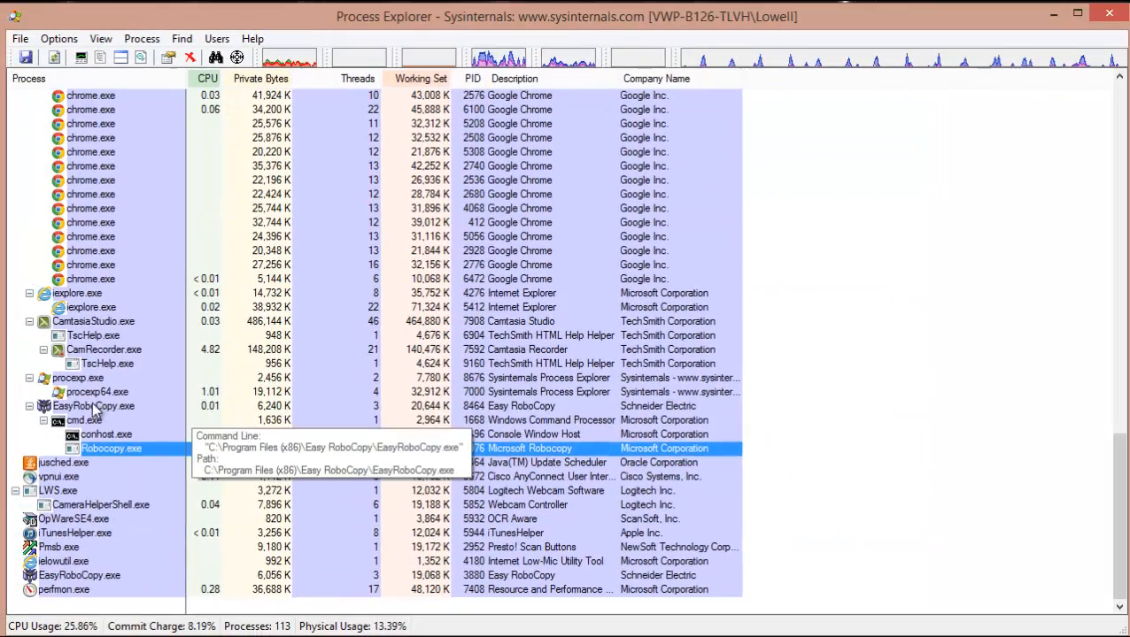
{"action": "right_click", "coordinate": [71, 405]}
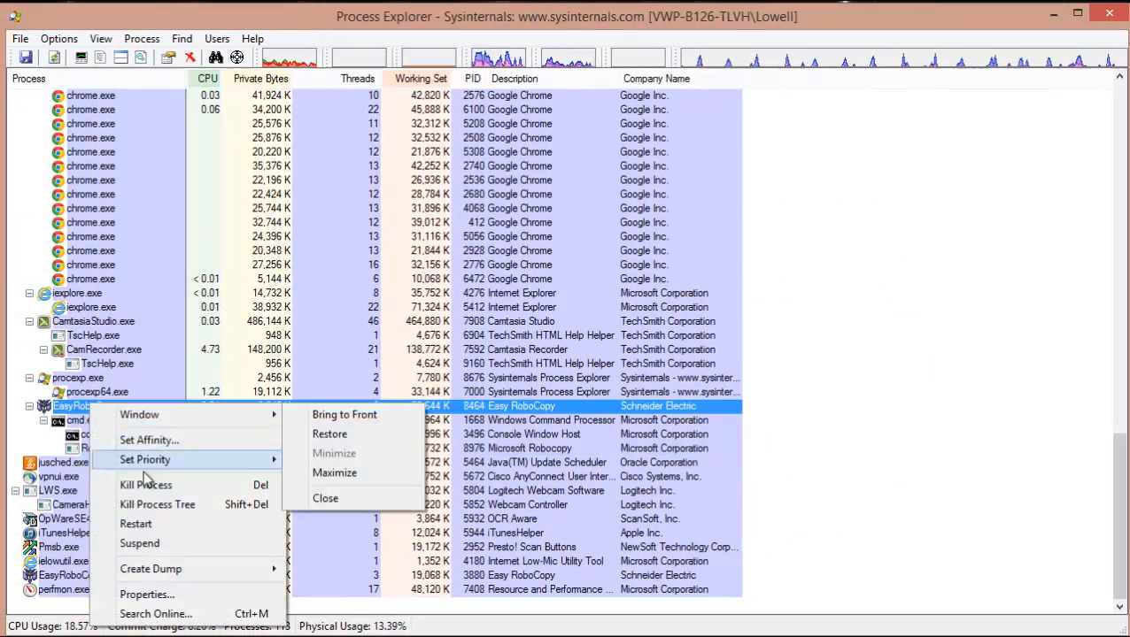
{"action": "left_click", "coordinate": [145, 485]}
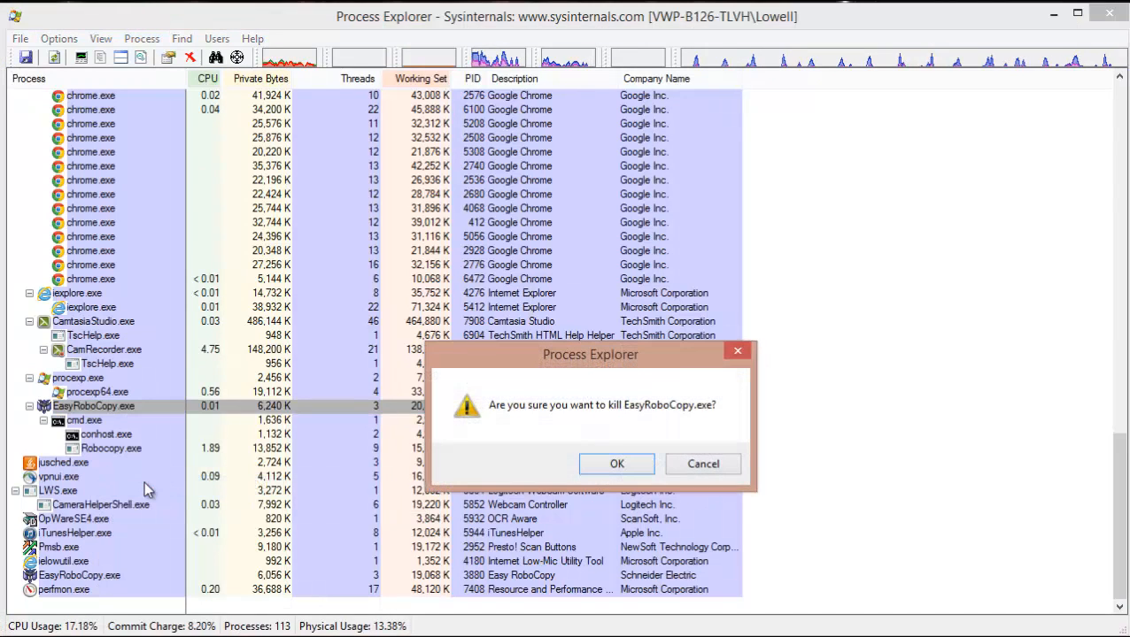
{"action": "left_click", "coordinate": [616, 464]}
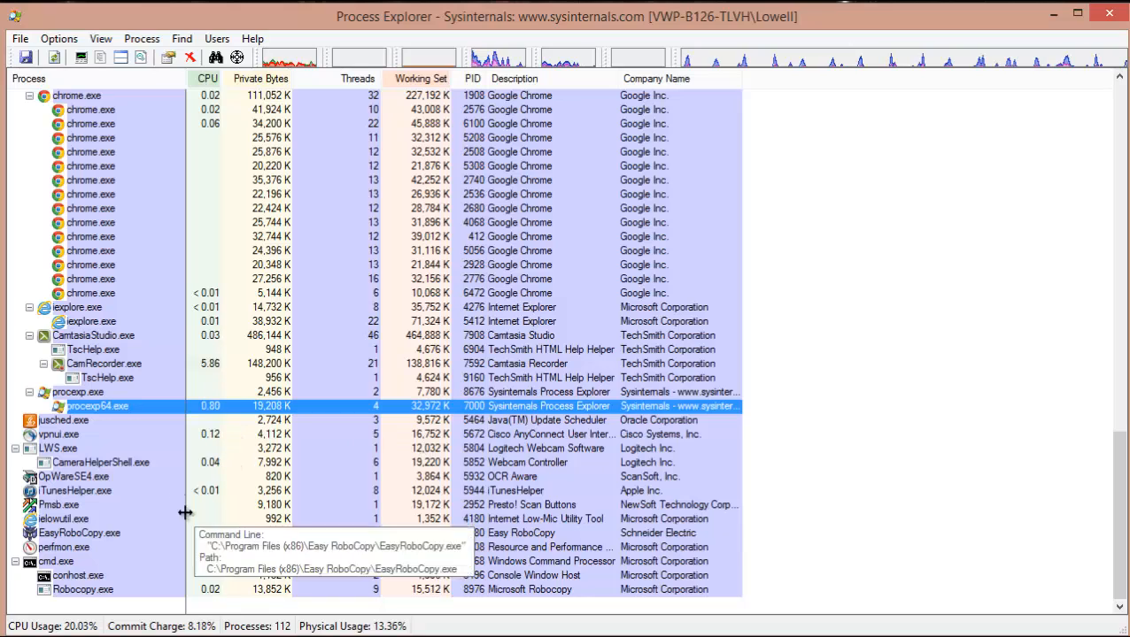
{"action": "left_click", "coordinate": [80, 533]}
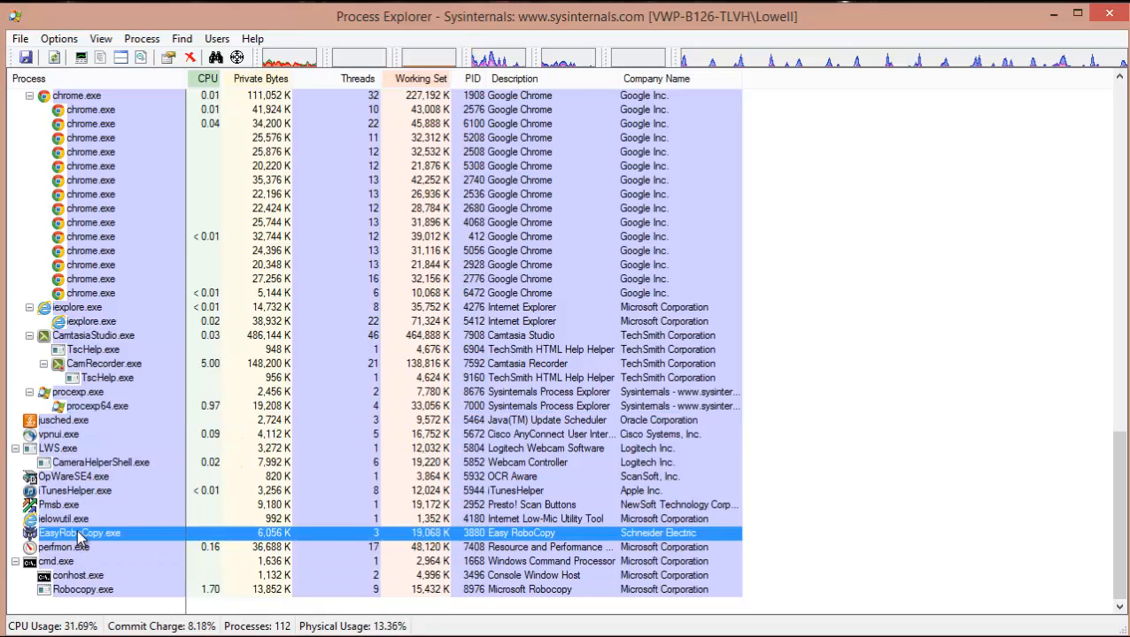
{"action": "mouse_move", "coordinate": [946, 547]}
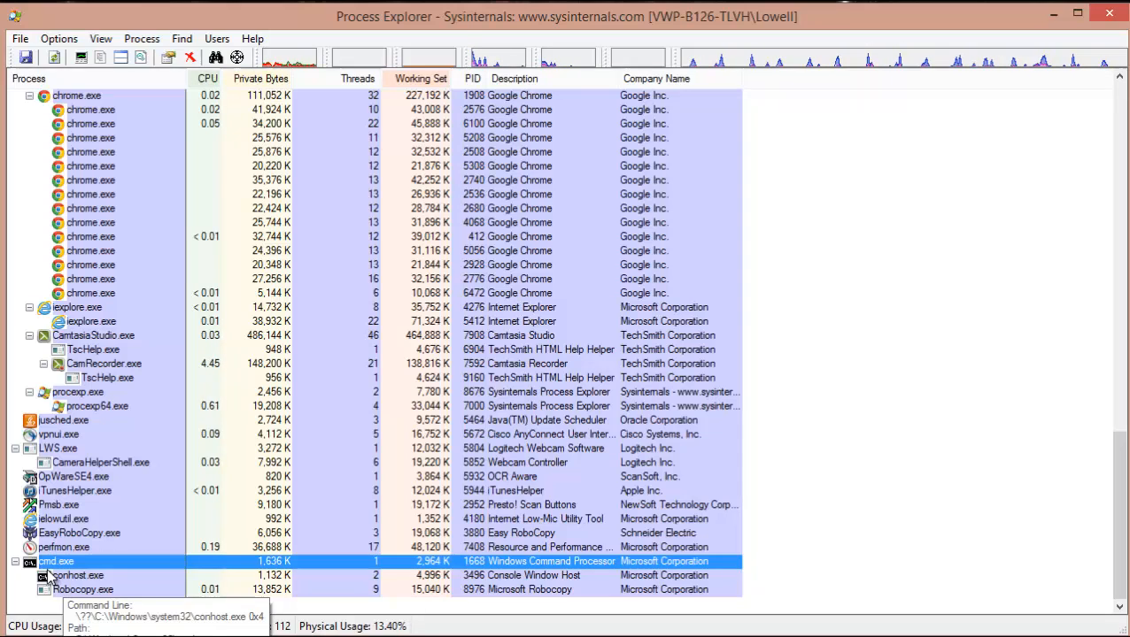
{"action": "mouse_move", "coordinate": [85, 590]}
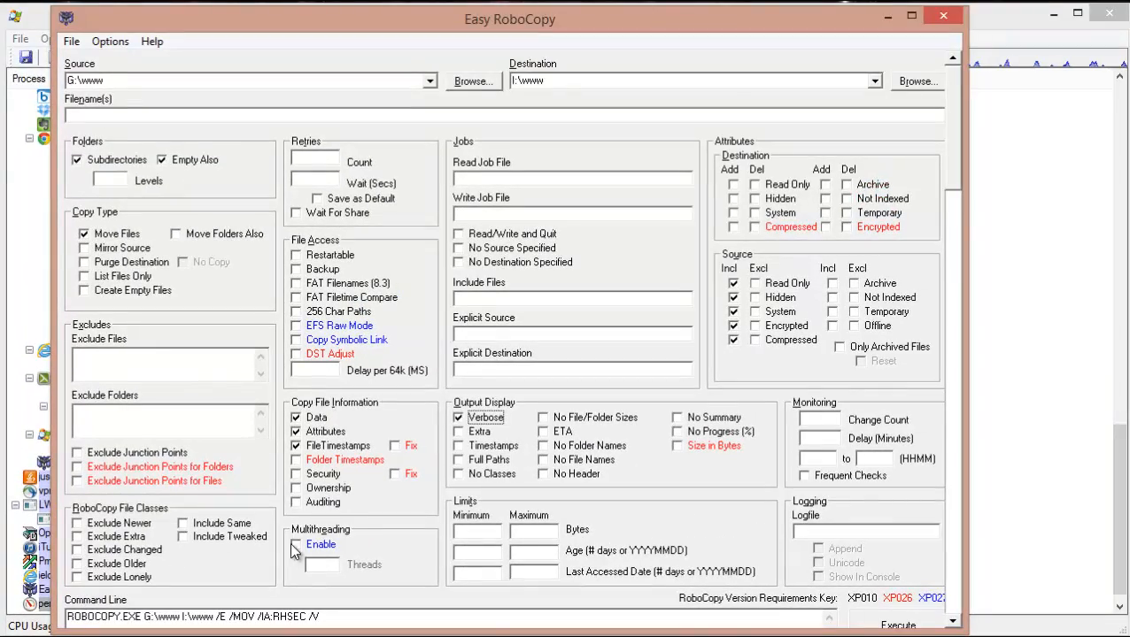
- Enable multithreading with 30 threads (/MT:30) and execute the G:\www to I:\www move
{"action": "left_click", "coordinate": [298, 545]}
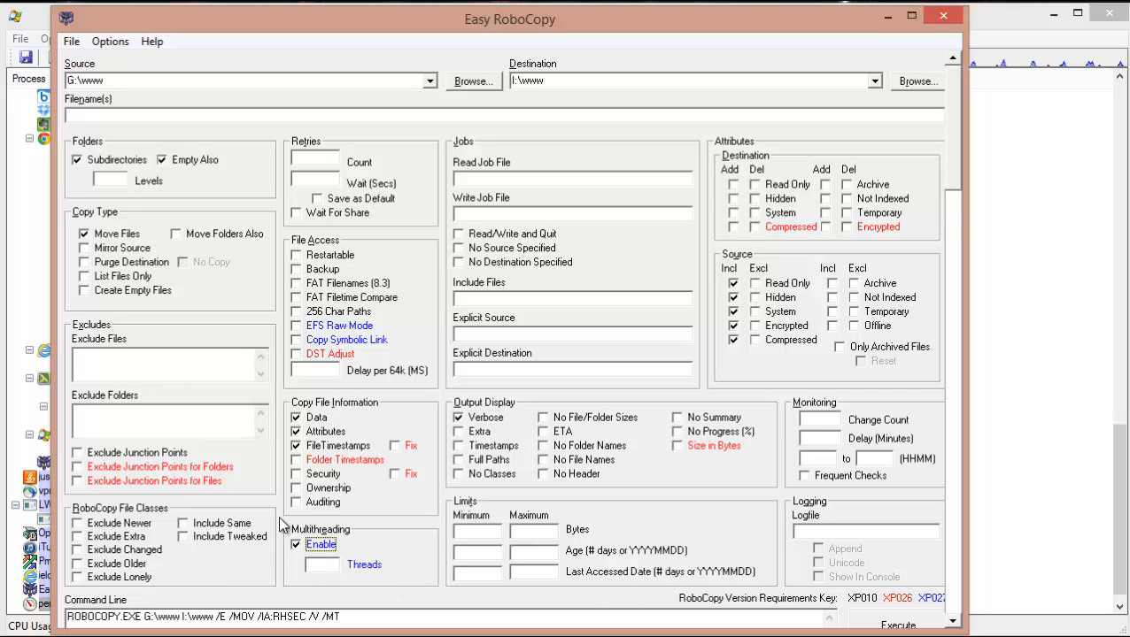
{"action": "left_click", "coordinate": [322, 565]}
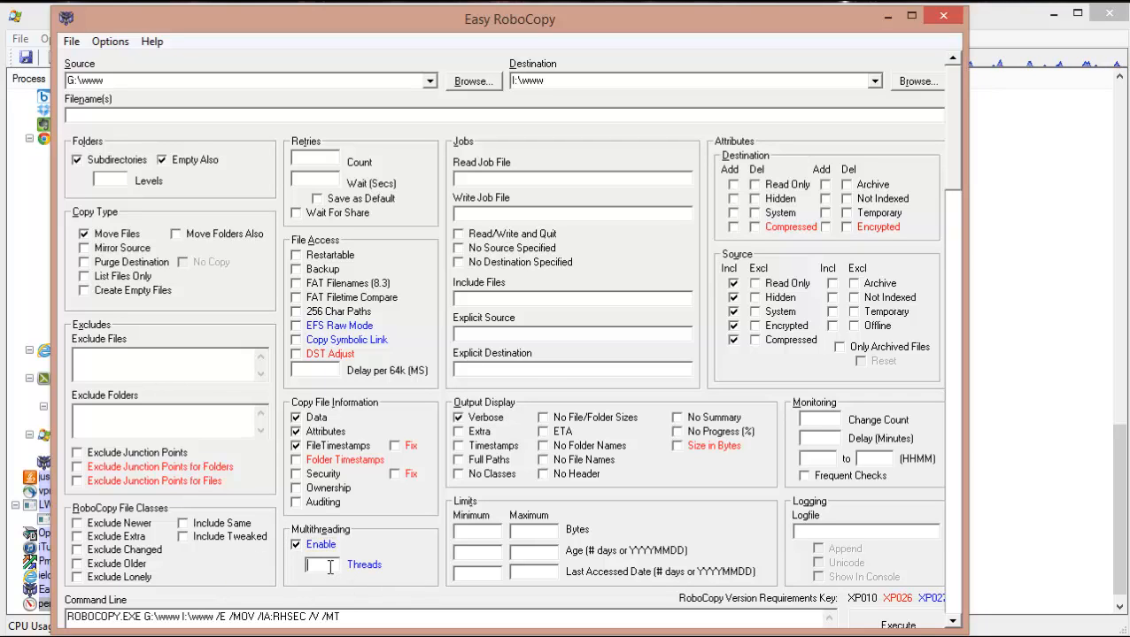
{"action": "type", "text": "3"}
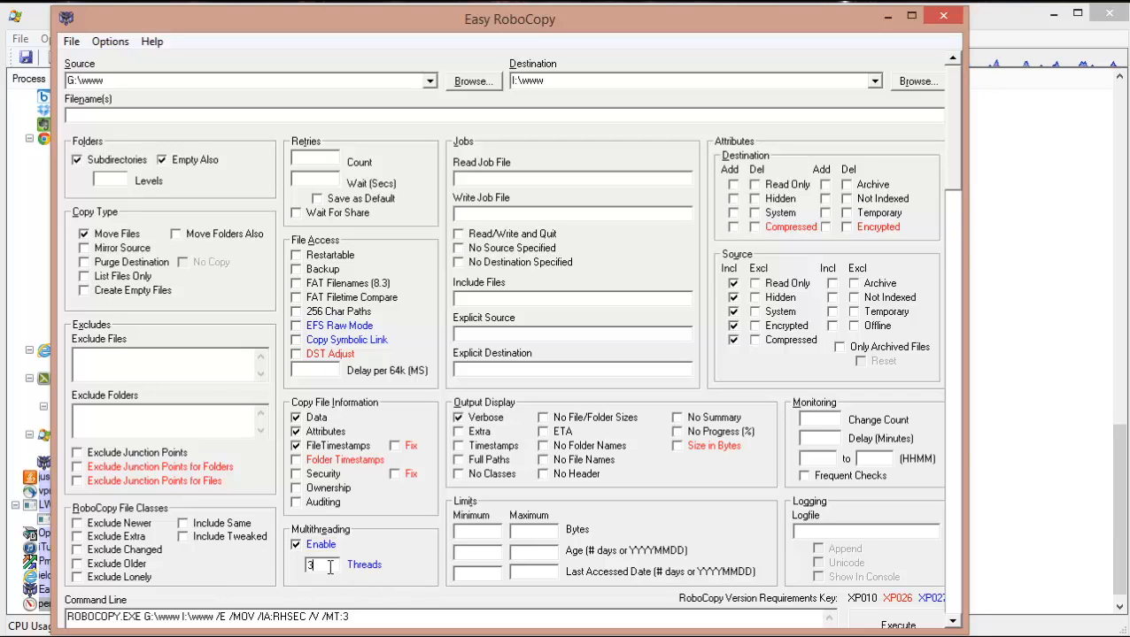
{"action": "type", "text": "0"}
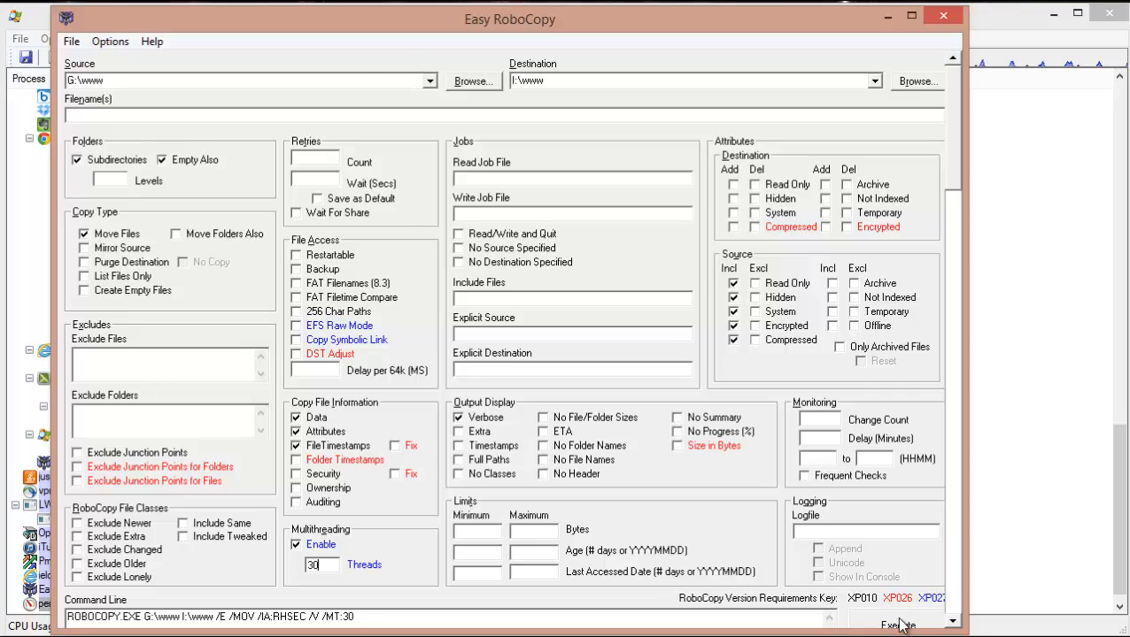
{"action": "left_click", "coordinate": [896, 623]}
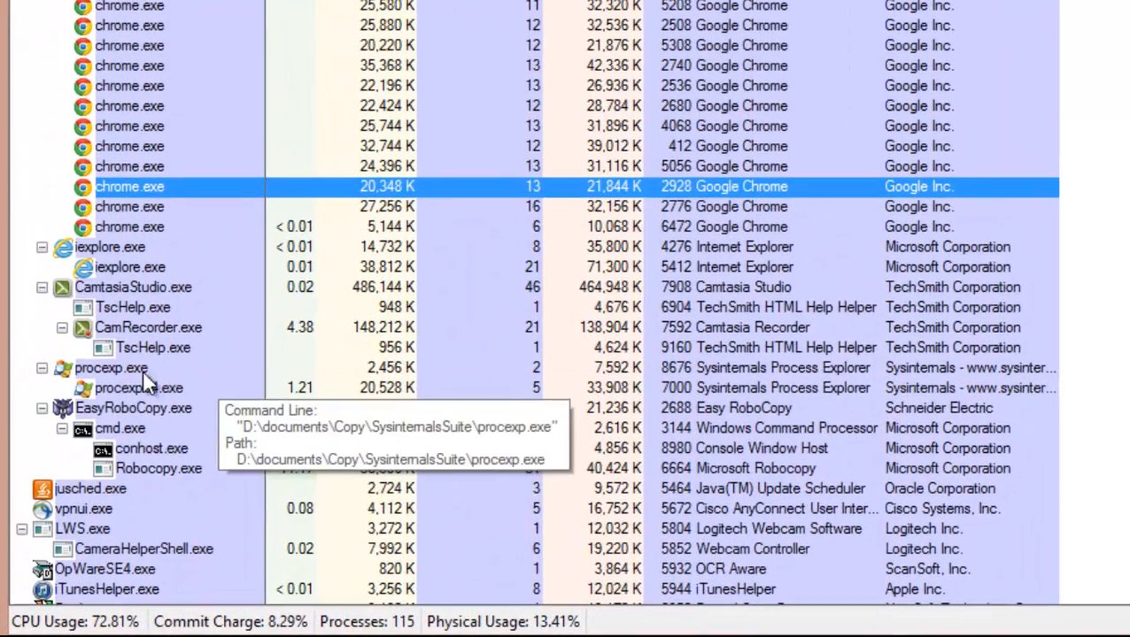
- Walk the tree to the relaunched Robocopy.exe and show its Properties on Disk and Network
{"action": "left_click", "coordinate": [133, 407]}
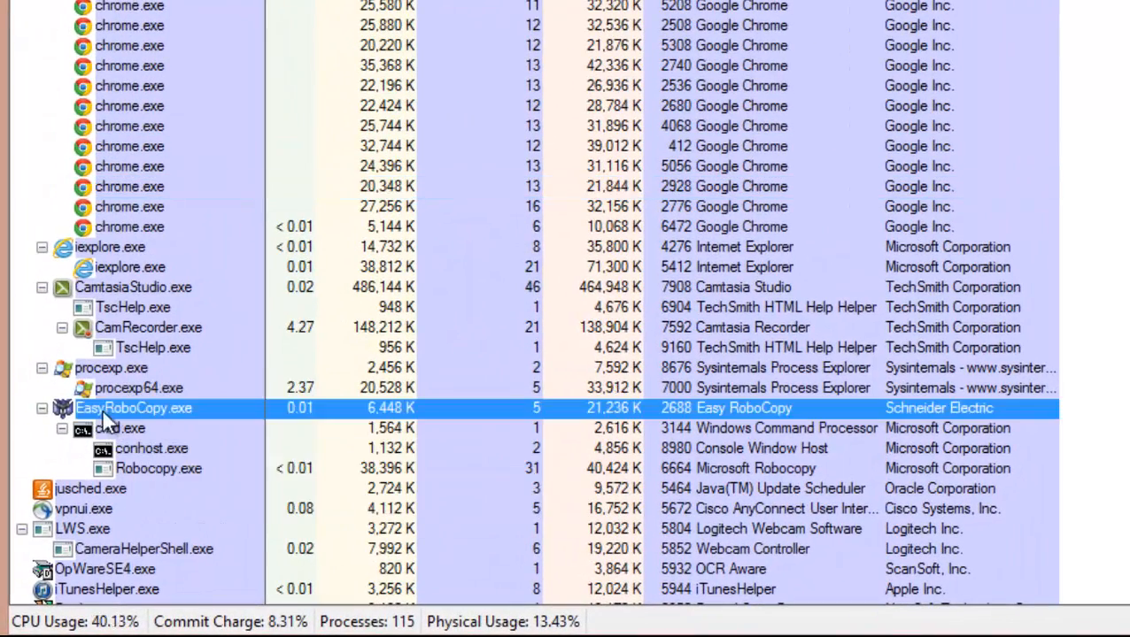
{"action": "mouse_move", "coordinate": [110, 428]}
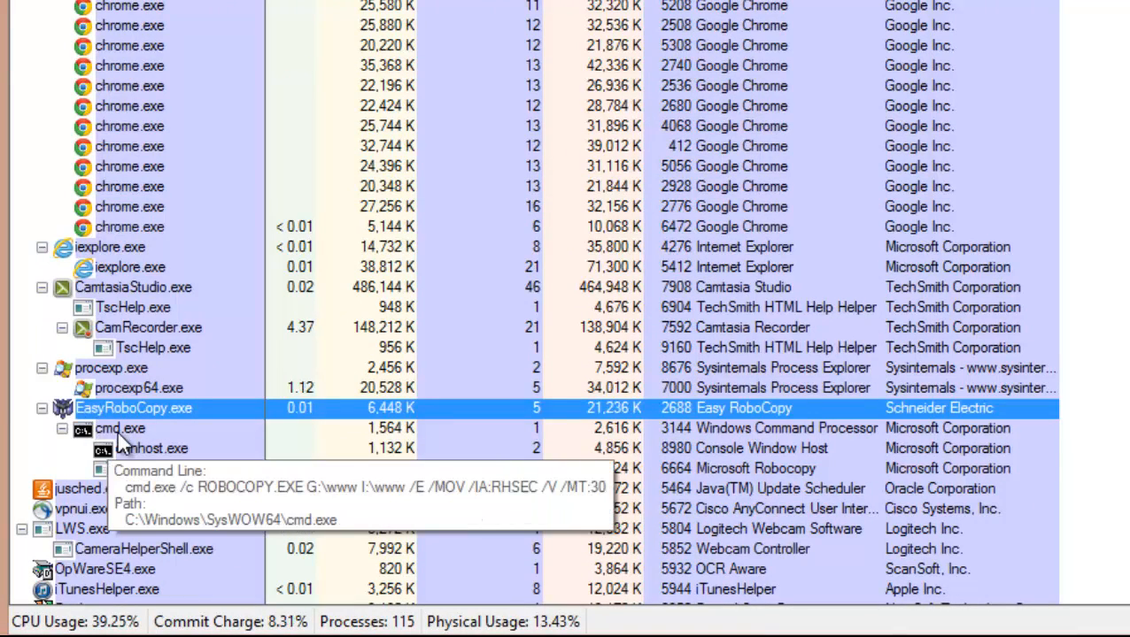
{"action": "left_click", "coordinate": [121, 428]}
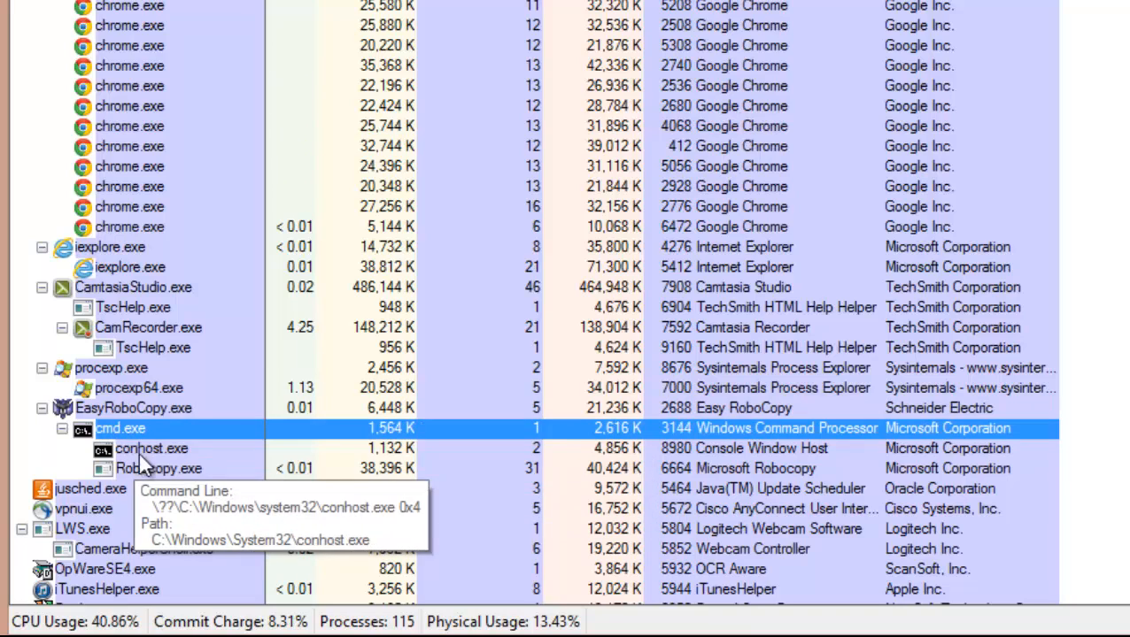
{"action": "left_click", "coordinate": [151, 448]}
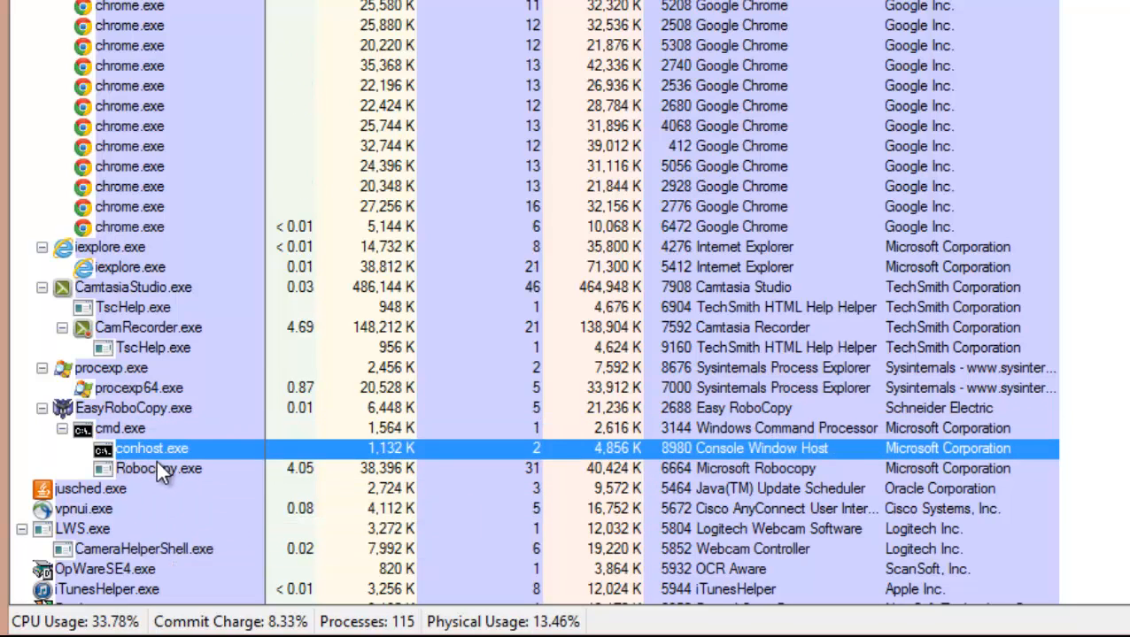
{"action": "left_click", "coordinate": [159, 468]}
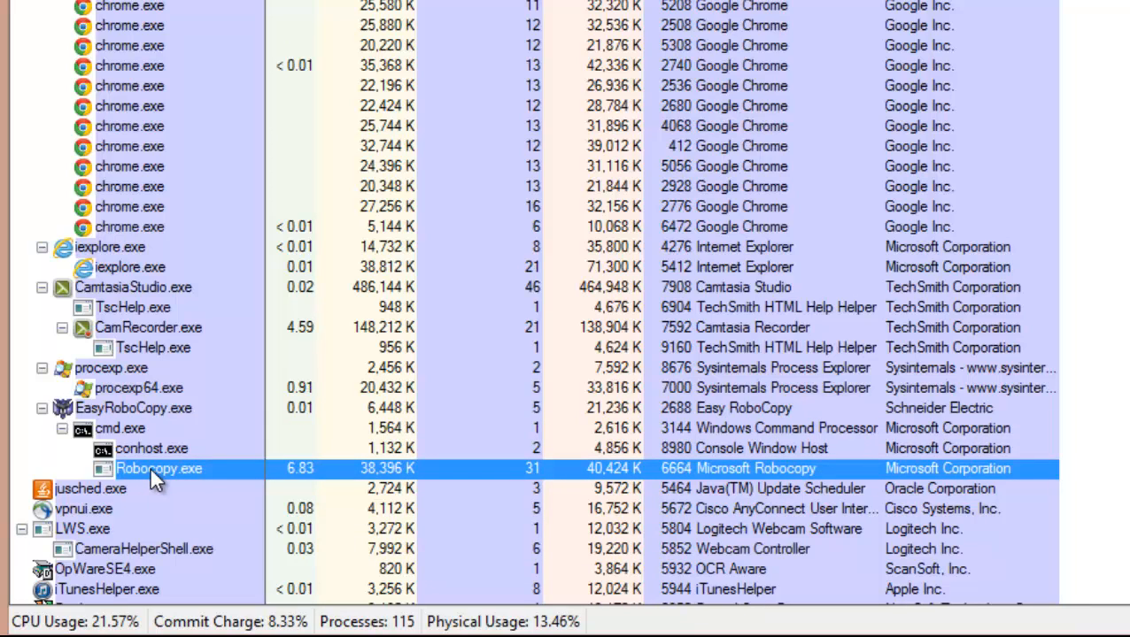
{"action": "right_click", "coordinate": [160, 467]}
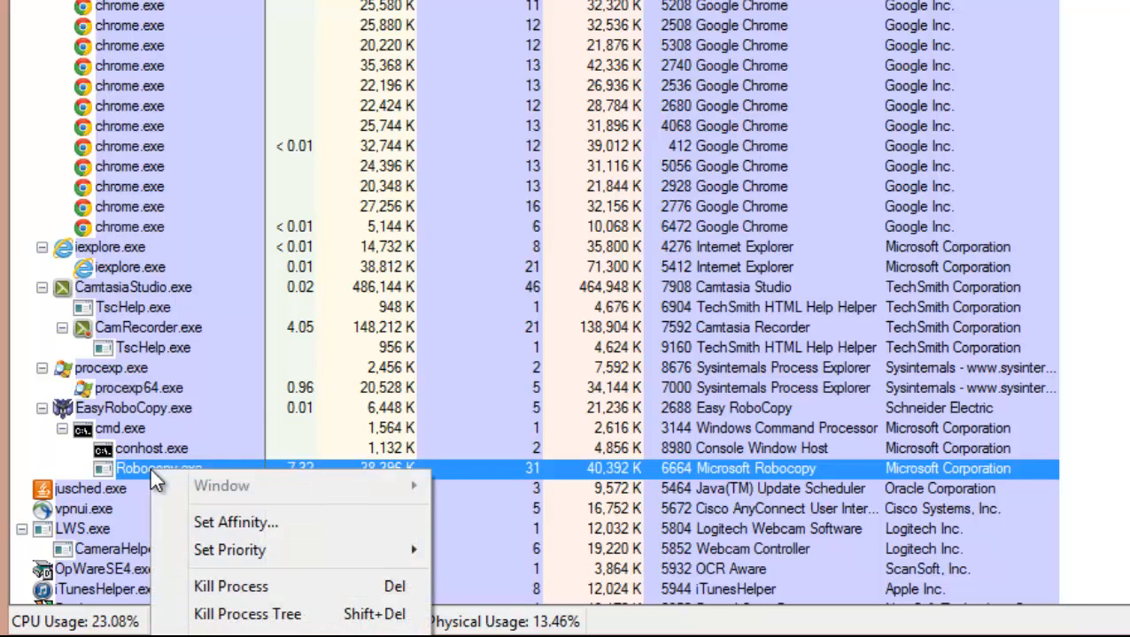
{"action": "mouse_move", "coordinate": [230, 549]}
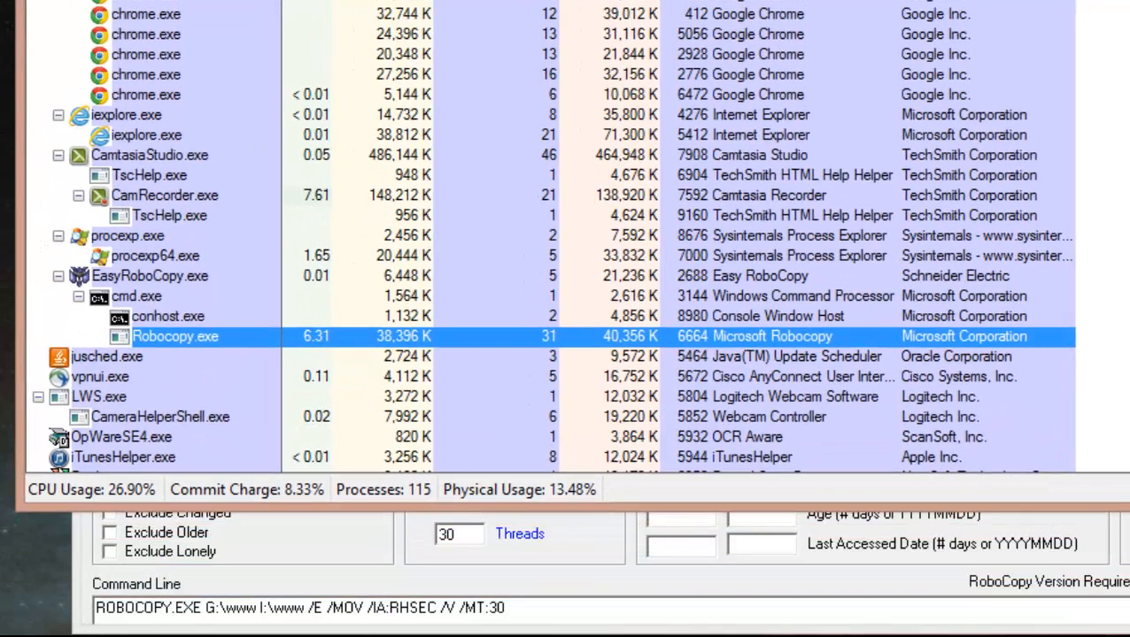
{"action": "right_click", "coordinate": [175, 336]}
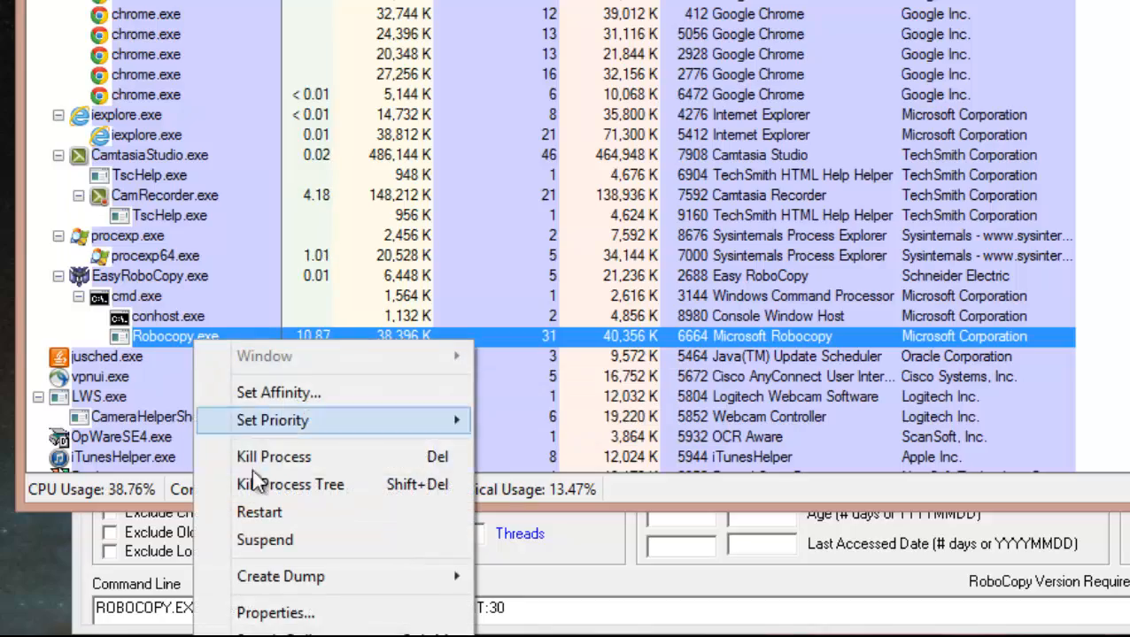
{"action": "left_click", "coordinate": [276, 613]}
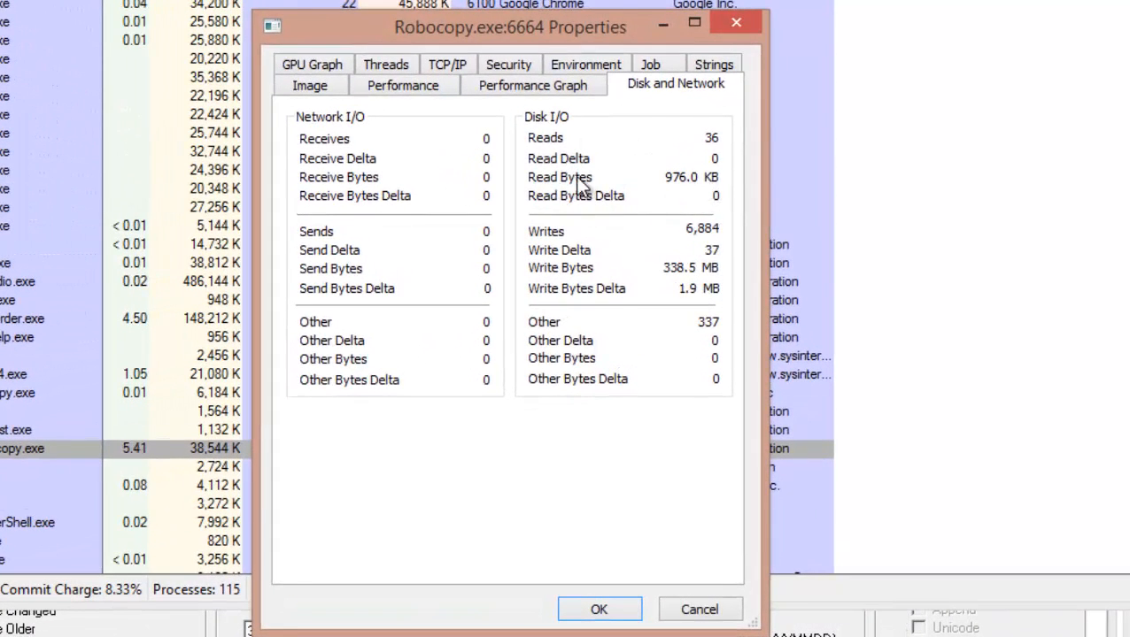
{"action": "mouse_move", "coordinate": [664, 279]}
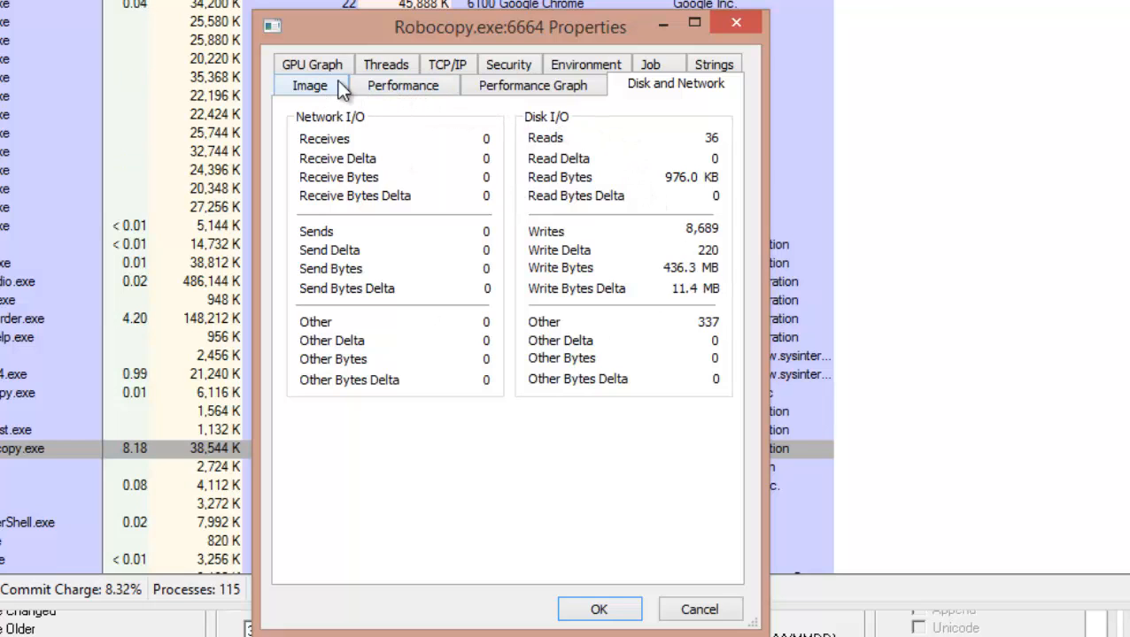
- Review Robocopy's Performance and Disk and Network figures, then list its 33 threads
{"action": "left_click", "coordinate": [404, 85]}
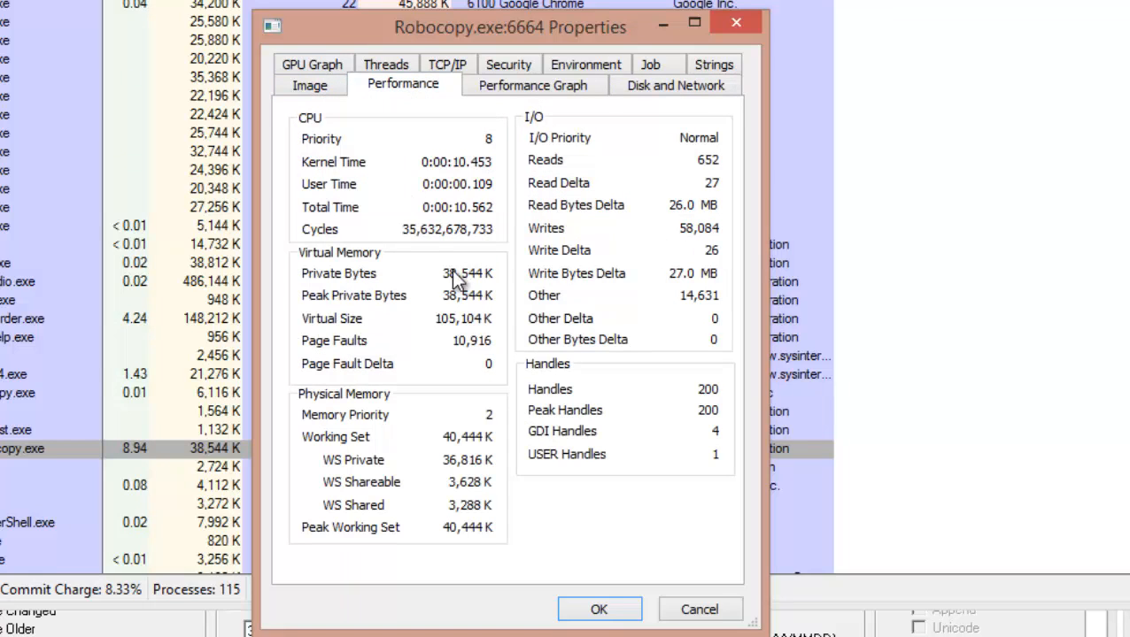
{"action": "mouse_move", "coordinate": [703, 228]}
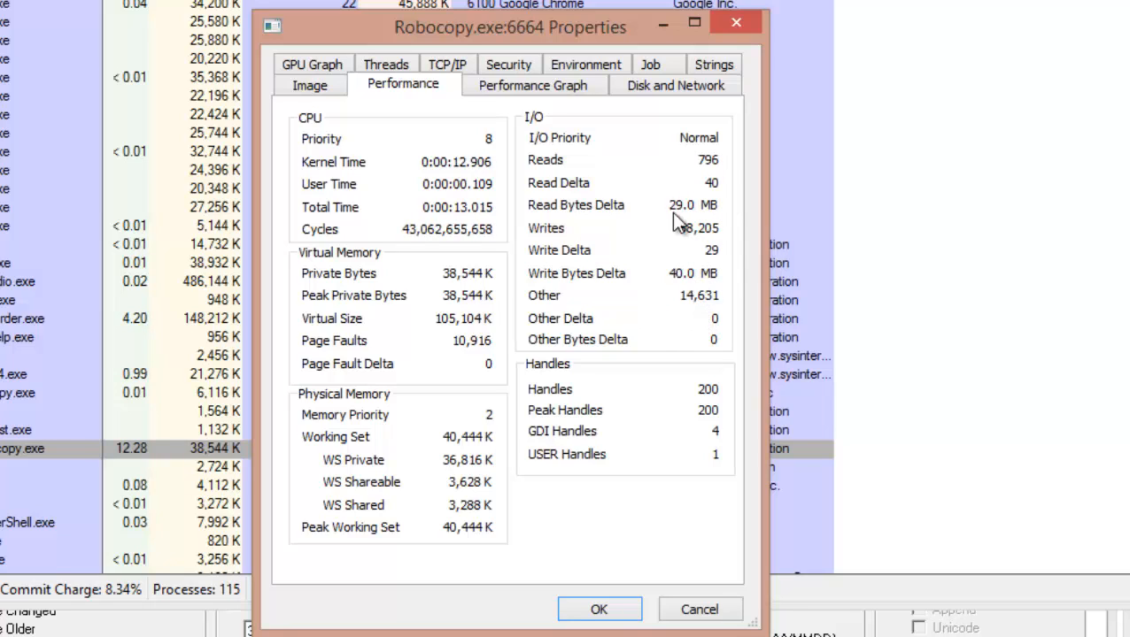
{"action": "left_click", "coordinate": [675, 85]}
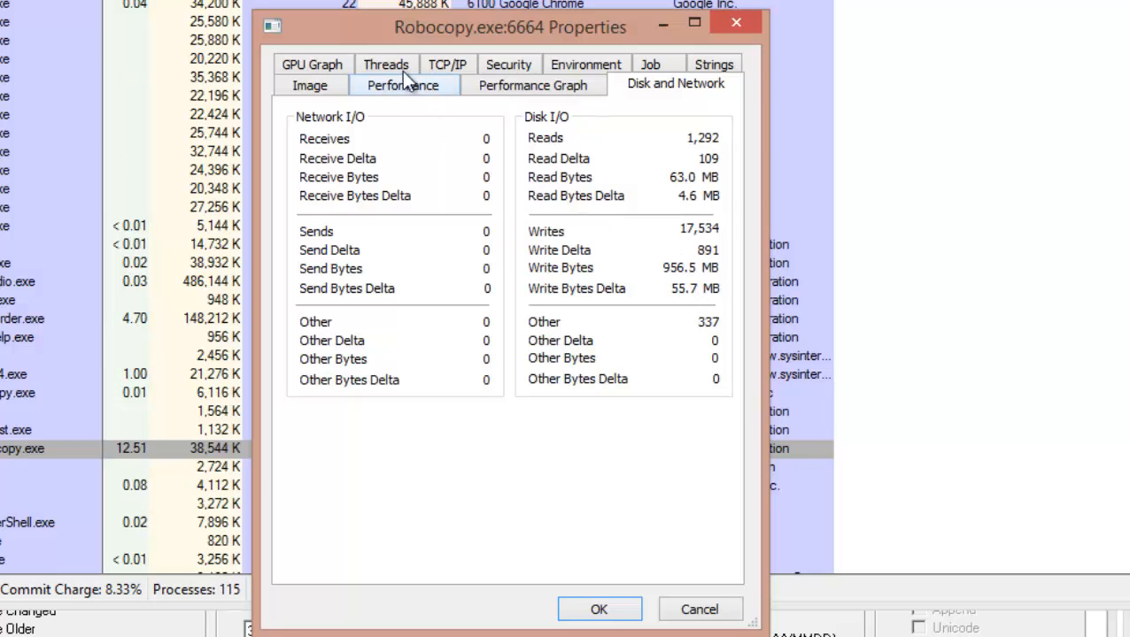
{"action": "left_click", "coordinate": [384, 85]}
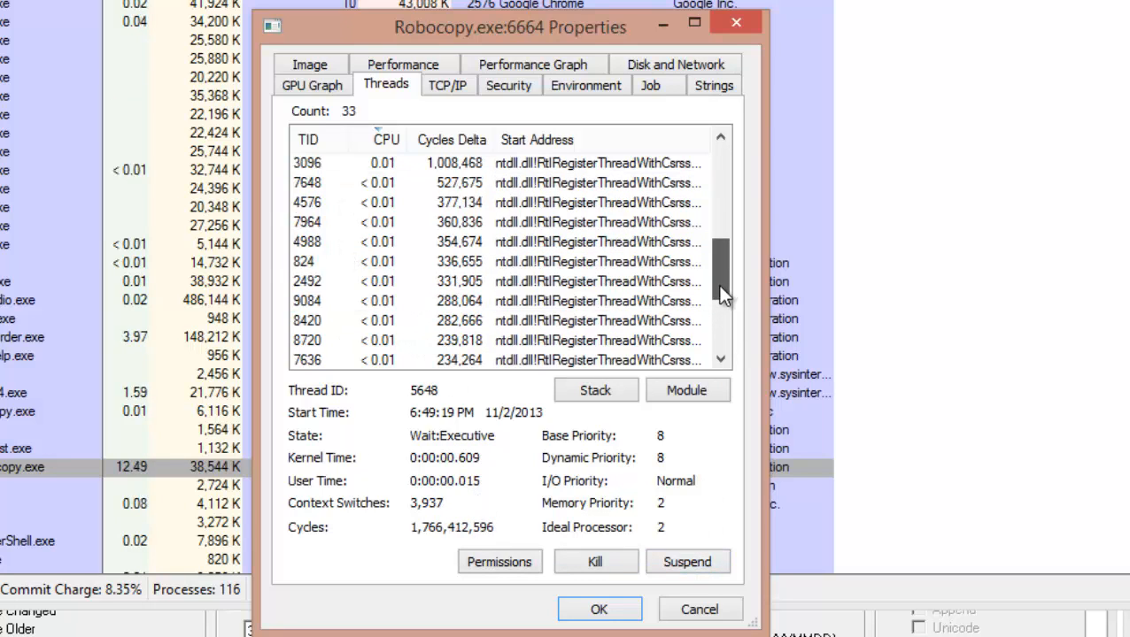
- Sort Robocopy's 31 threads by CPU and view details of the busiest, thread 1928
{"action": "scroll", "scroll_direction": "down", "scroll_amount": 3}
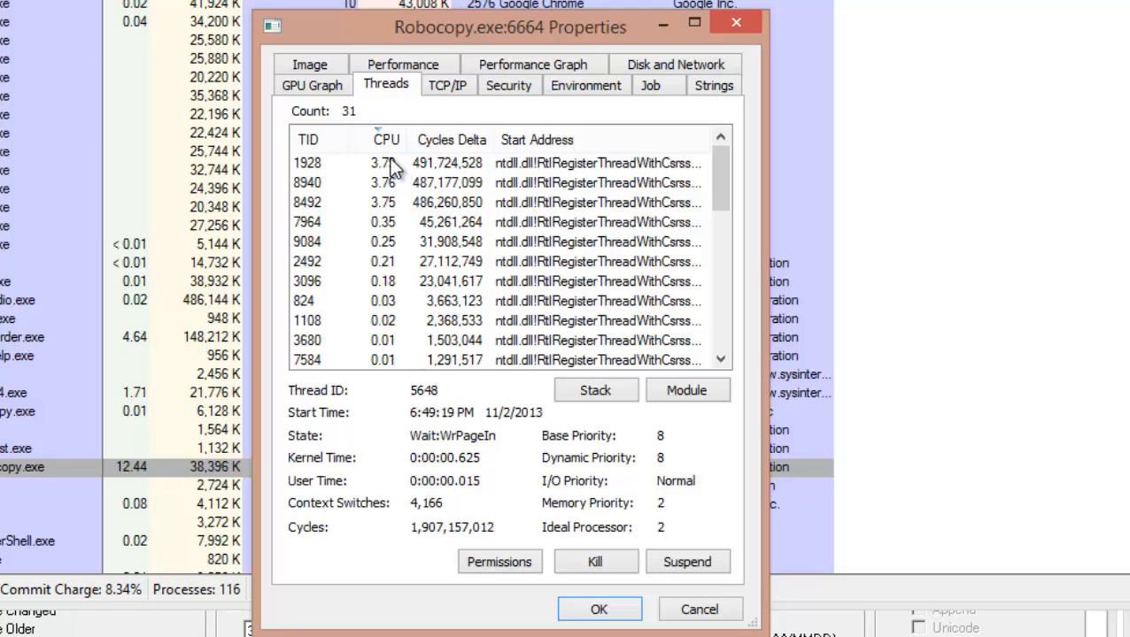
{"action": "left_click", "coordinate": [308, 163]}
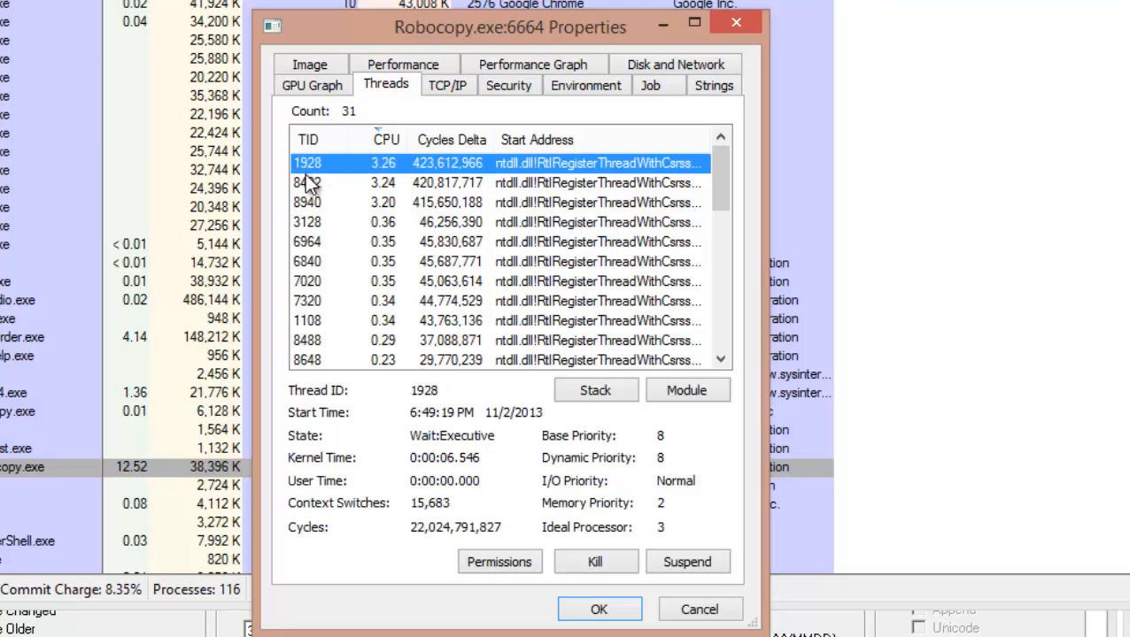